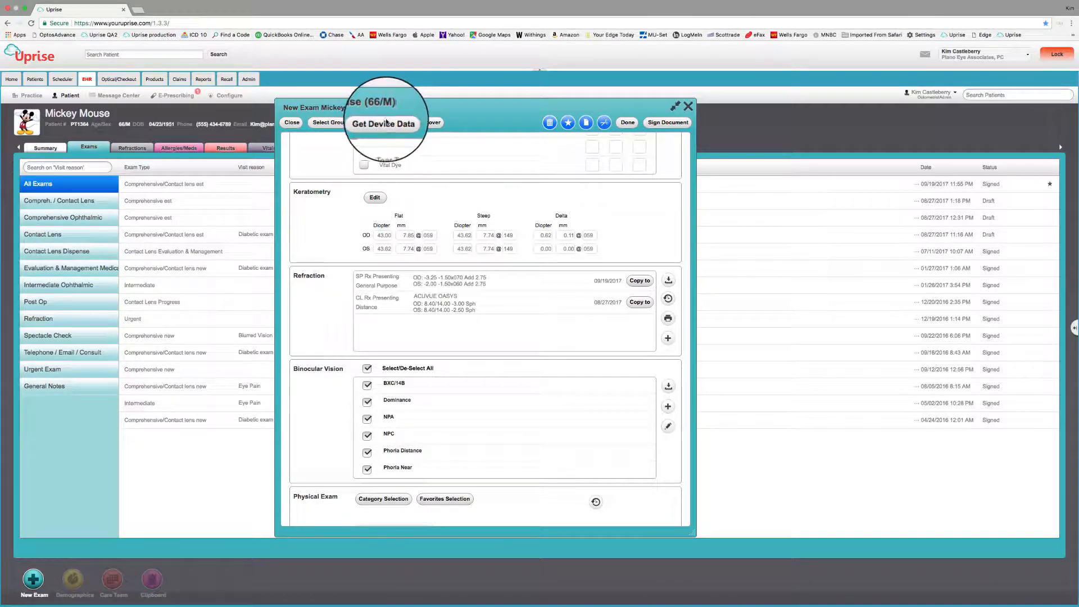
Review the imported device data list and close it without importing anything.
{"action": "left_click", "coordinate": [382, 123]}
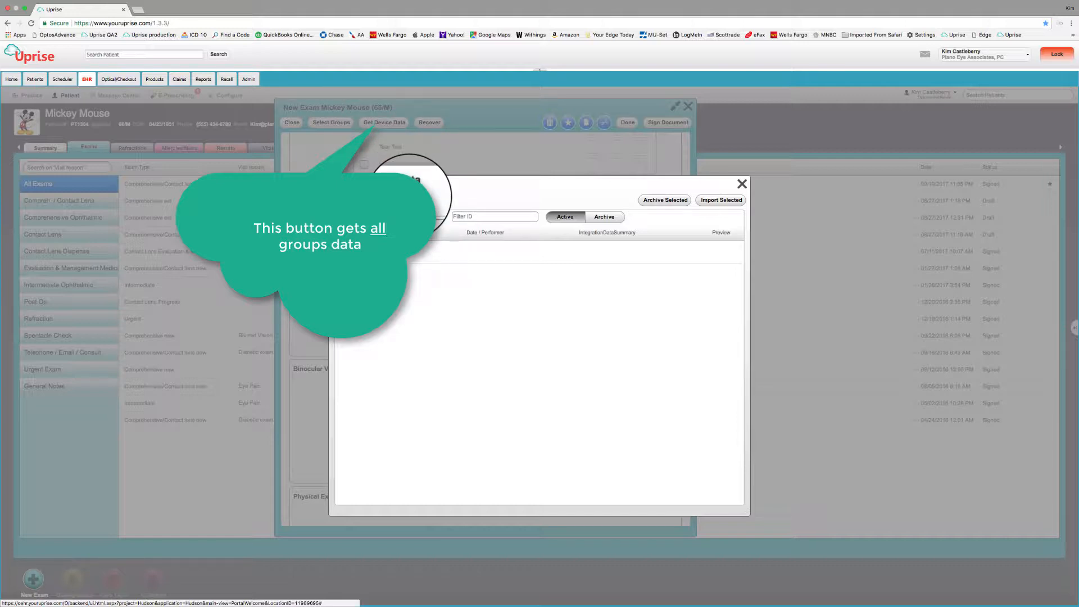
{"action": "left_click", "coordinate": [383, 123]}
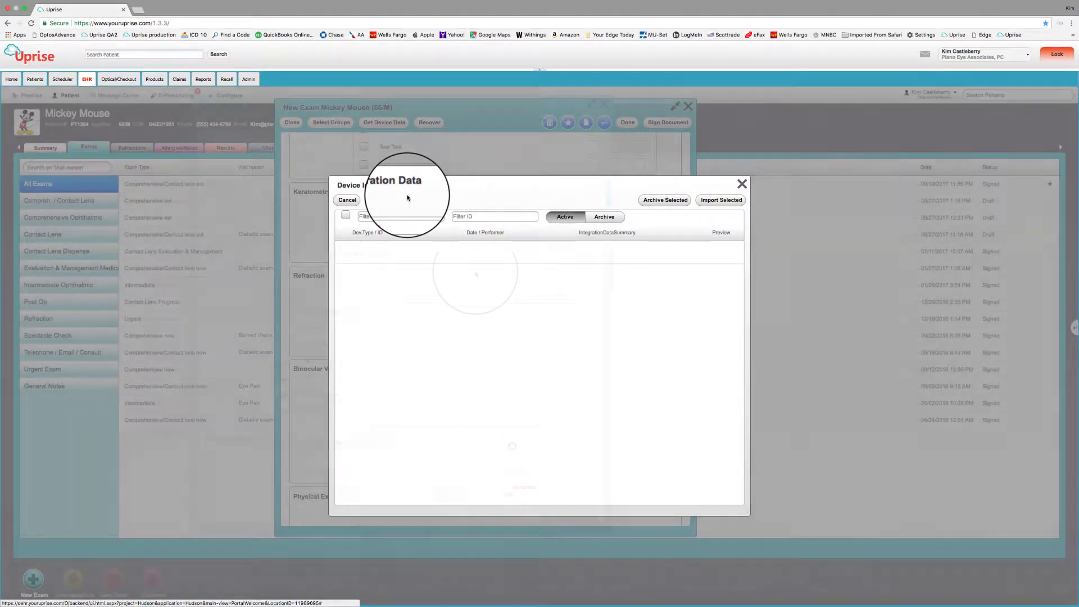
{"action": "left_click", "coordinate": [347, 200]}
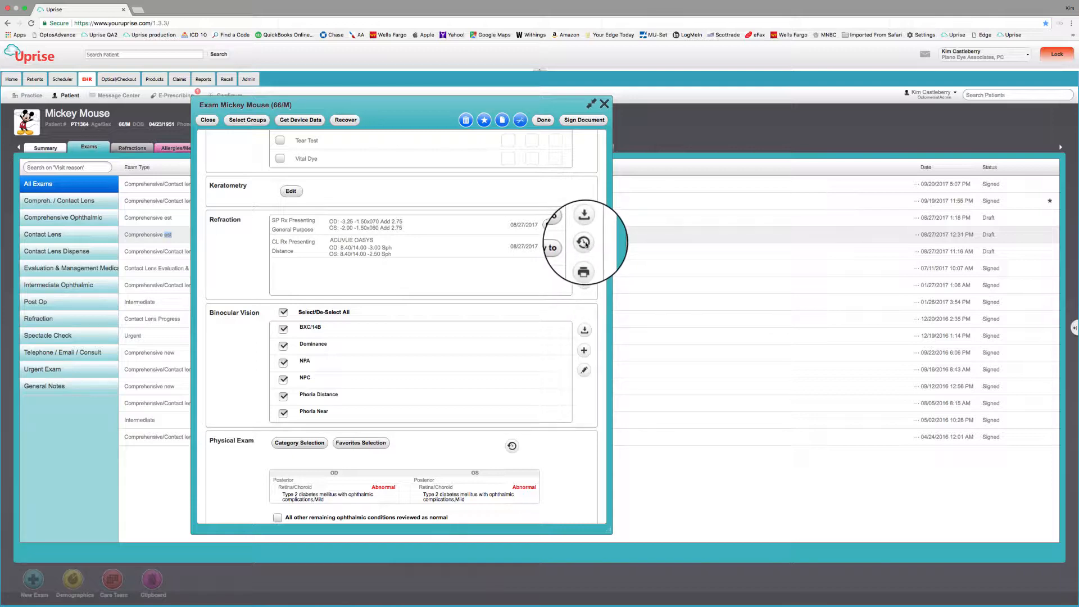
Review the patient's past refractions, then start adding a new refraction to the exam.
{"action": "left_click", "coordinate": [584, 241]}
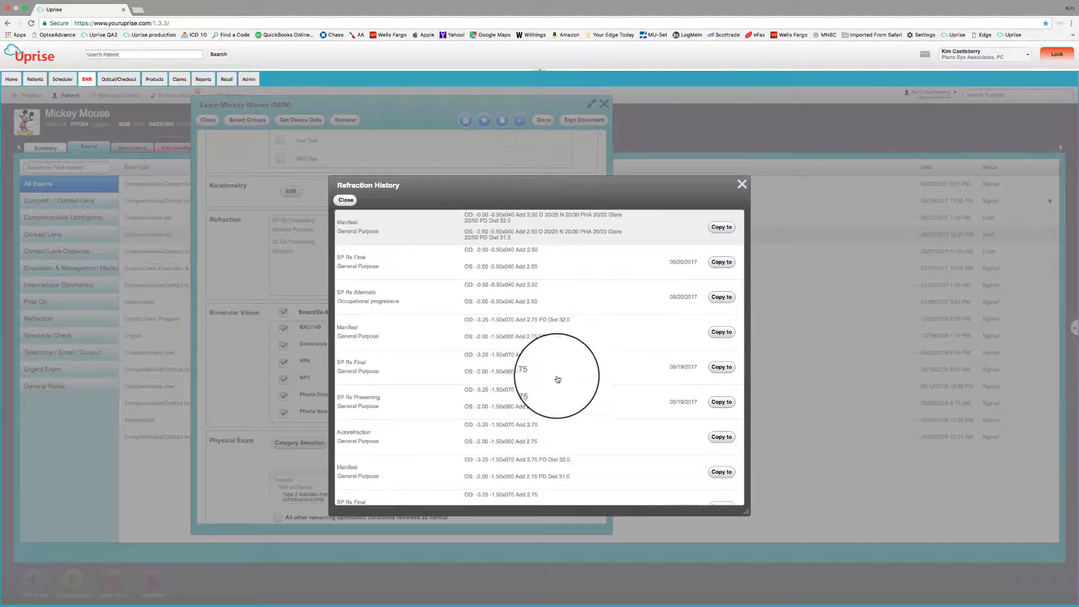
{"action": "scroll", "scroll_direction": "down", "scroll_amount": 3}
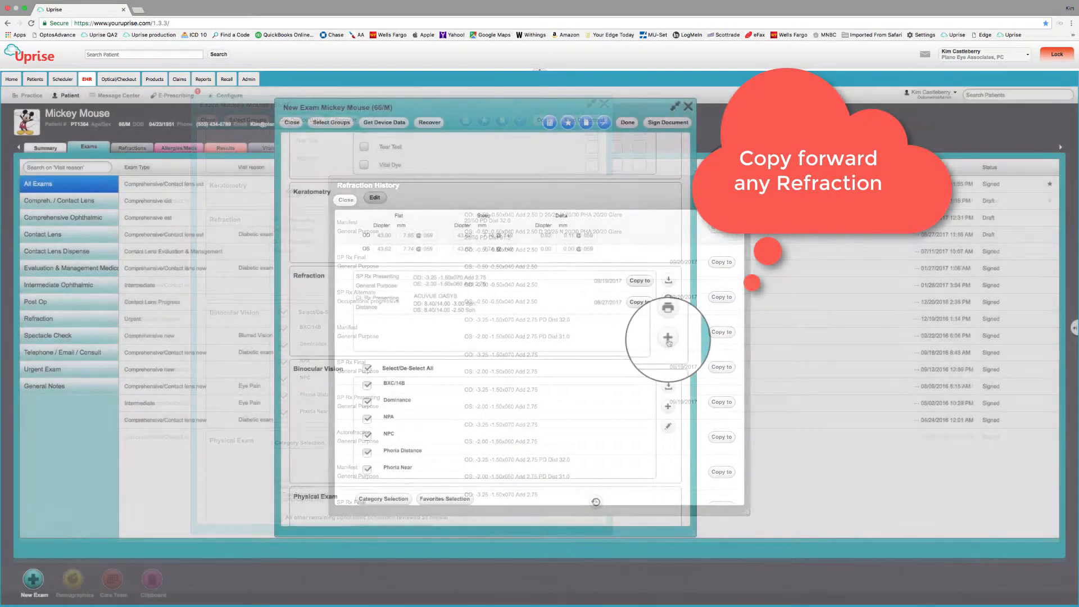
{"action": "left_click", "coordinate": [345, 200]}
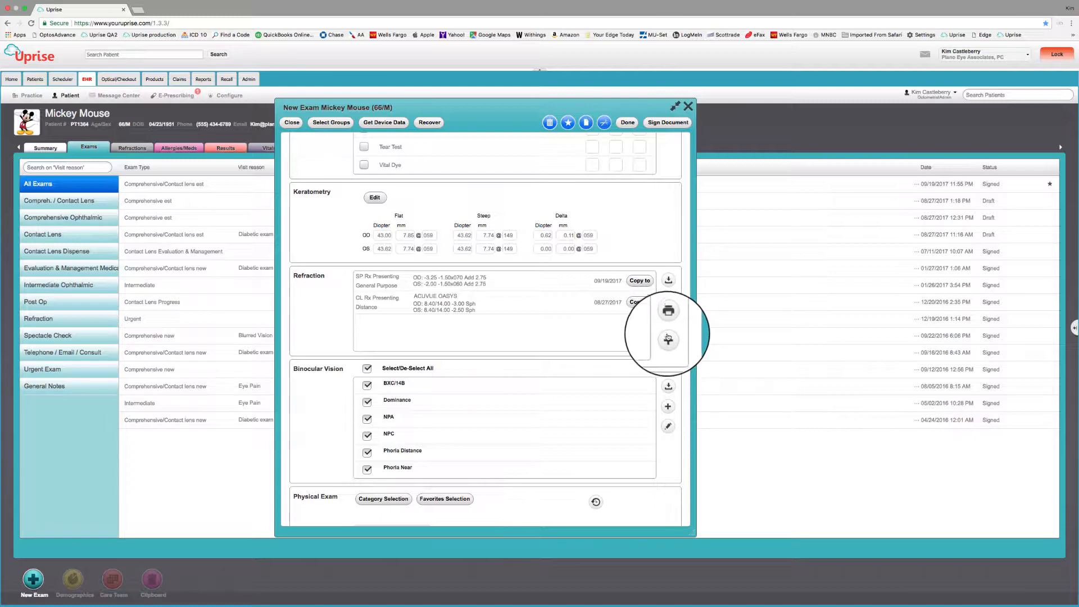
{"action": "left_click", "coordinate": [667, 338]}
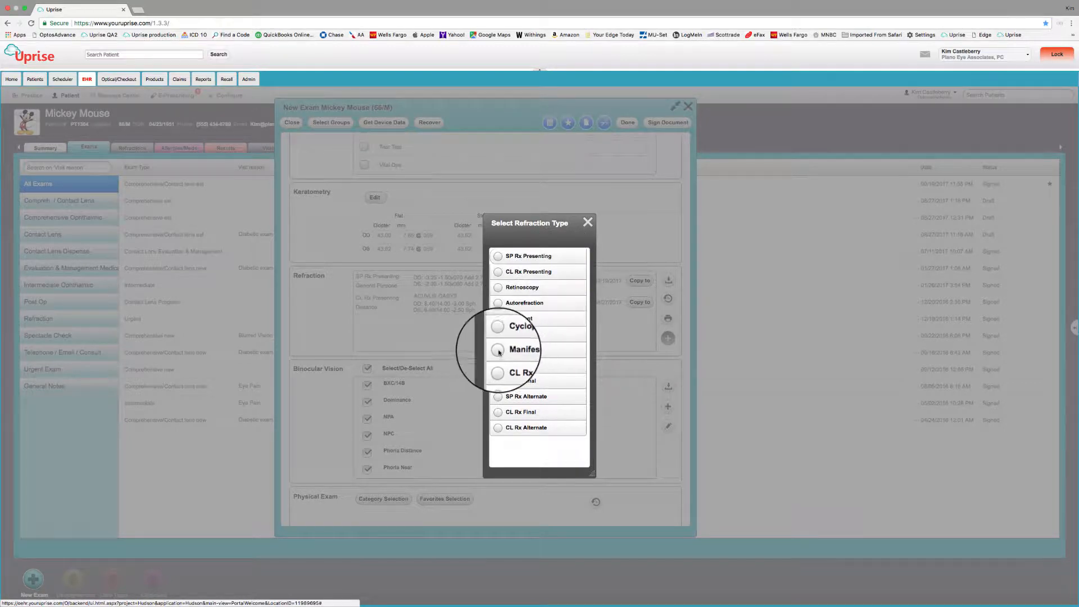
Add a Manifest refraction and set its Usage to General Purpose.
{"action": "left_click", "coordinate": [525, 350]}
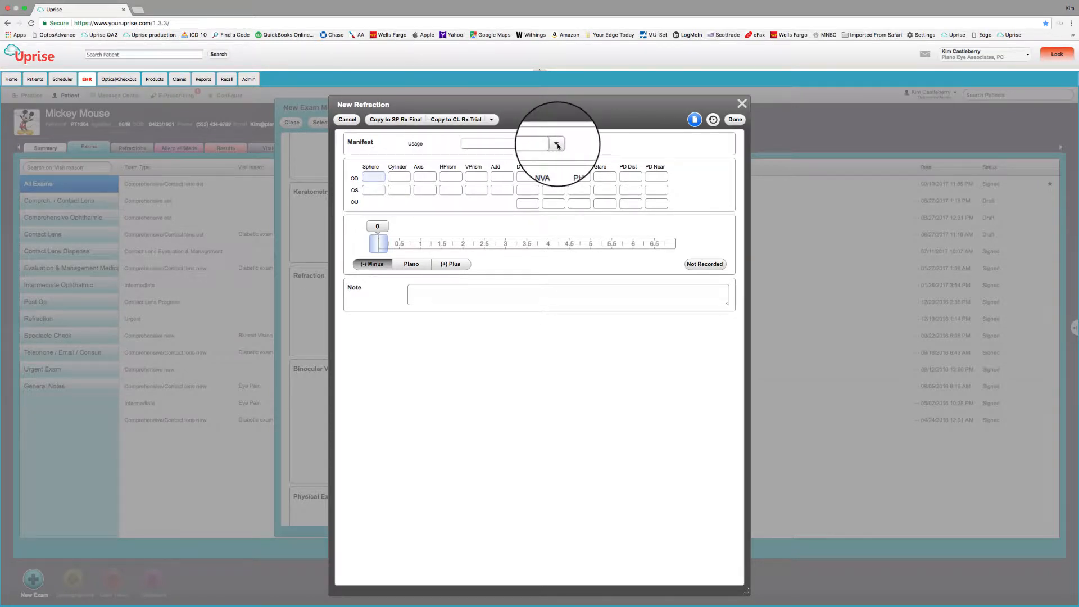
{"action": "left_click", "coordinate": [557, 143]}
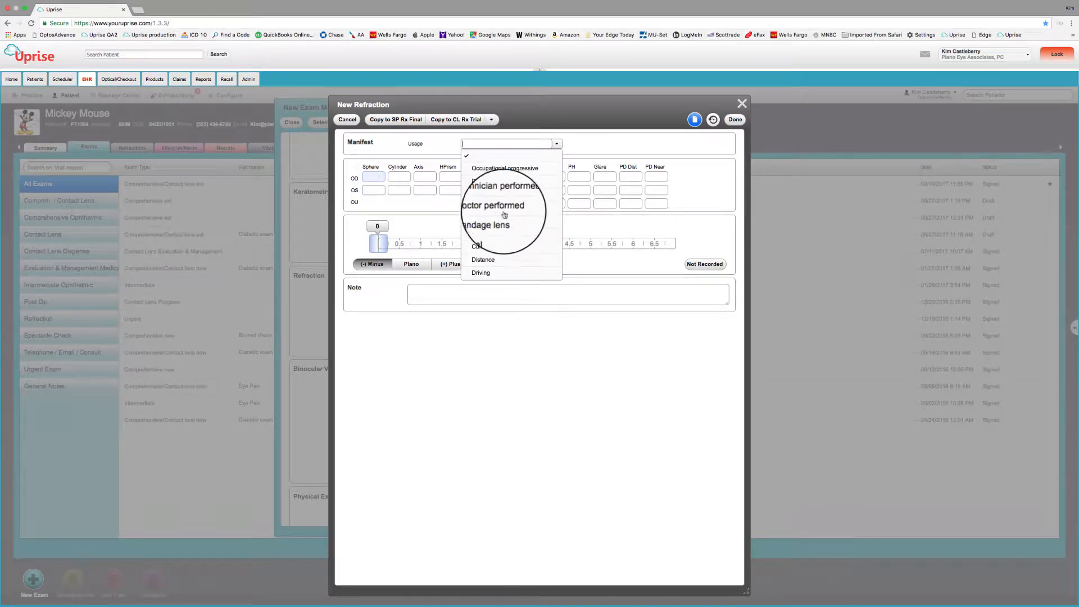
{"action": "scroll", "scroll_direction": "down", "scroll_amount": 3}
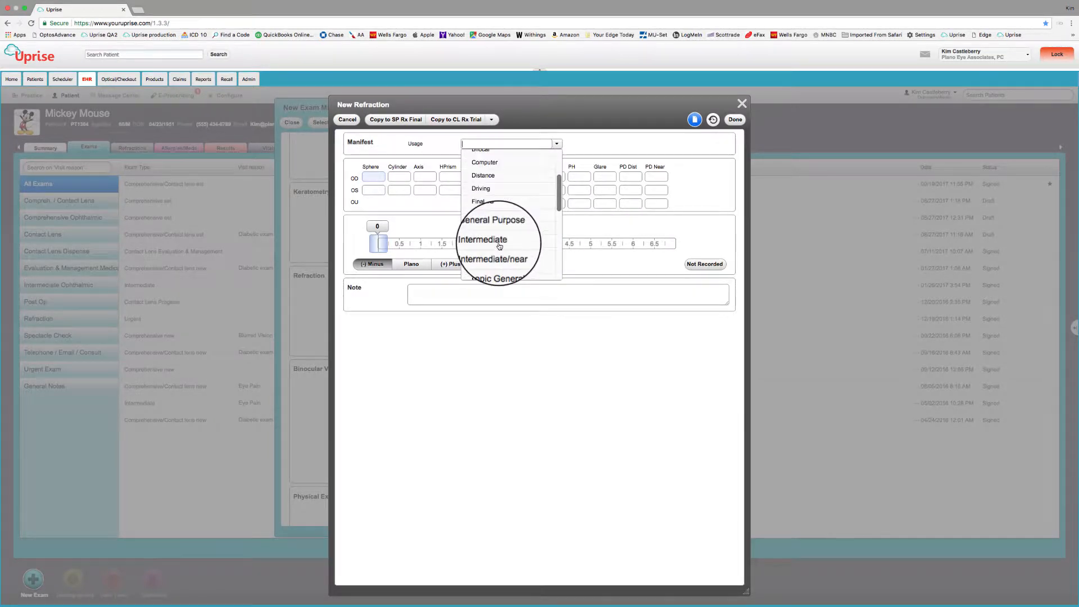
{"action": "left_click", "coordinate": [493, 219]}
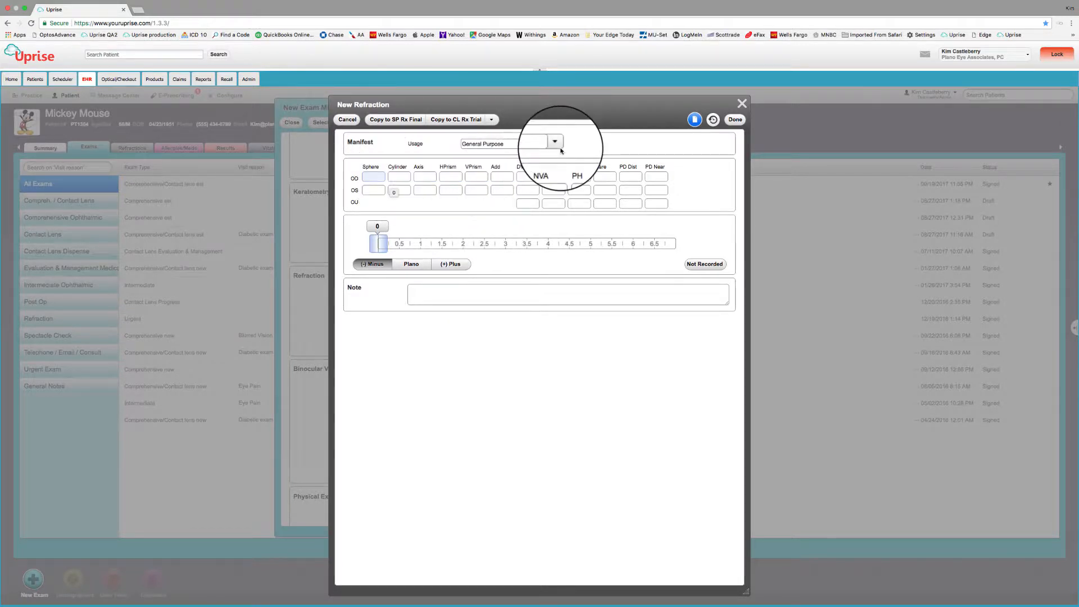
{"action": "left_click", "coordinate": [554, 143]}
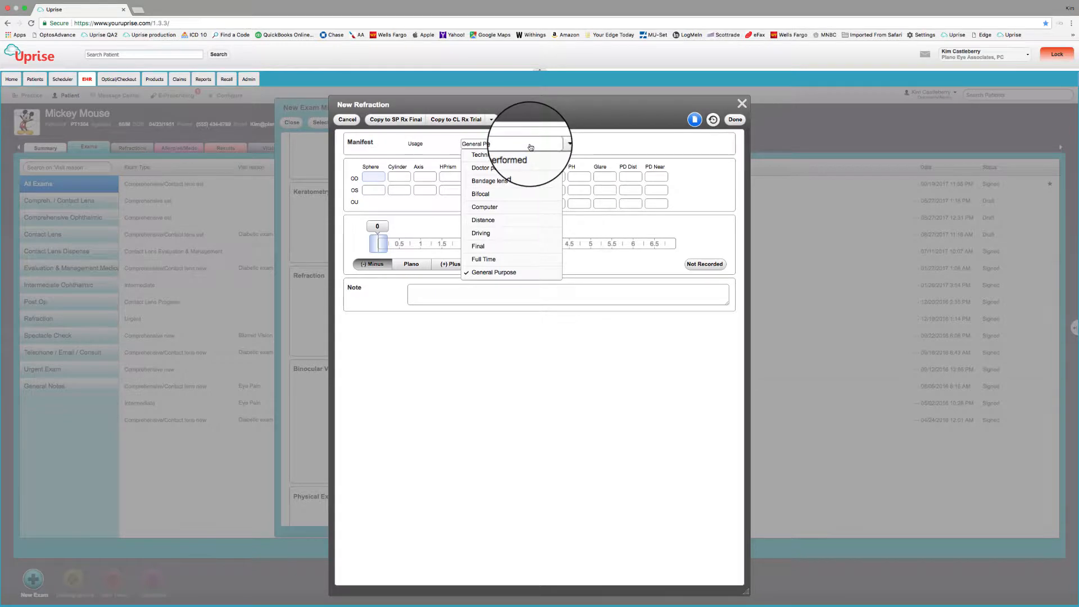
{"action": "left_click", "coordinate": [494, 272]}
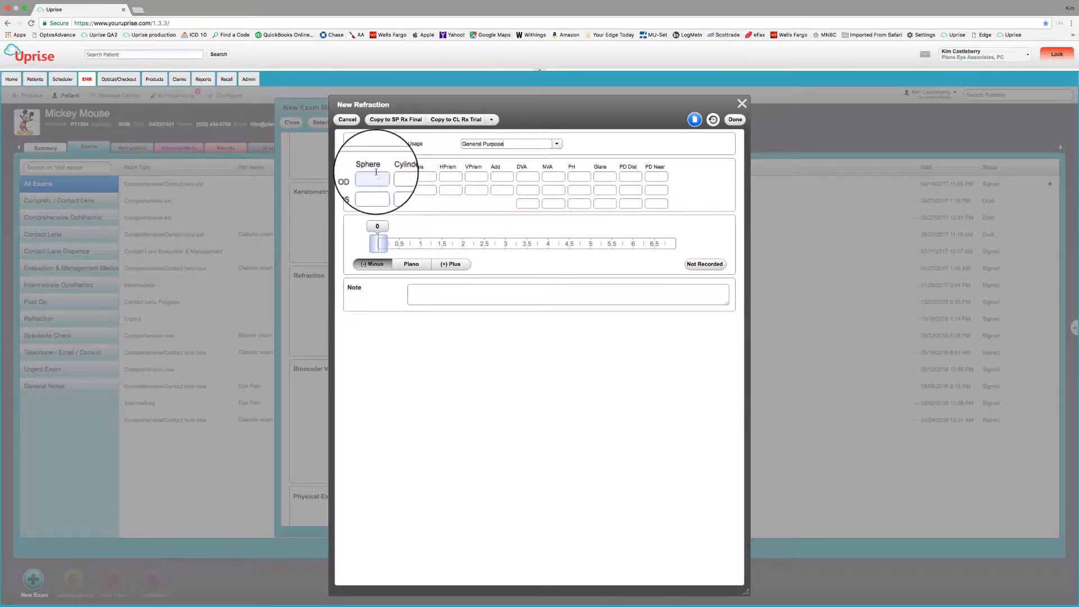
Enter -0.50 -0.50 x 040 add 2.50 both eyes, 20/25 acuities, 20/50 glare and distance PDs.
{"action": "left_click", "coordinate": [399, 179]}
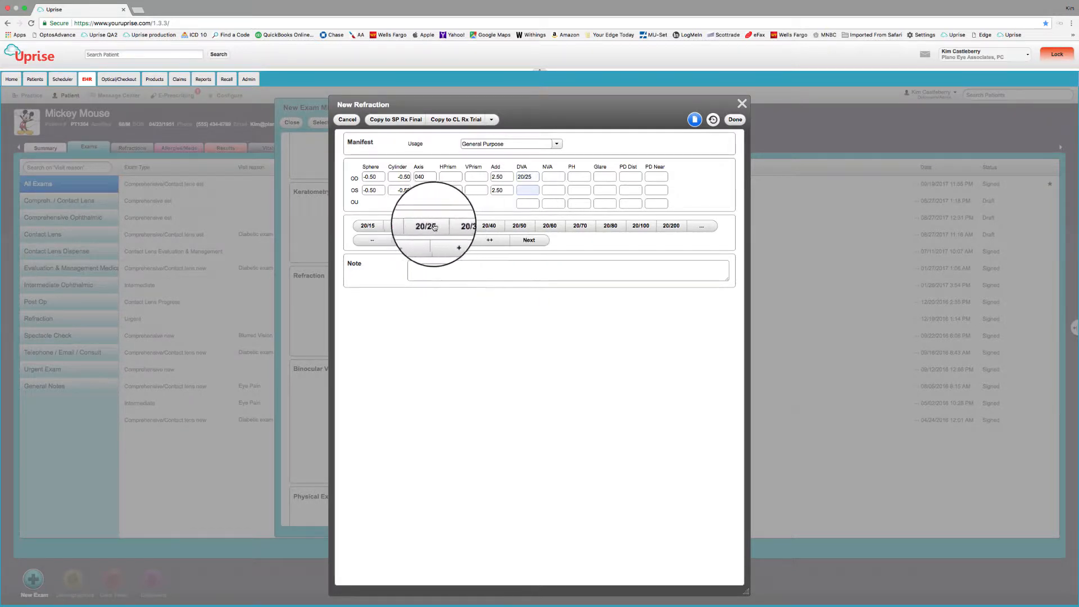
{"action": "left_click", "coordinate": [427, 225]}
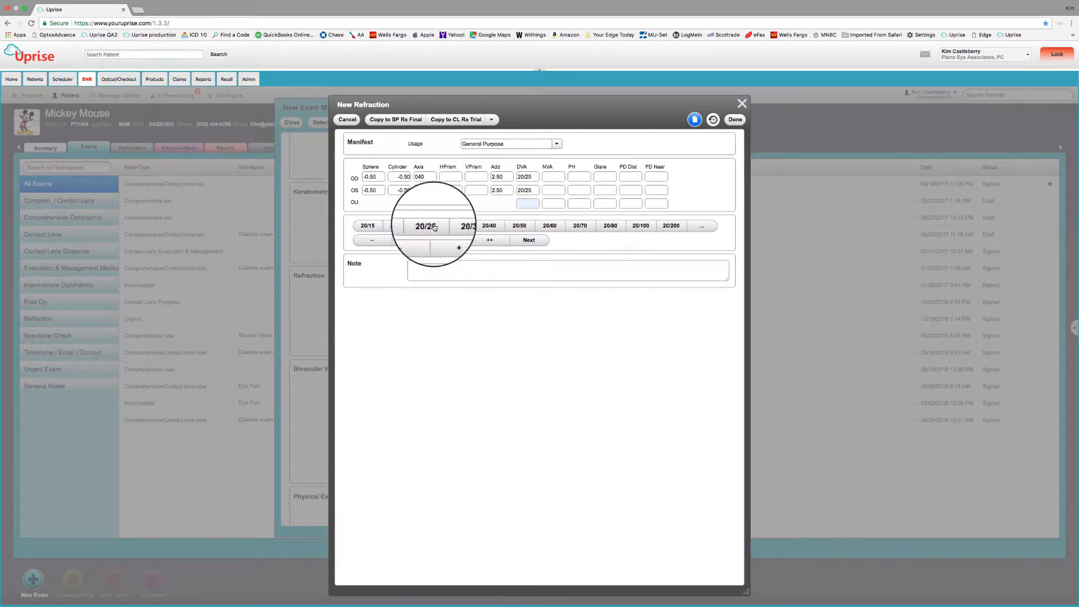
{"action": "left_click", "coordinate": [528, 239]}
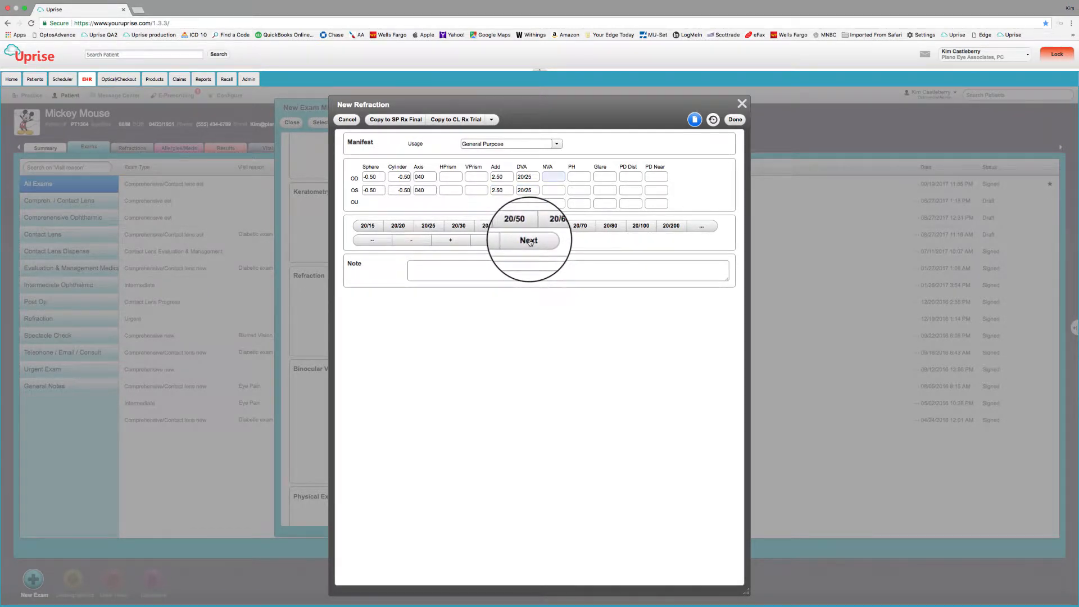
{"action": "left_click", "coordinate": [529, 240]}
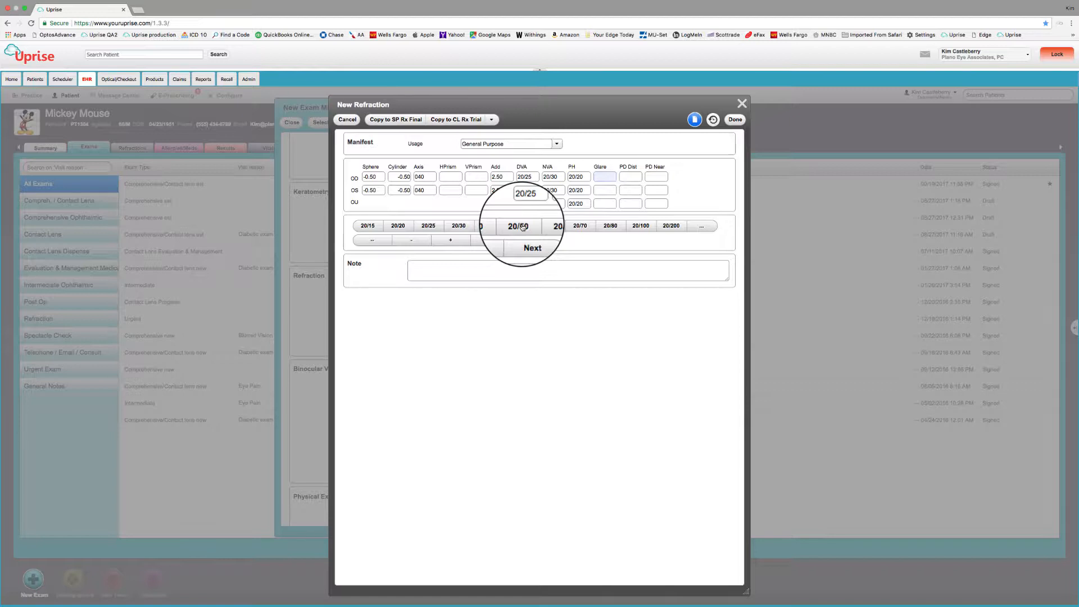
{"action": "left_click", "coordinate": [519, 226]}
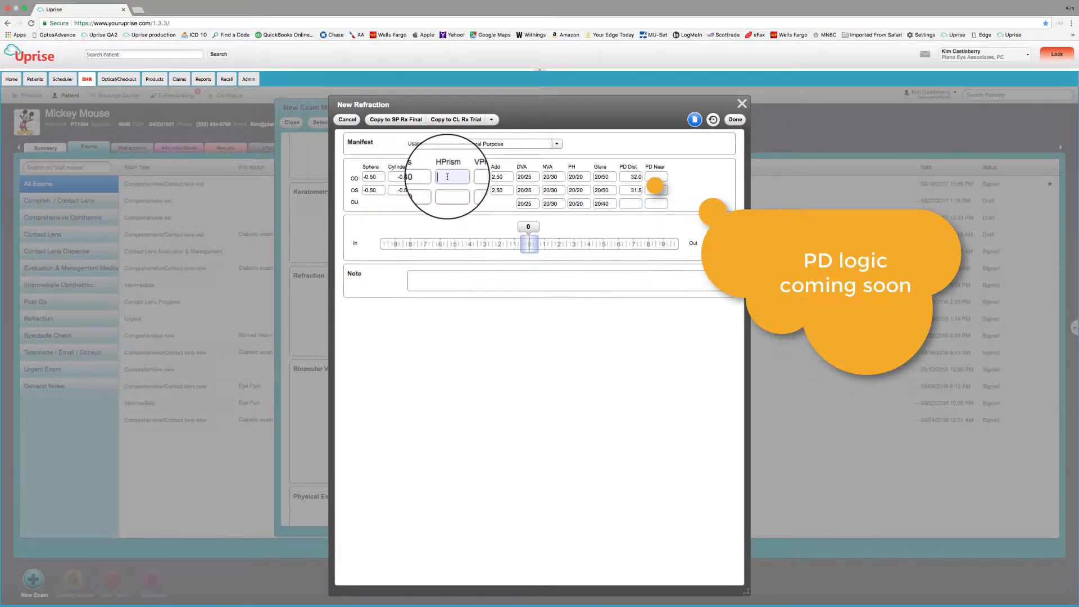
Save the manifest with prism fields and convert it into an SP Rx Final prescription.
{"action": "left_click", "coordinate": [452, 190]}
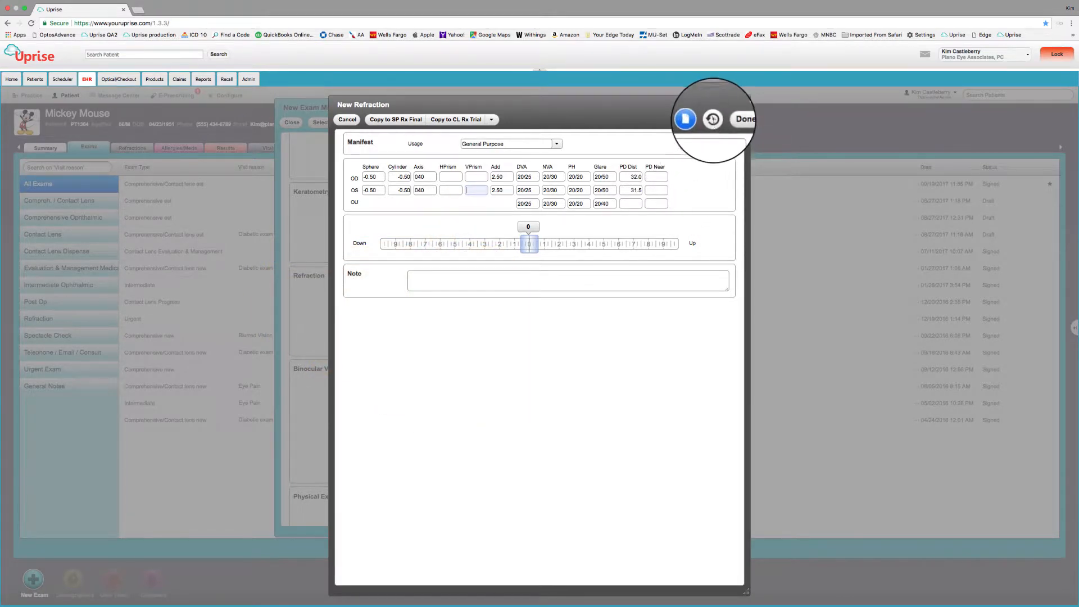
{"action": "left_click", "coordinate": [712, 120]}
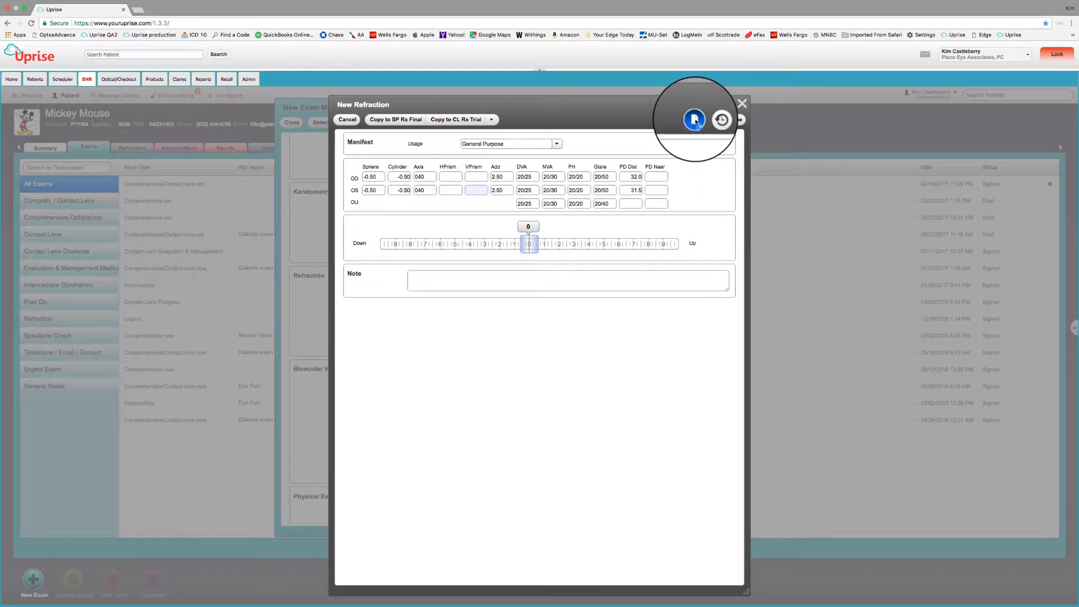
{"action": "left_click", "coordinate": [694, 119]}
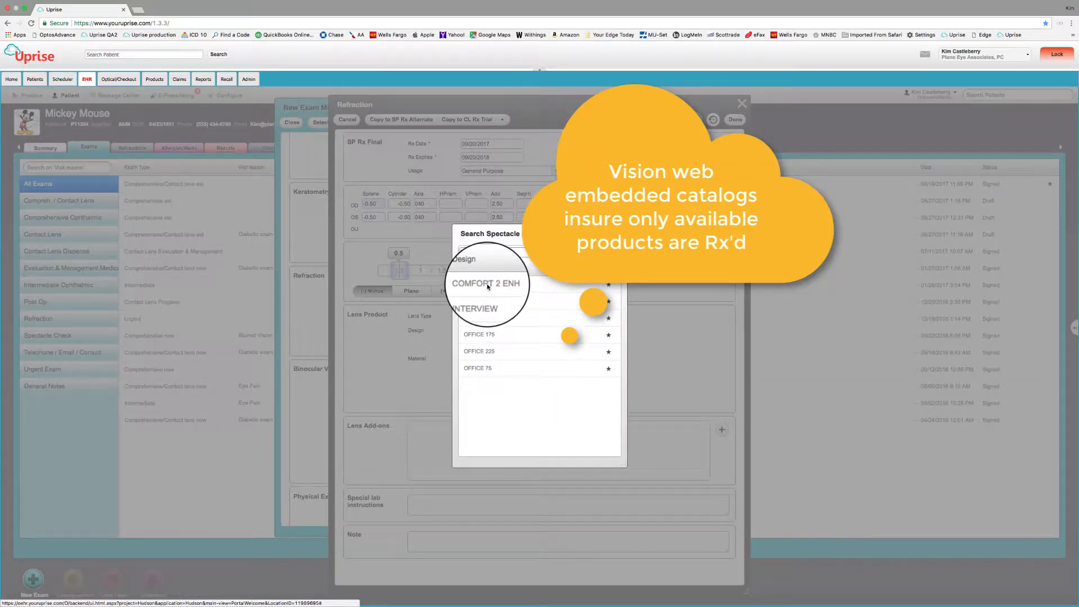
Choose COMFORT 2 ENH design in POLY XTRACTIVE GRY material and add a Crizal Alize UV coating.
{"action": "left_click", "coordinate": [487, 283]}
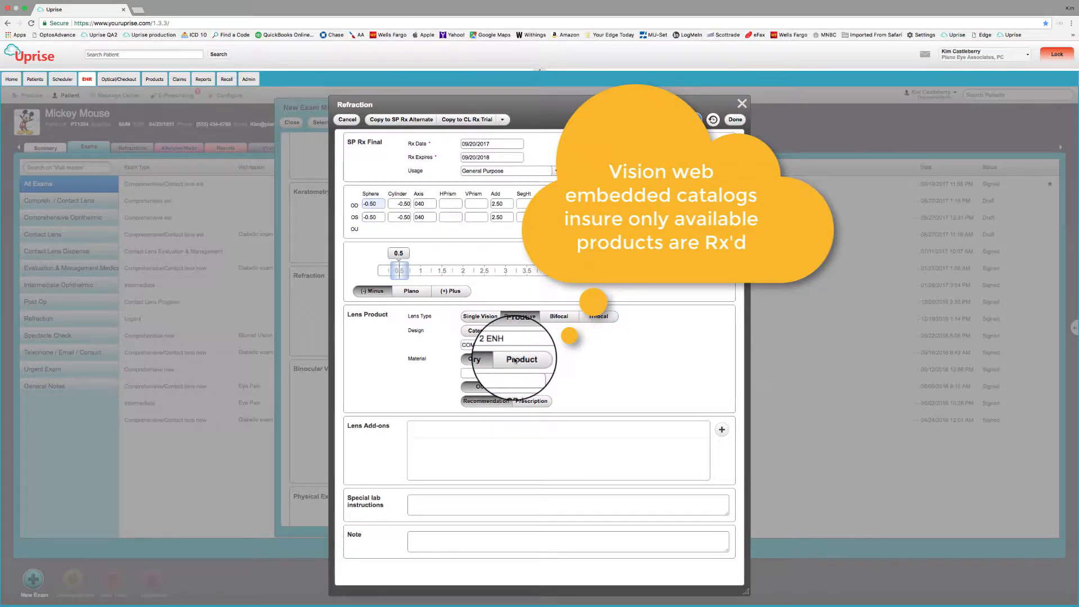
{"action": "left_click", "coordinate": [507, 360]}
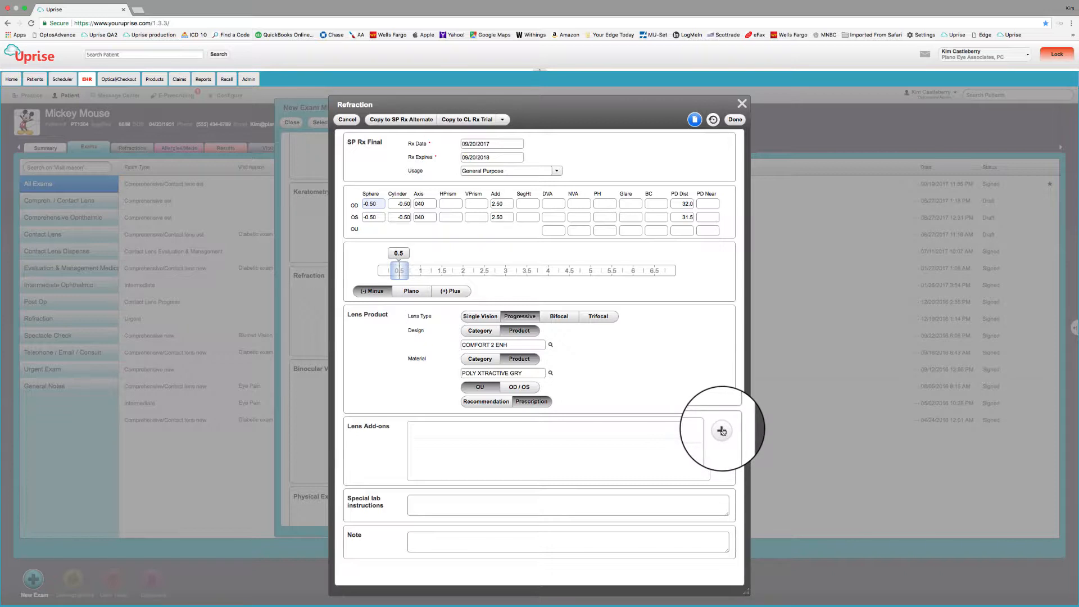
{"action": "left_click", "coordinate": [721, 430]}
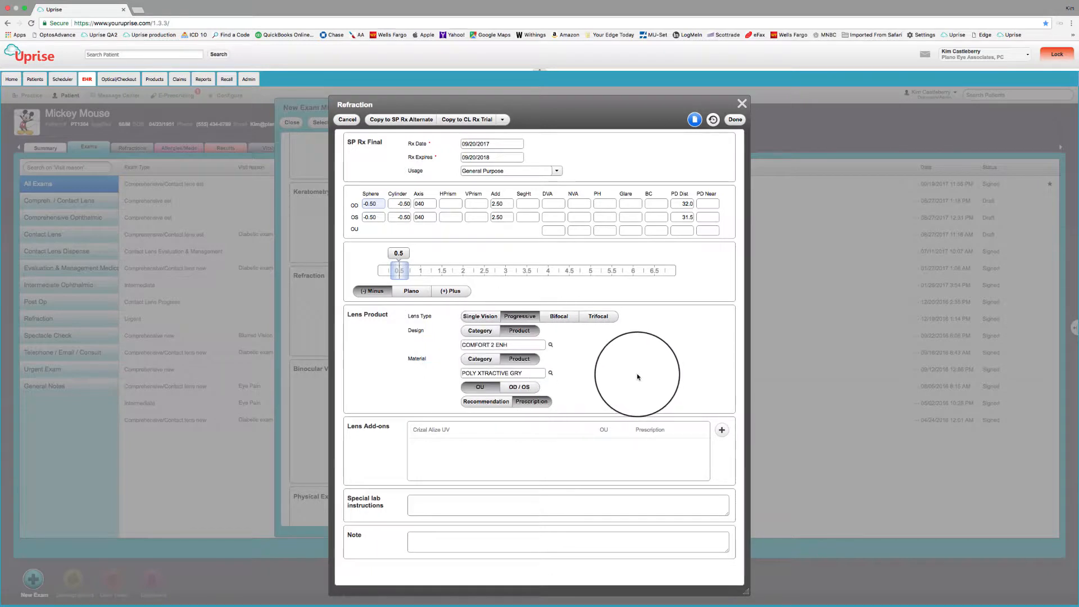
{"action": "mouse_move", "coordinate": [636, 379]}
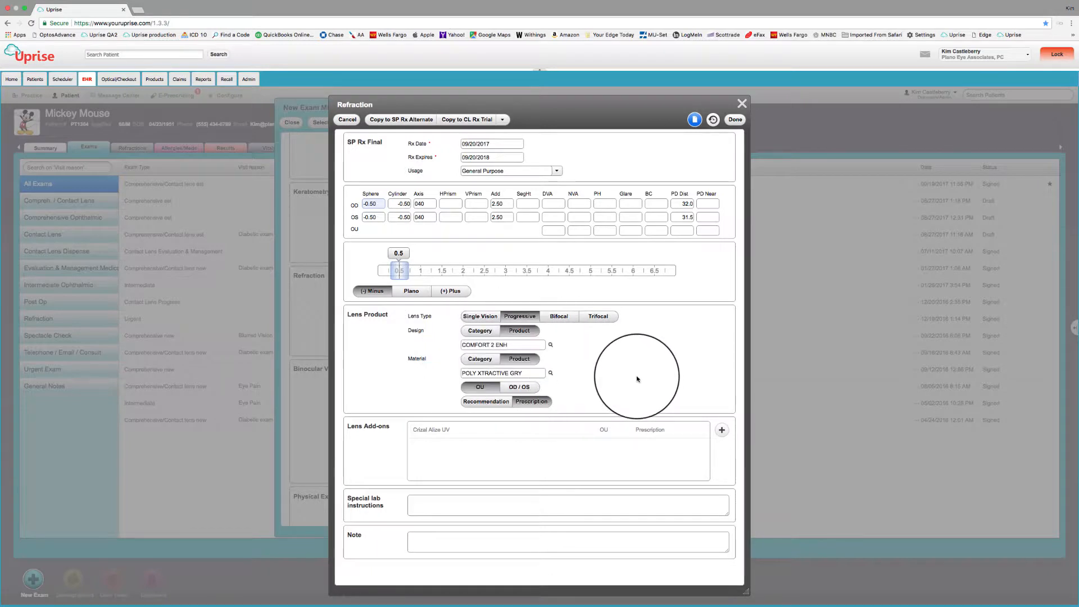
{"action": "mouse_move", "coordinate": [636, 378]}
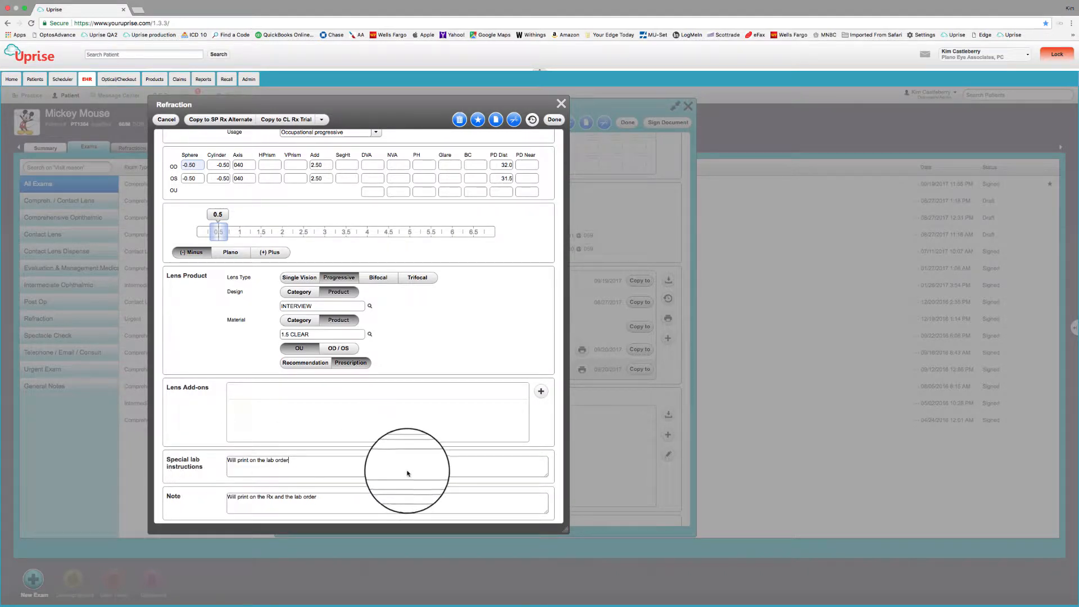
{"action": "mouse_move", "coordinate": [177, 462]}
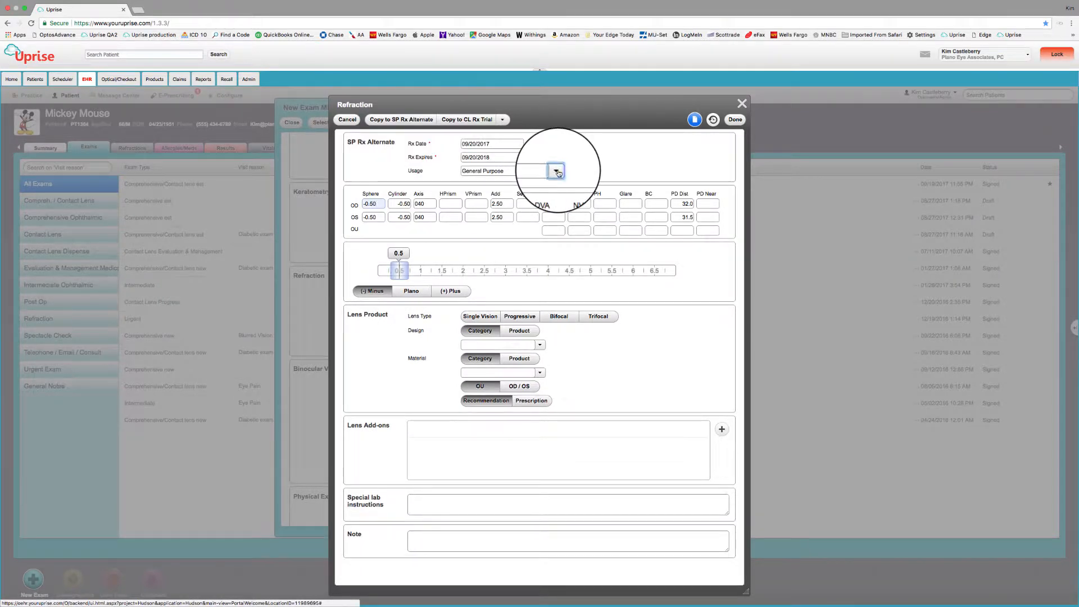
Set the SP Rx Alternate's usage and INTERVIEW progressive design, then finish the refraction entry.
{"action": "left_click", "coordinate": [555, 171]}
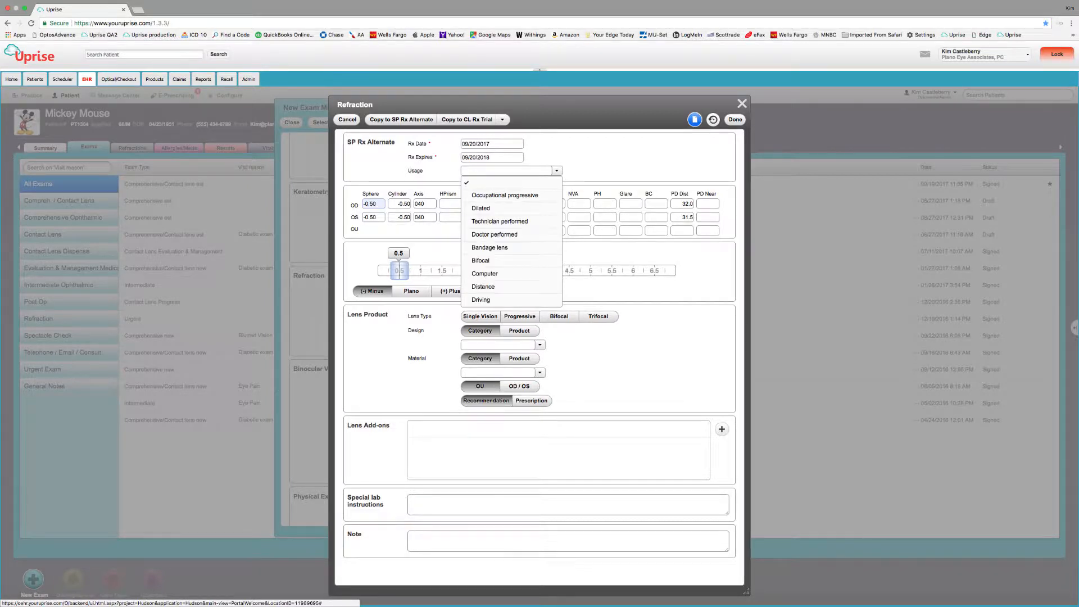
{"action": "left_click", "coordinate": [504, 194]}
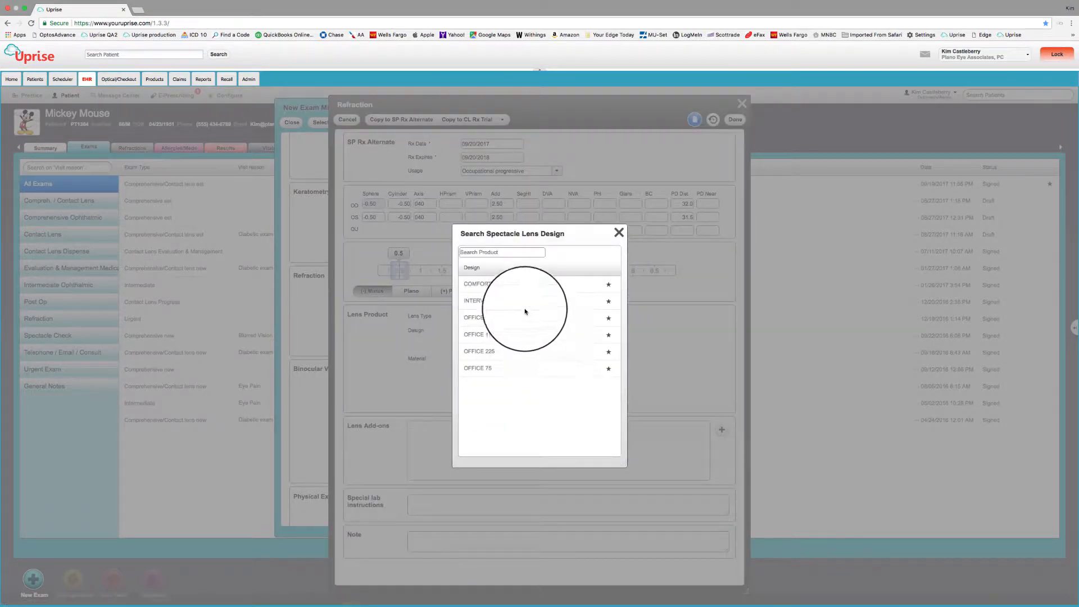
{"action": "left_click", "coordinate": [618, 233]}
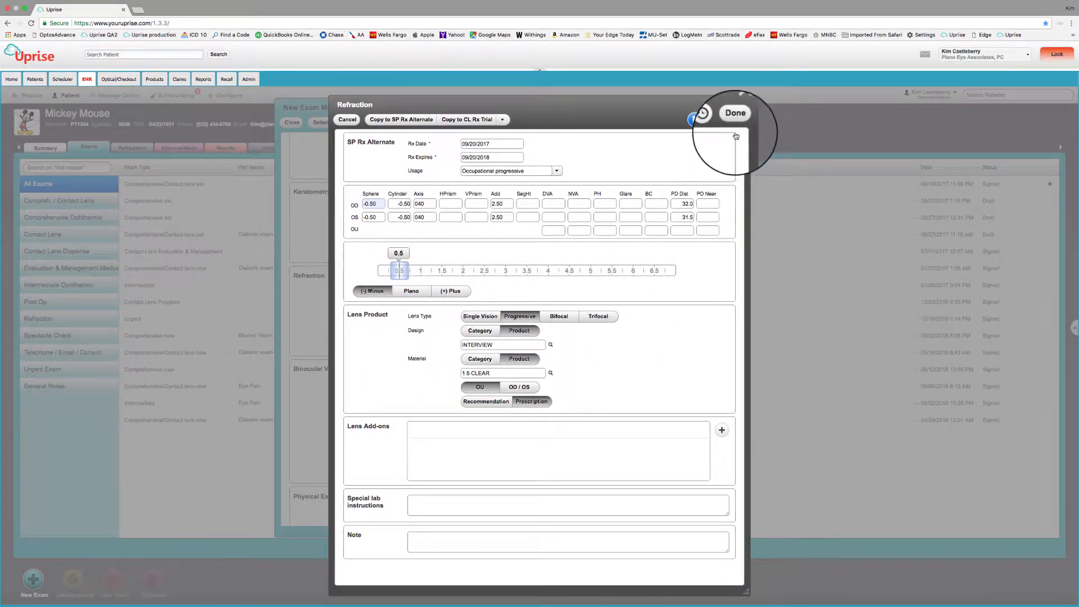
{"action": "left_click", "coordinate": [734, 112]}
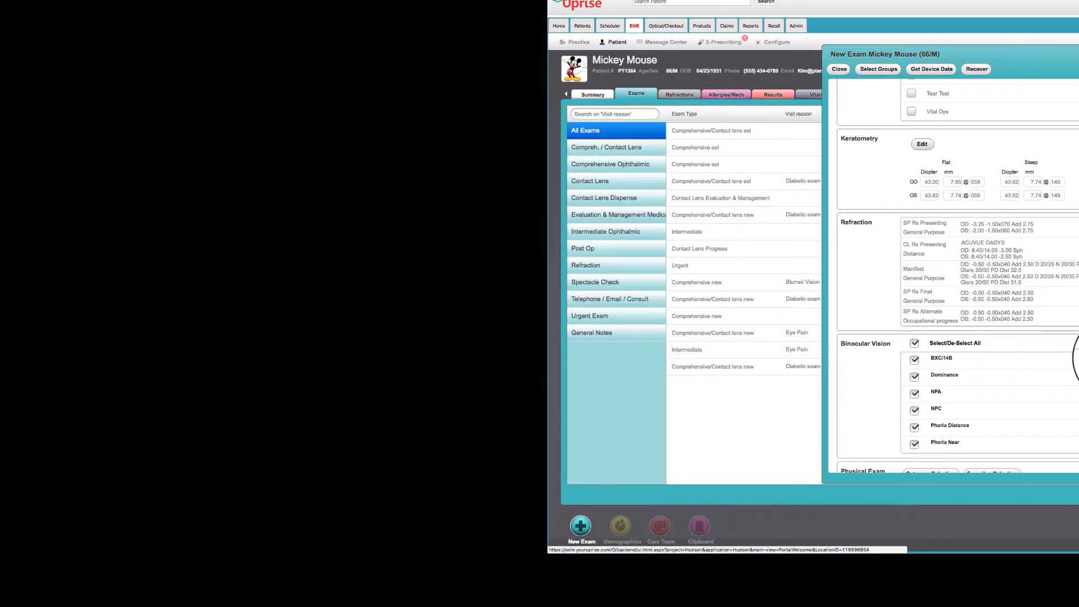
Advance the exam Workflow status through Rx Ready to Ready for Billing.
{"action": "scroll", "scroll_direction": "down", "scroll_amount": 3}
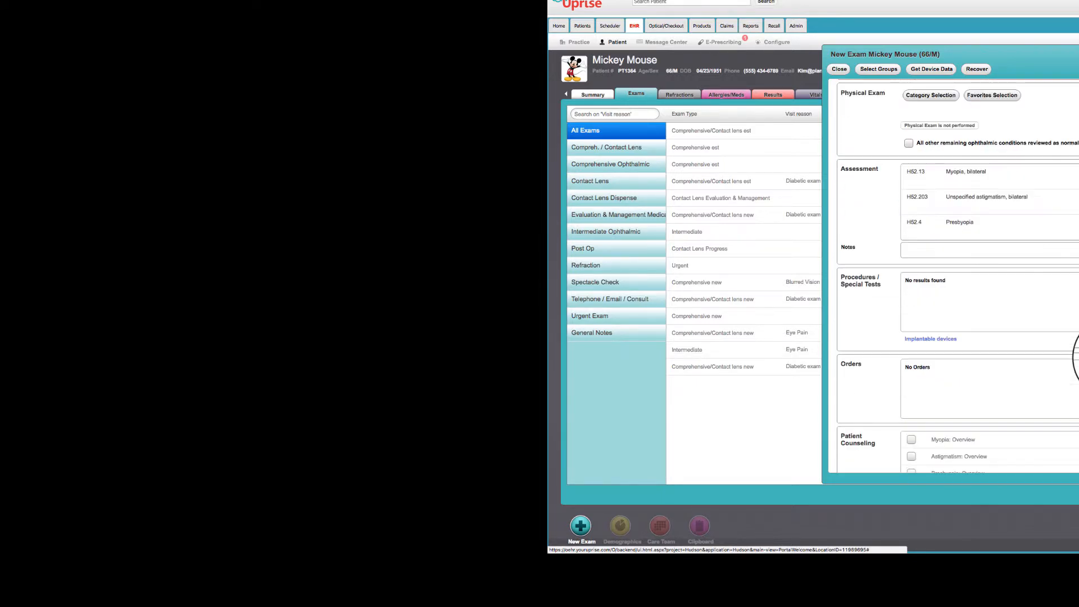
{"action": "scroll", "scroll_direction": "down", "scroll_amount": 3}
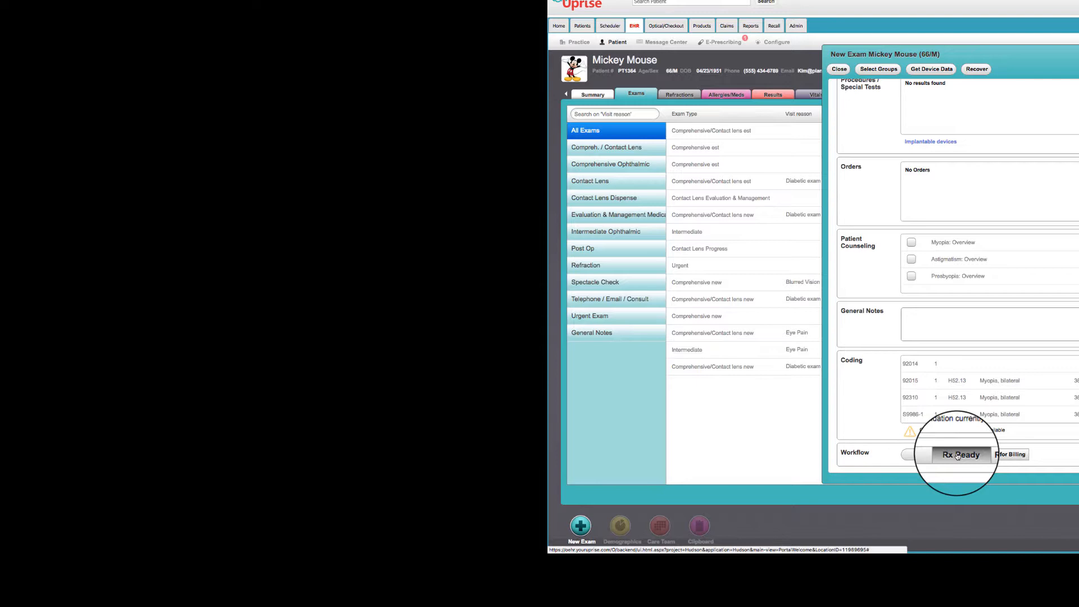
{"action": "left_click", "coordinate": [1009, 453]}
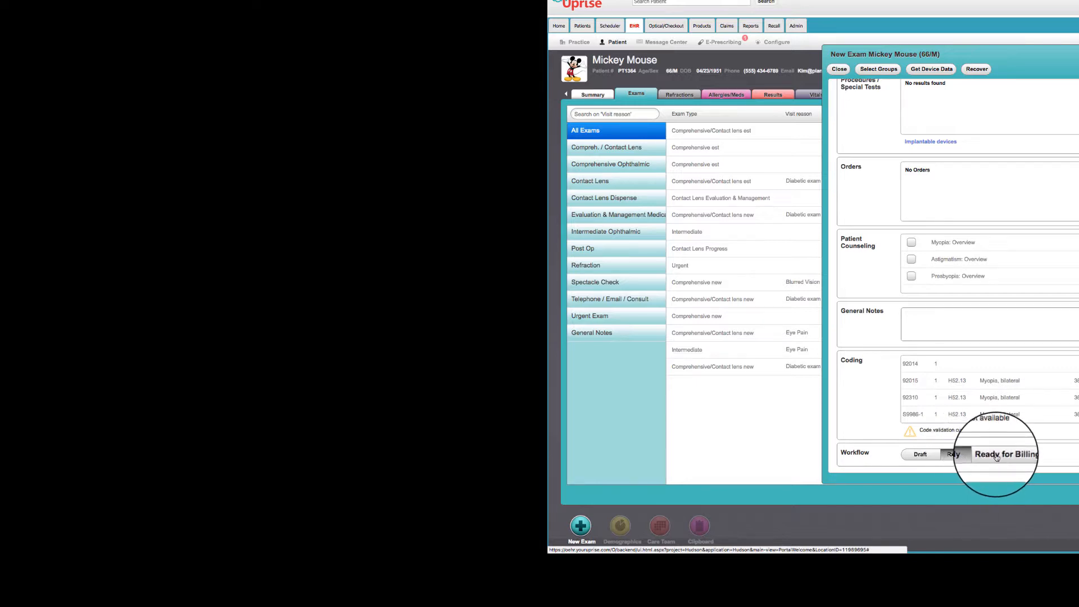
{"action": "left_click", "coordinate": [1005, 454]}
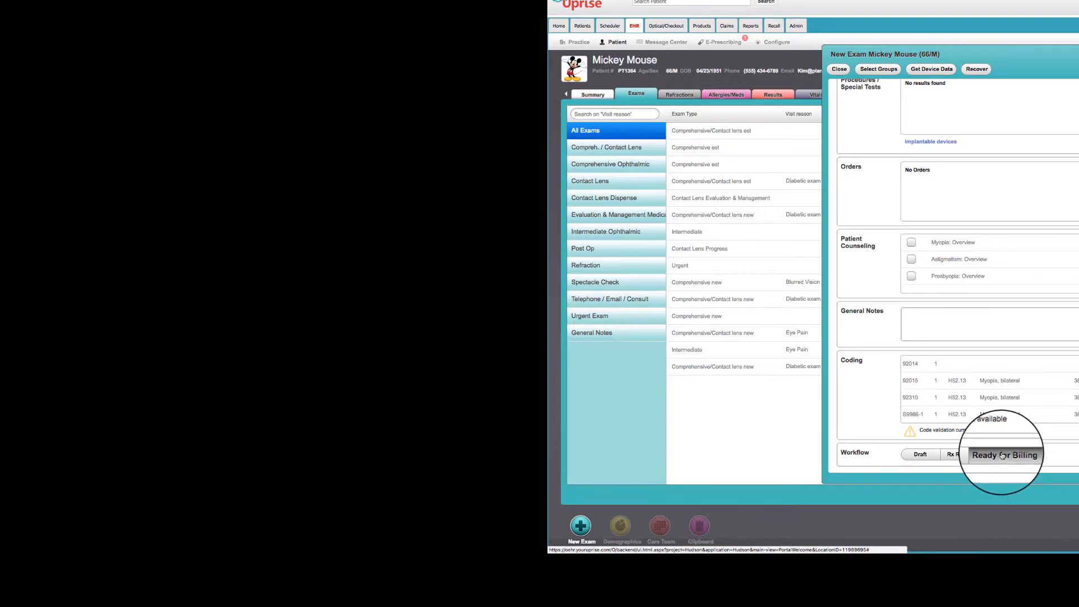
{"action": "left_click", "coordinate": [1005, 455]}
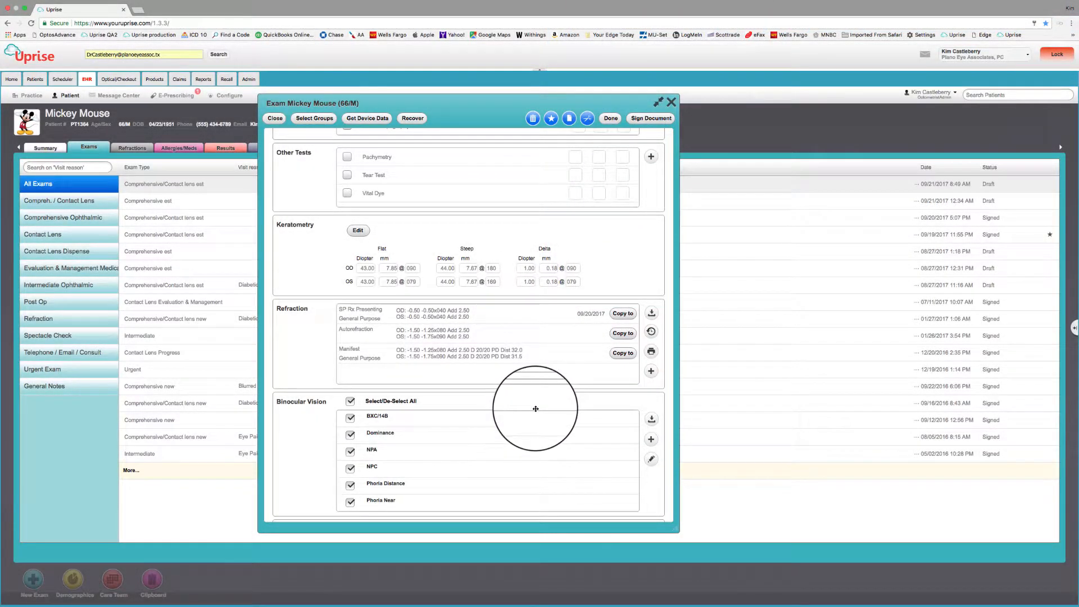
{"action": "mouse_move", "coordinate": [543, 411]}
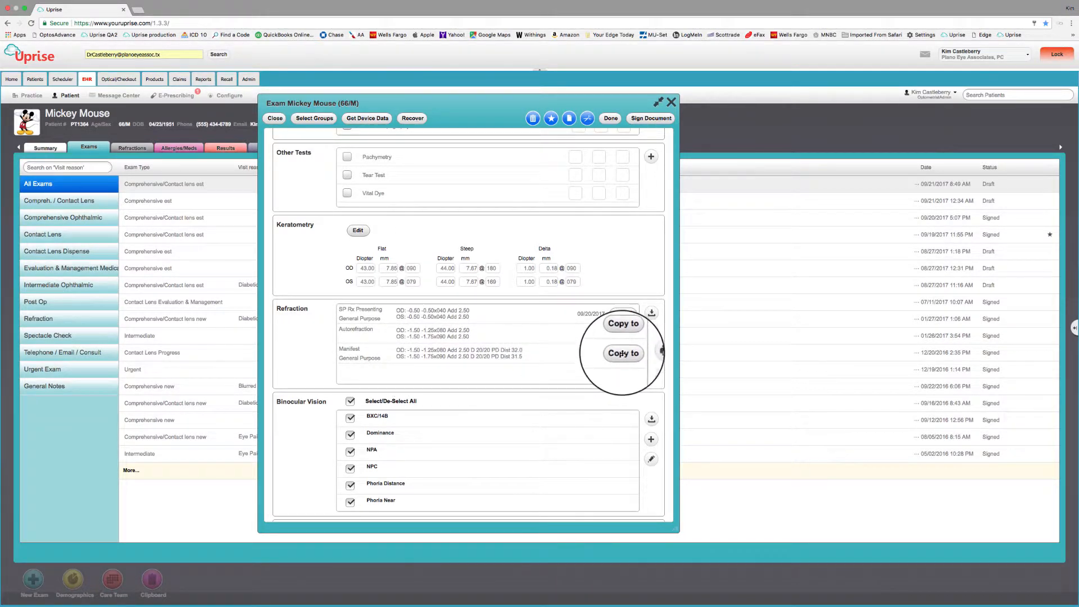
Copy the Manifest refraction into a new CL Rx Trial #1.
{"action": "left_click", "coordinate": [622, 353]}
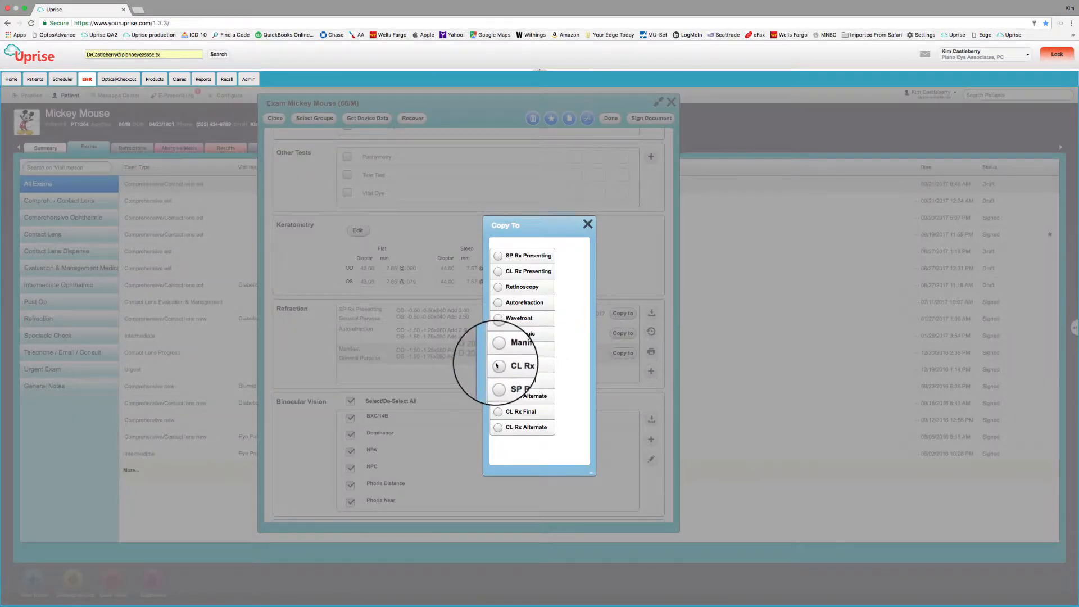
{"action": "left_click", "coordinate": [498, 365]}
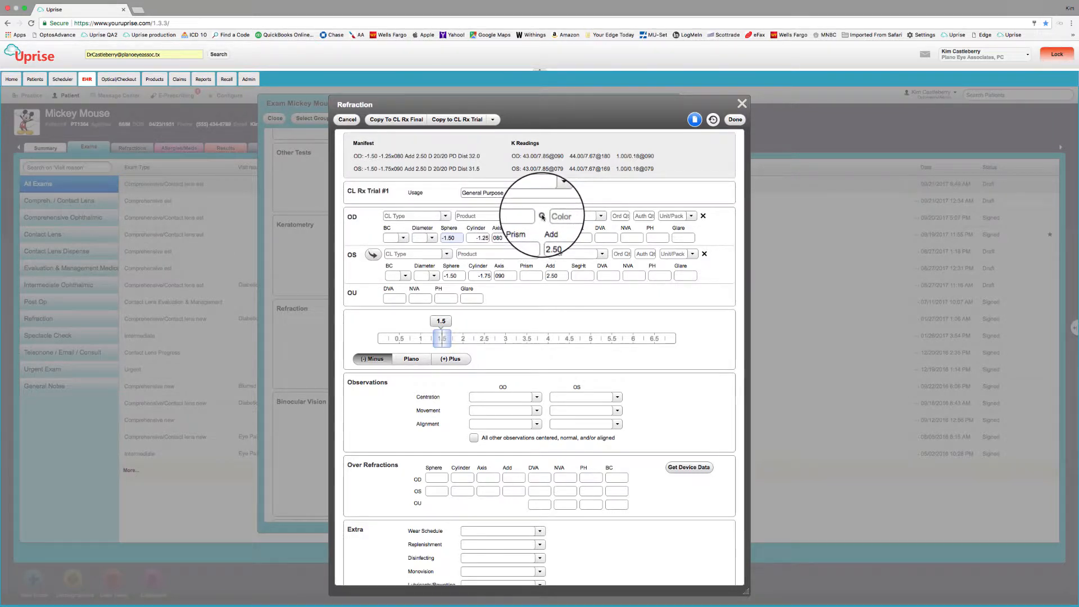
Make the OD lens Soft Toric ACUVUE OASYS FOR ASTIGMATISM, then bring up the product catalog for OS.
{"action": "left_click", "coordinate": [542, 216]}
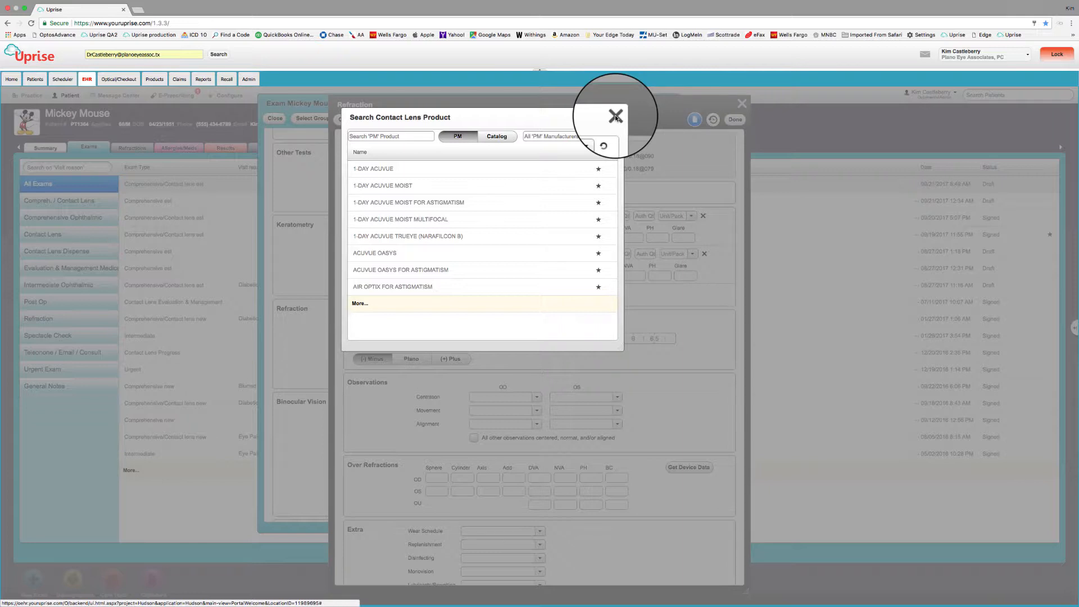
{"action": "left_click", "coordinate": [615, 115]}
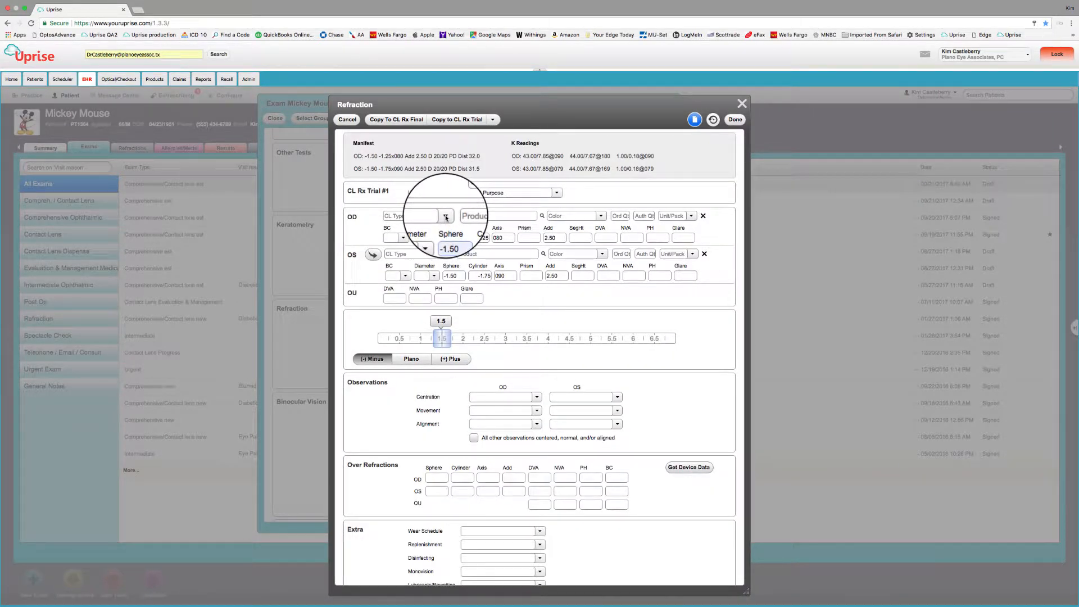
{"action": "left_click", "coordinate": [446, 216]}
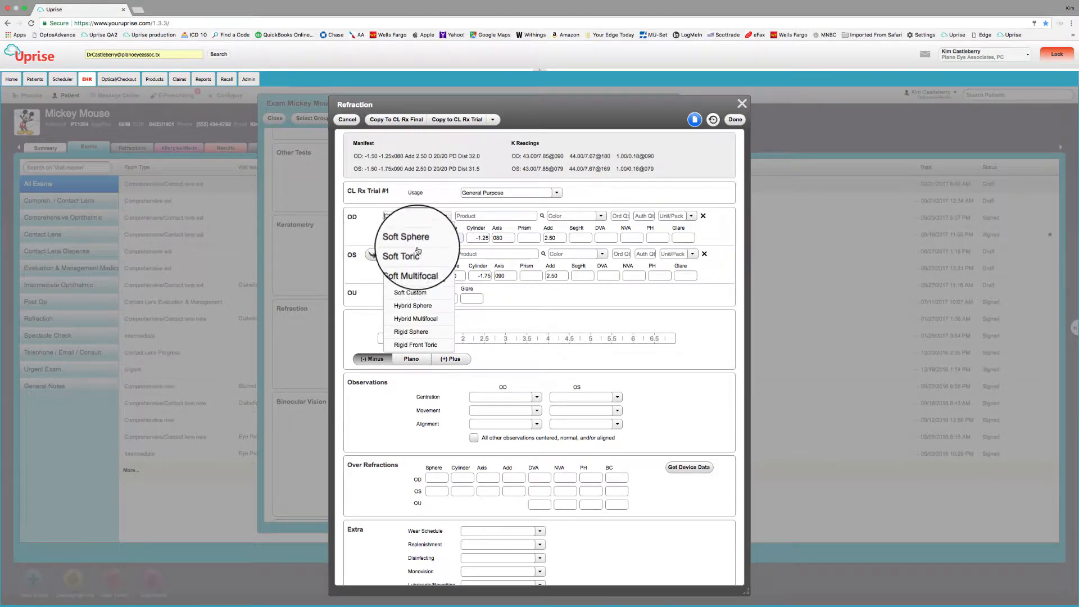
{"action": "left_click", "coordinate": [400, 255]}
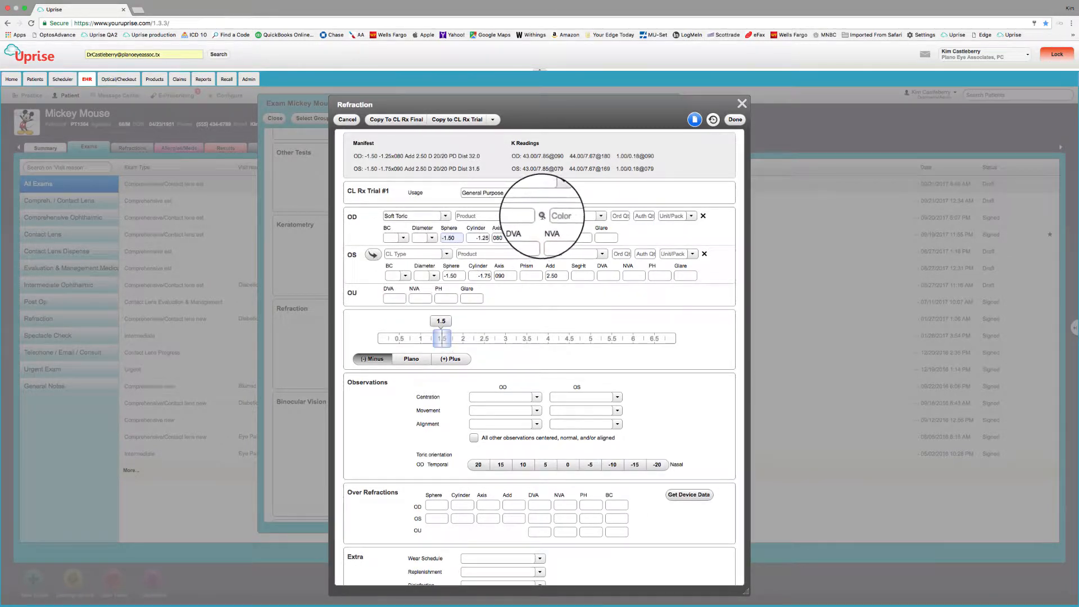
{"action": "left_click", "coordinate": [542, 216]}
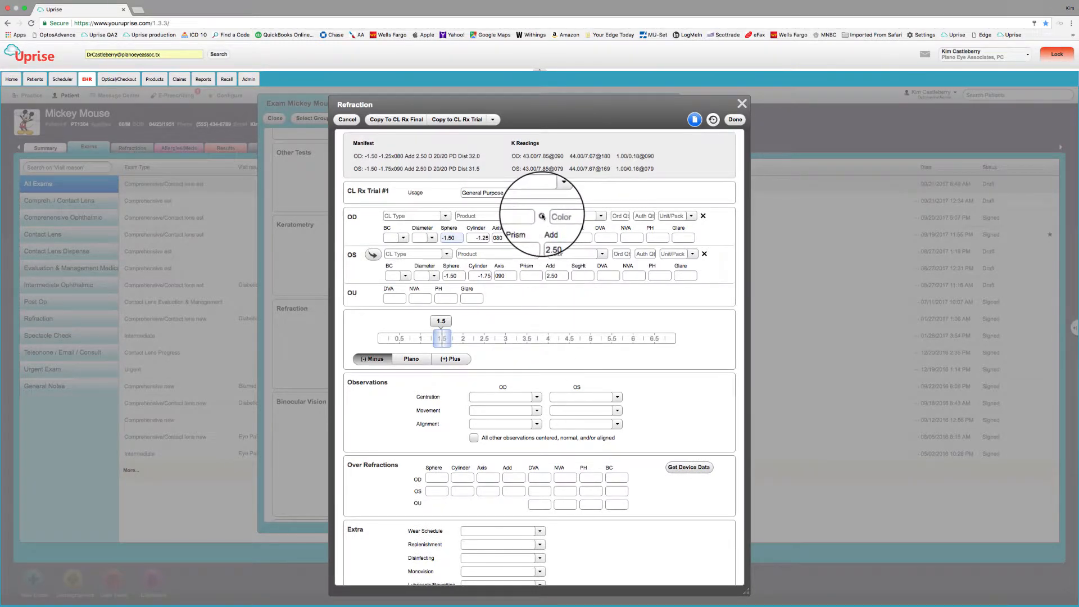
{"action": "left_click", "coordinate": [543, 216]}
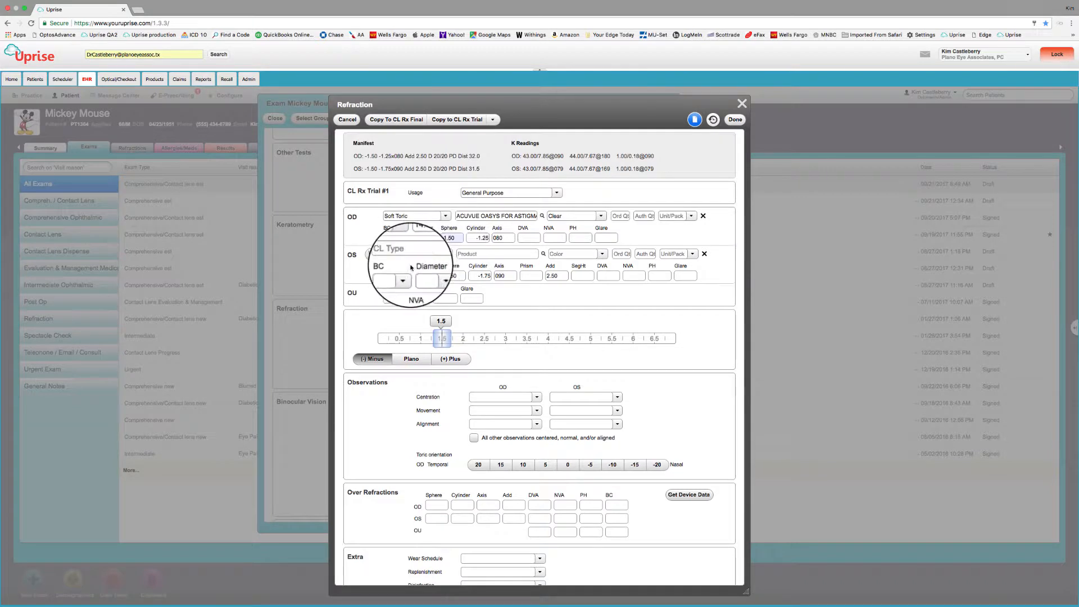
{"action": "left_click", "coordinate": [543, 216]}
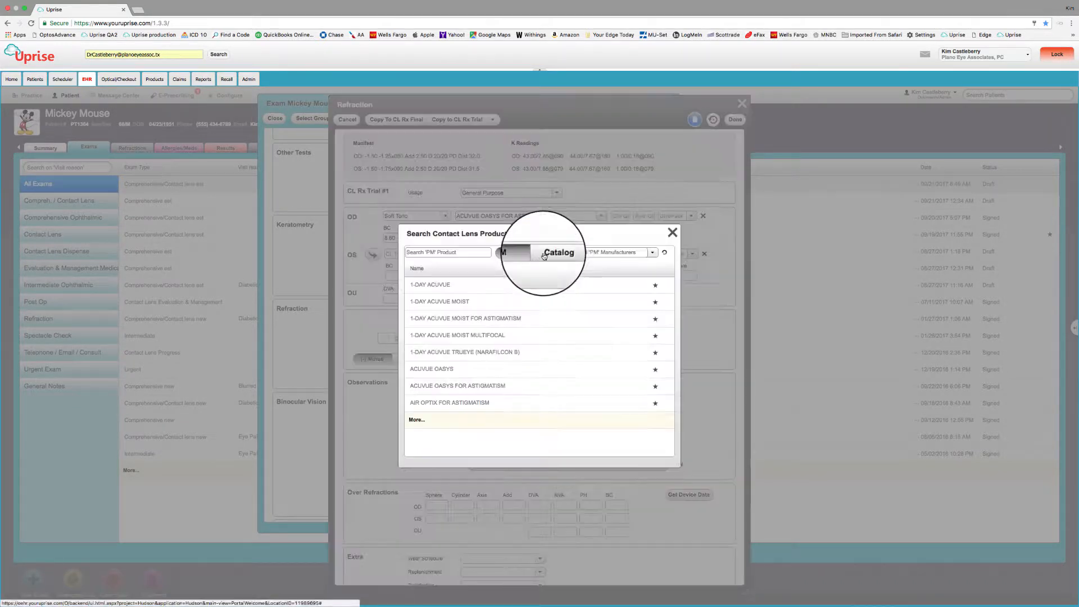
{"action": "left_click", "coordinate": [458, 386]}
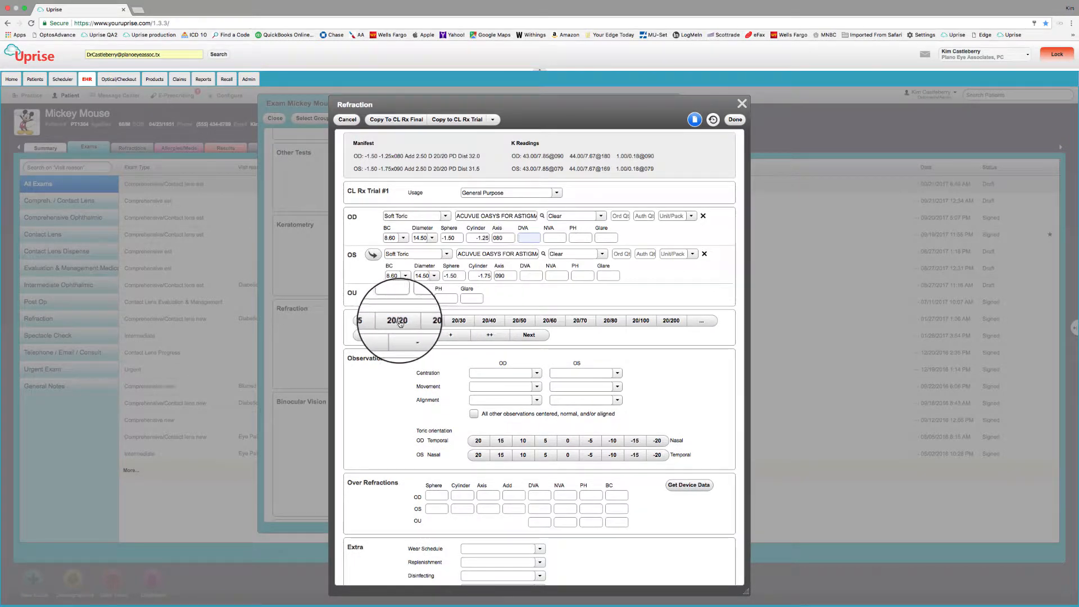
Record 20/20 DVA, all-normal fit, plano over-refraction, daily/biweekly wear and Opti Free Puremoist.
{"action": "left_click", "coordinate": [397, 320]}
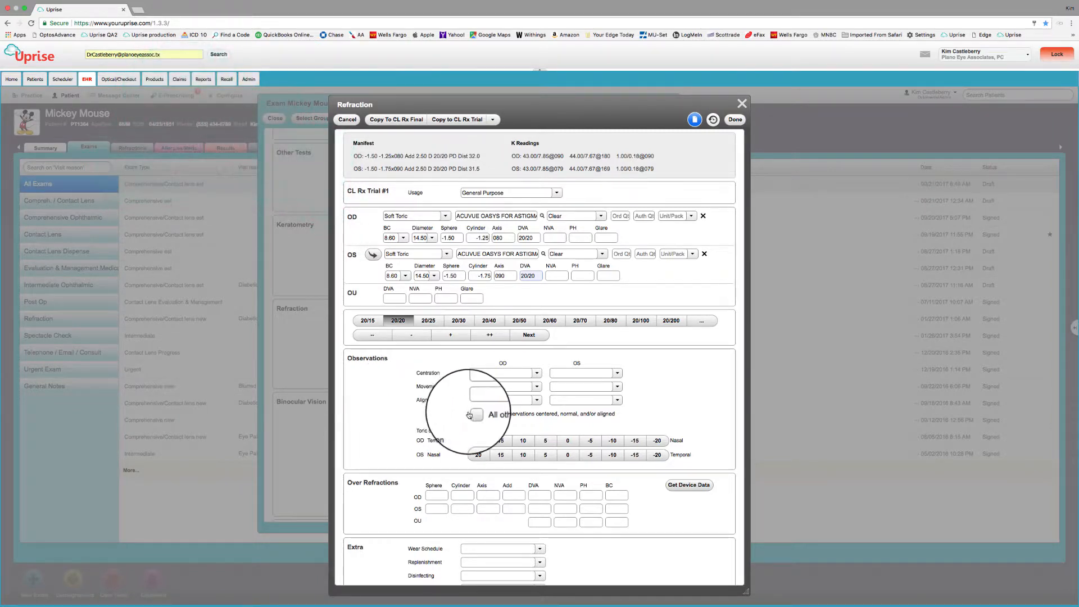
{"action": "left_click", "coordinate": [473, 414]}
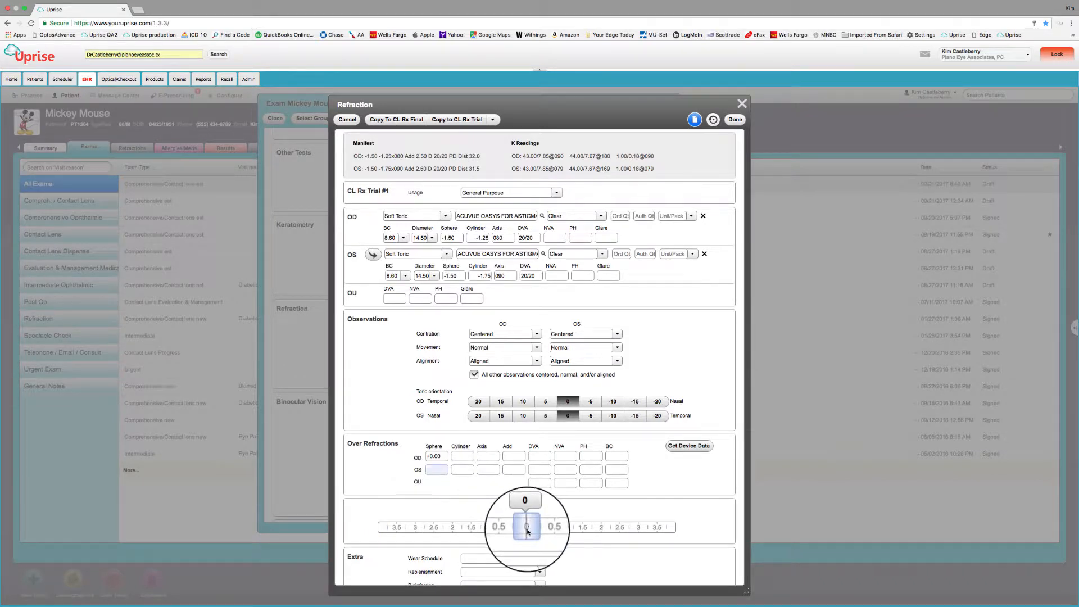
{"action": "left_click", "coordinate": [540, 465]}
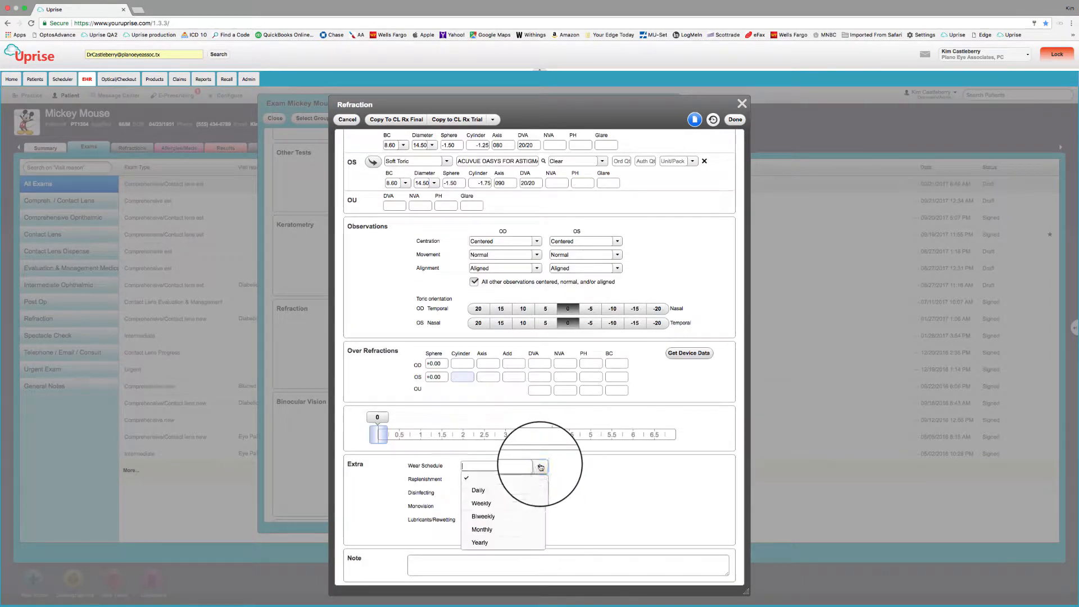
{"action": "left_click", "coordinate": [478, 489]}
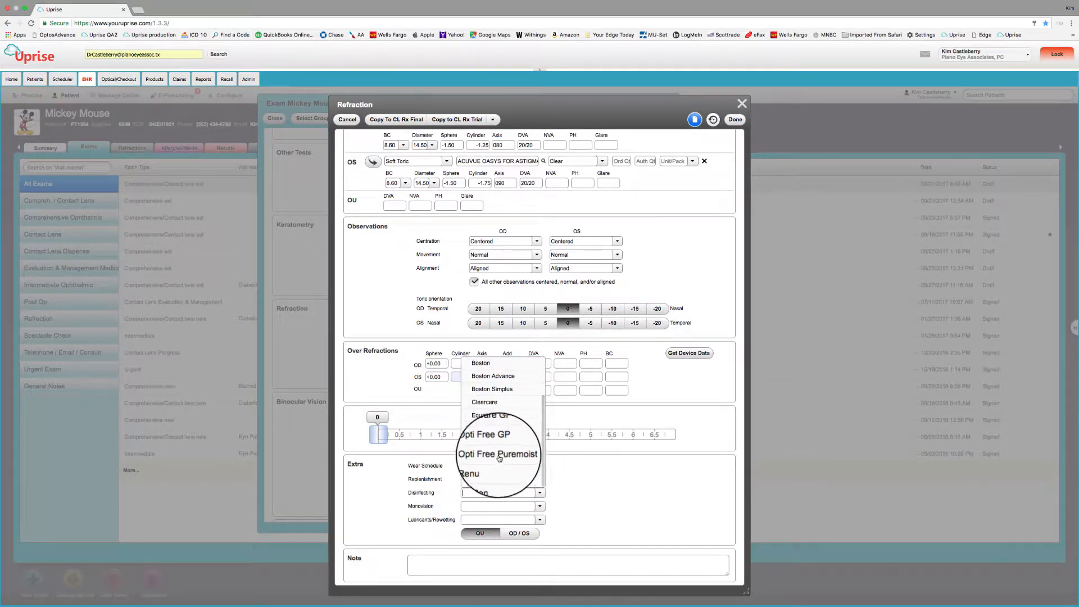
{"action": "left_click", "coordinate": [496, 453]}
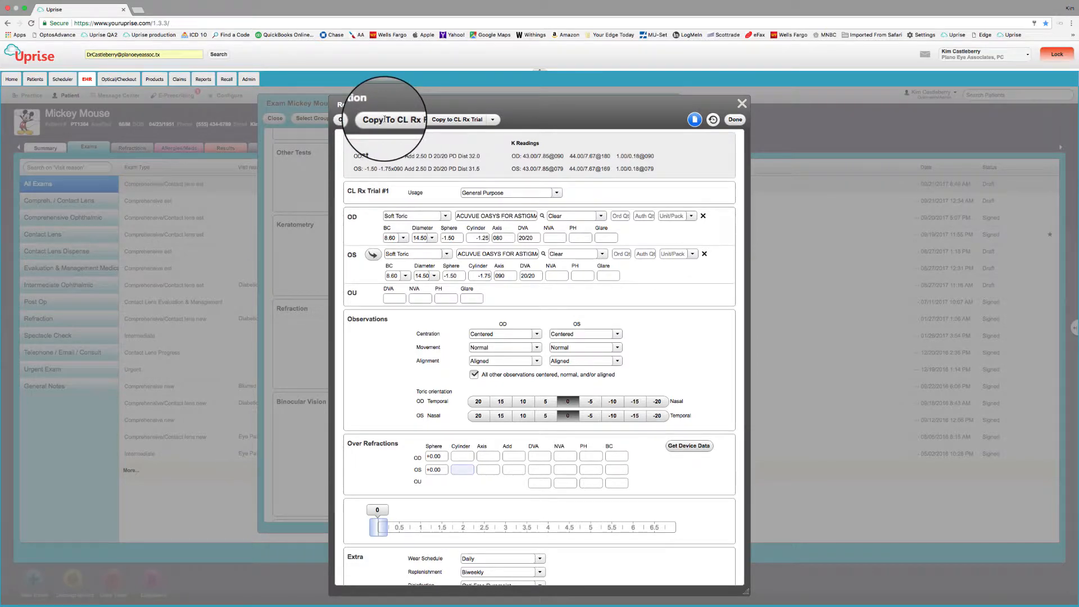
Copy the trial to a CL Rx Final with quantity 2 per eye and Box of 6 packaging for the right eye.
{"action": "left_click", "coordinate": [390, 119]}
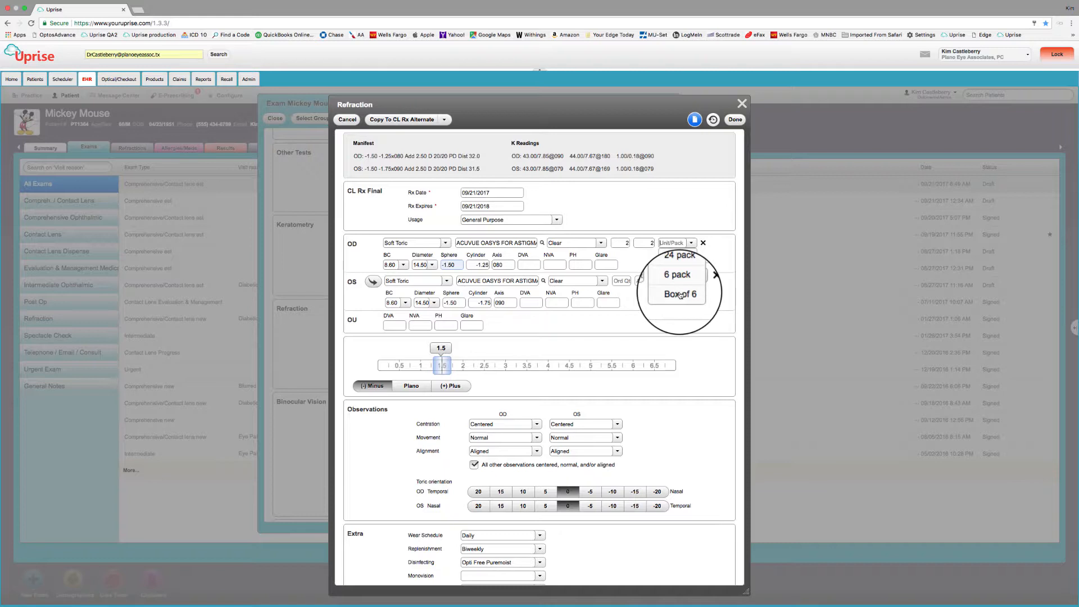
{"action": "left_click", "coordinate": [676, 293]}
{"action": "type", "text": "2"}
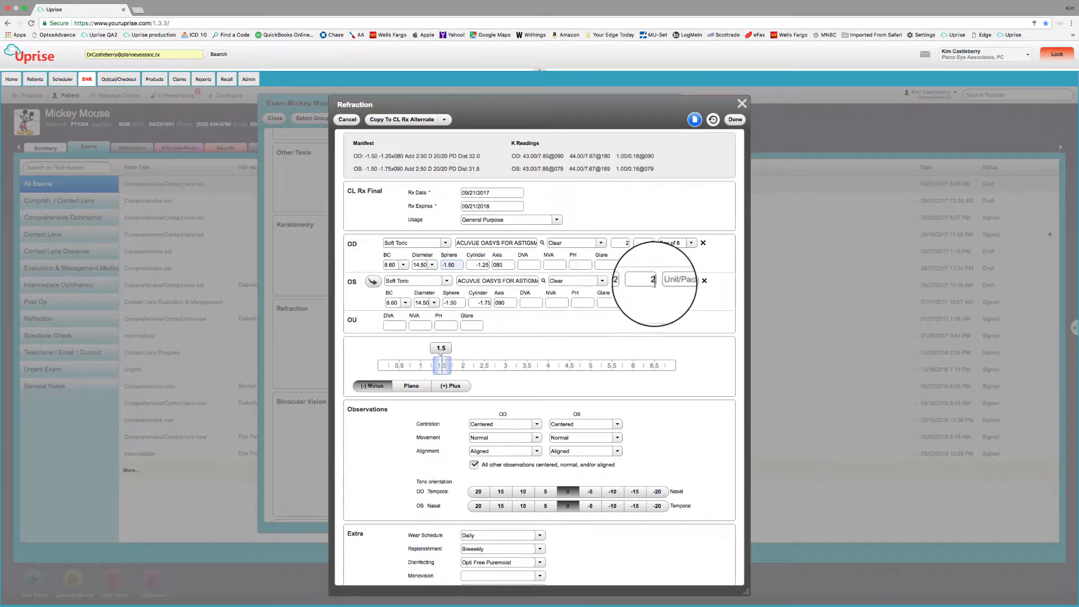
{"action": "left_click", "coordinate": [681, 280]}
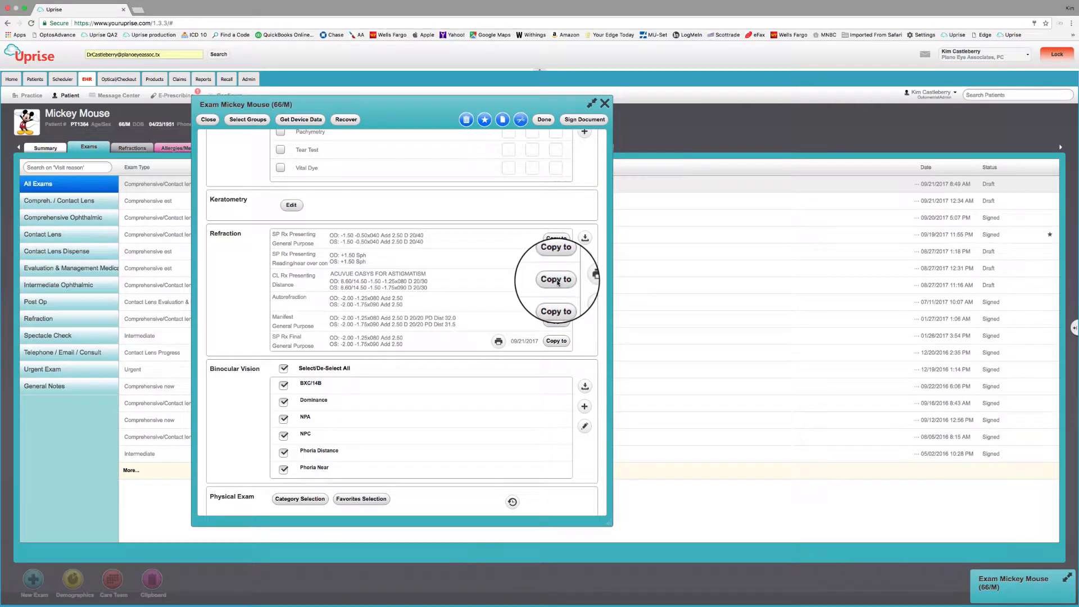
Copy the CL Rx Presenting record into a new CL Rx Final.
{"action": "left_click", "coordinate": [555, 248]}
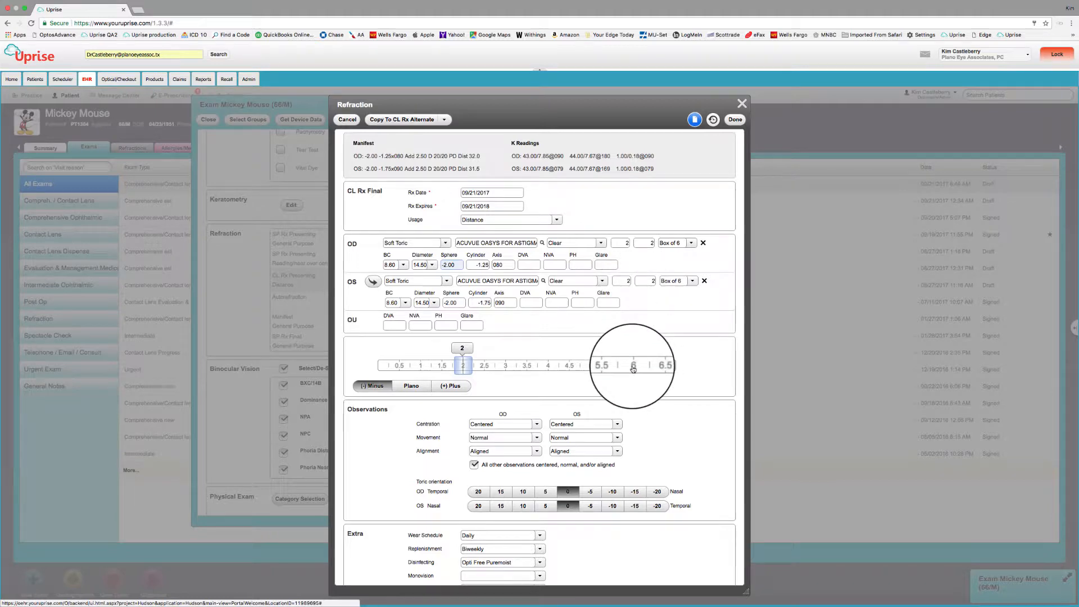
Mark all fit observations centered, normal and aligned, then save the Acuvue Oasys CL Rx Final.
{"action": "scroll", "scroll_direction": "down", "scroll_amount": 3}
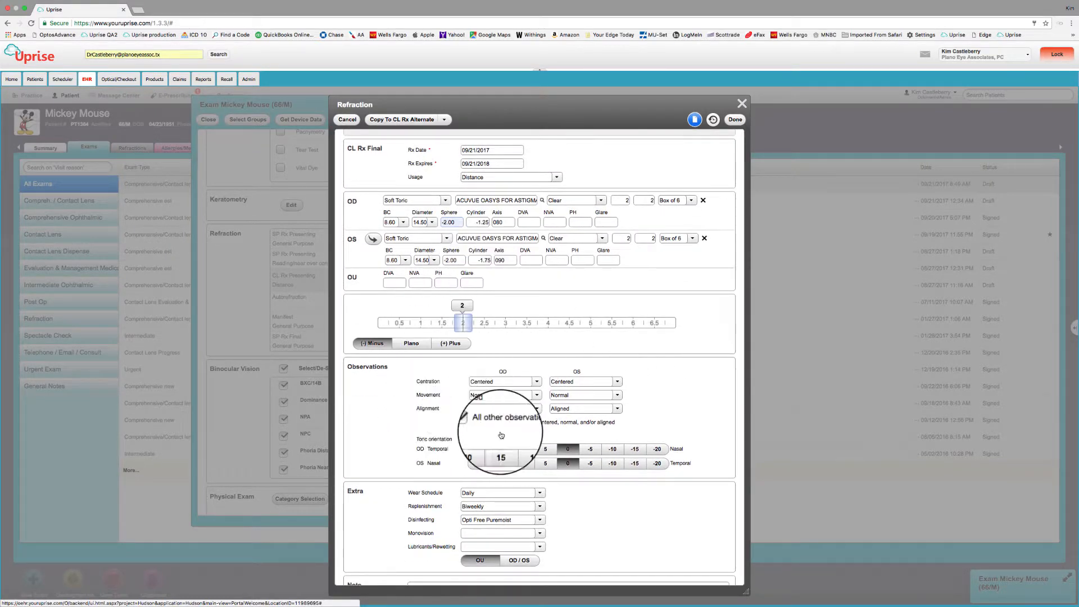
{"action": "left_click", "coordinate": [474, 421]}
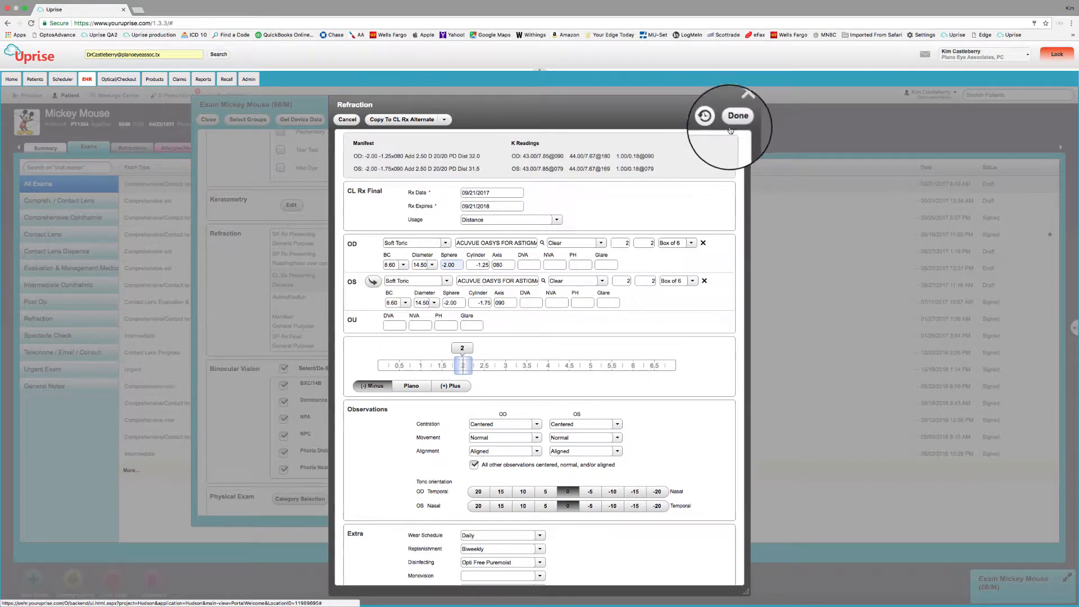
{"action": "left_click", "coordinate": [737, 115]}
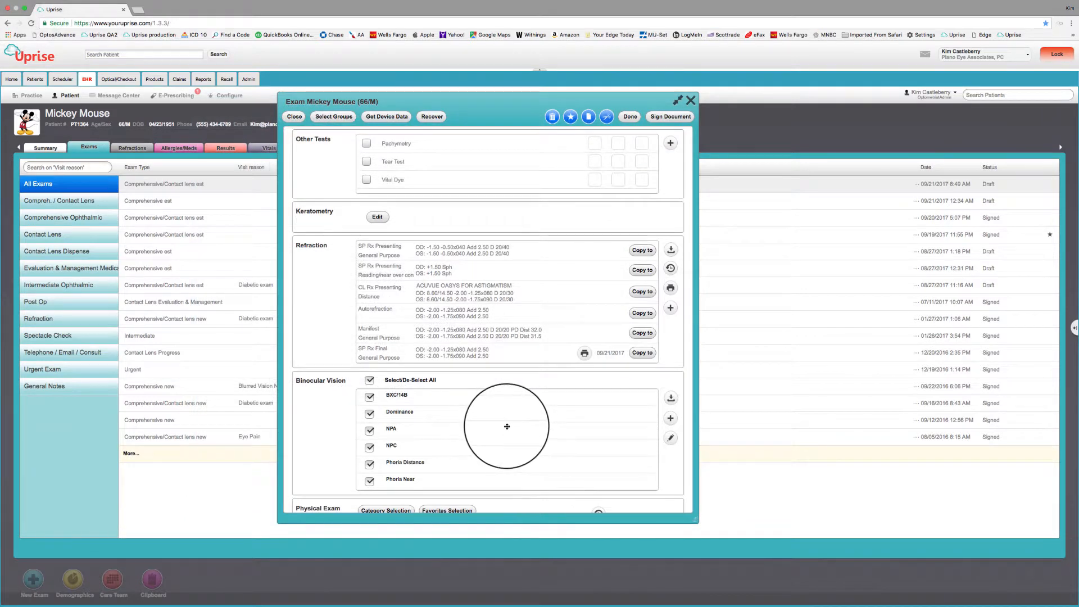
{"action": "mouse_move", "coordinate": [509, 420]}
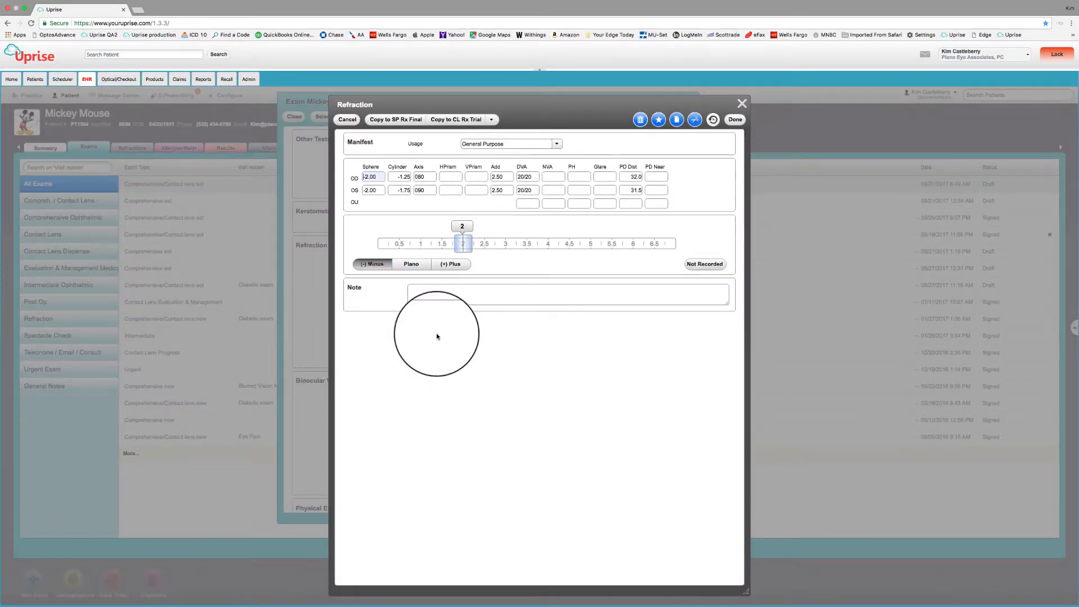
Copy the manifest to CL Rx Trial #1 with Soft Toric 1-Day Acuvue Moist for Astigmatism lenses.
{"action": "left_click", "coordinate": [455, 119]}
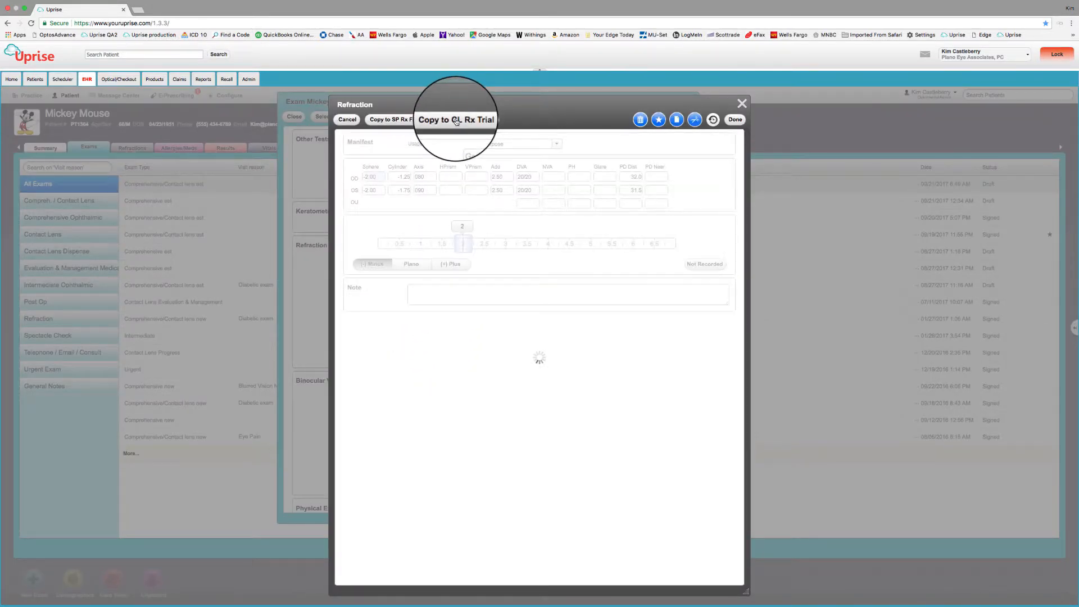
{"action": "left_click", "coordinate": [455, 120]}
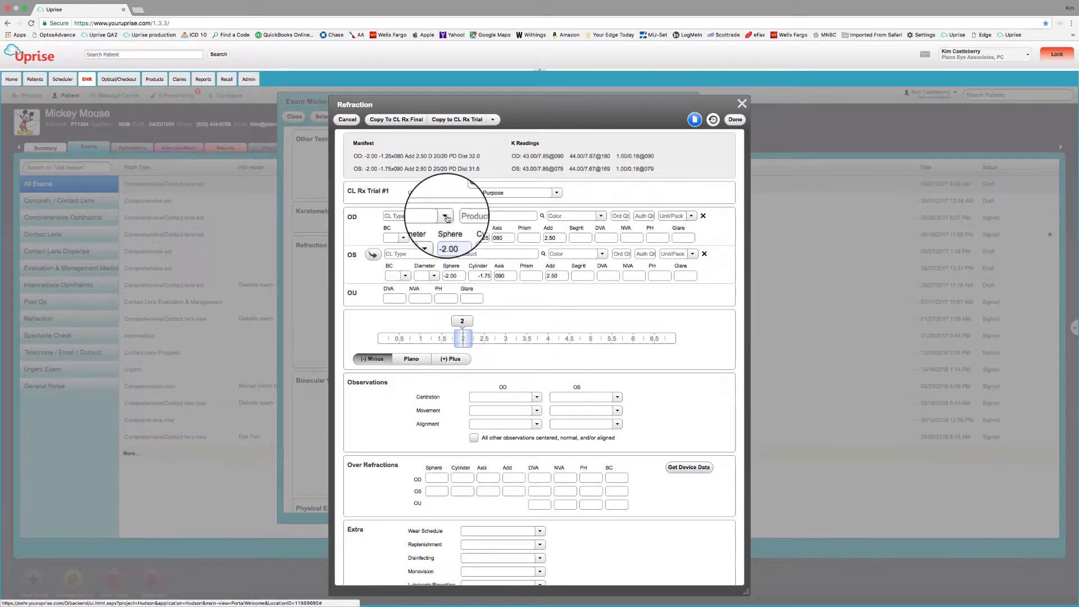
{"action": "left_click", "coordinate": [445, 216]}
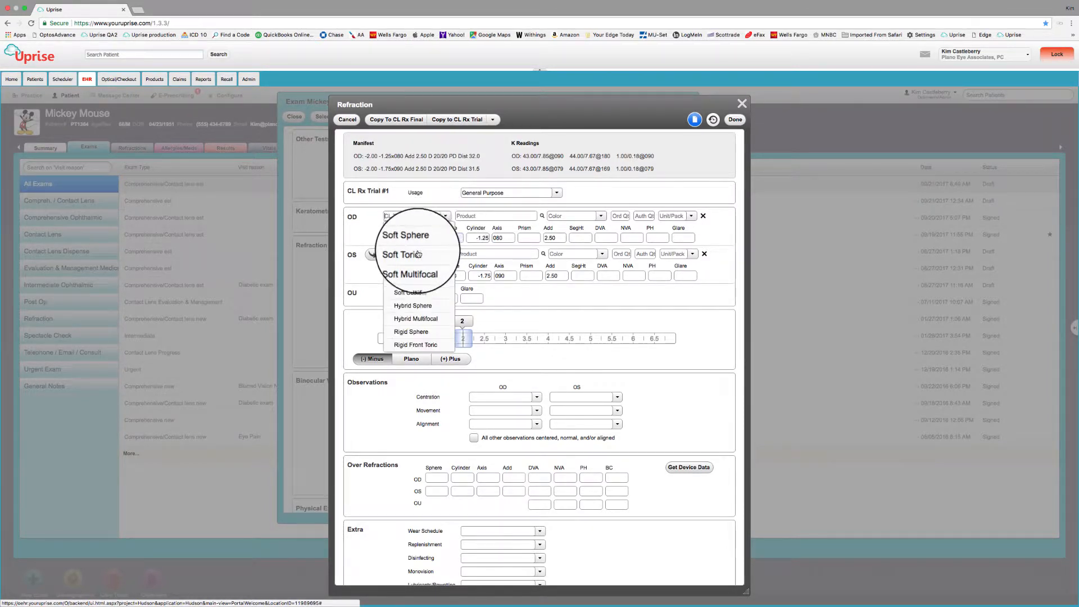
{"action": "left_click", "coordinate": [402, 254]}
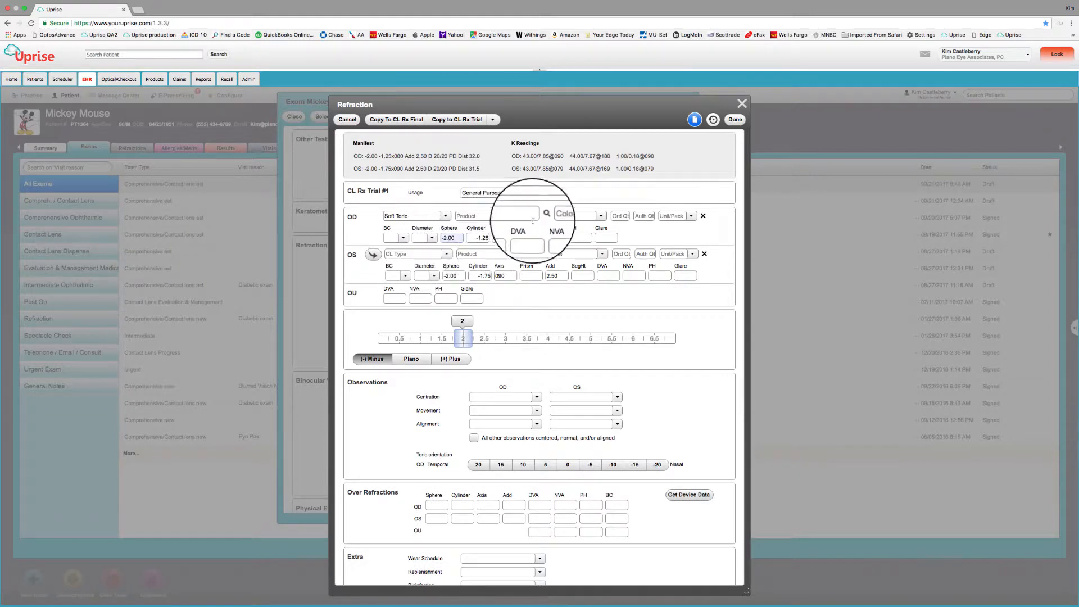
{"action": "left_click", "coordinate": [547, 215]}
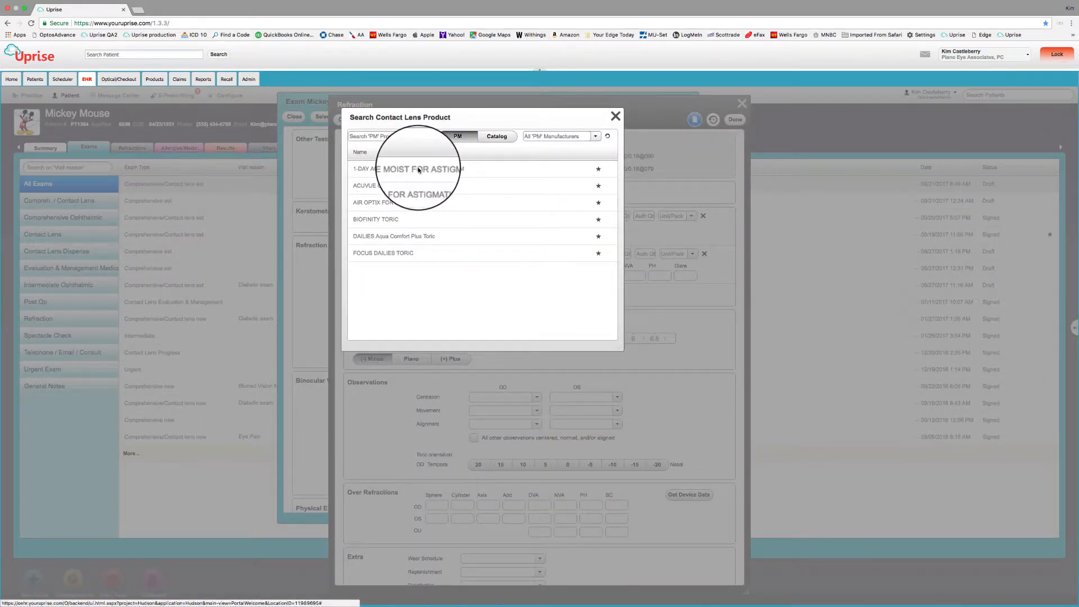
{"action": "left_click", "coordinate": [413, 168]}
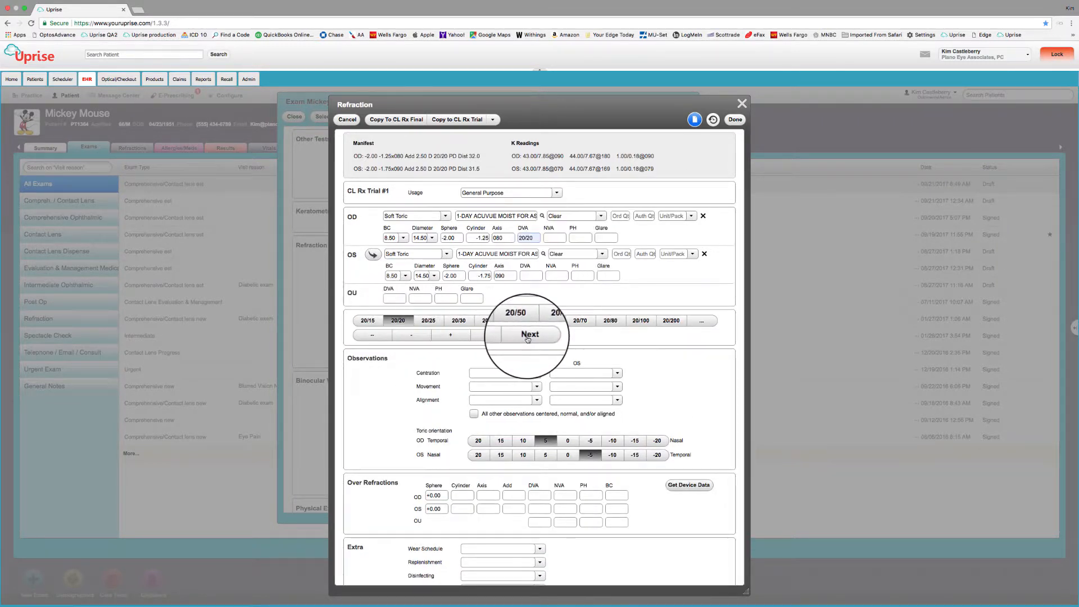
Record 20/20 acuity for both trial lenses and set the wear schedule to Daily.
{"action": "left_click", "coordinate": [529, 335]}
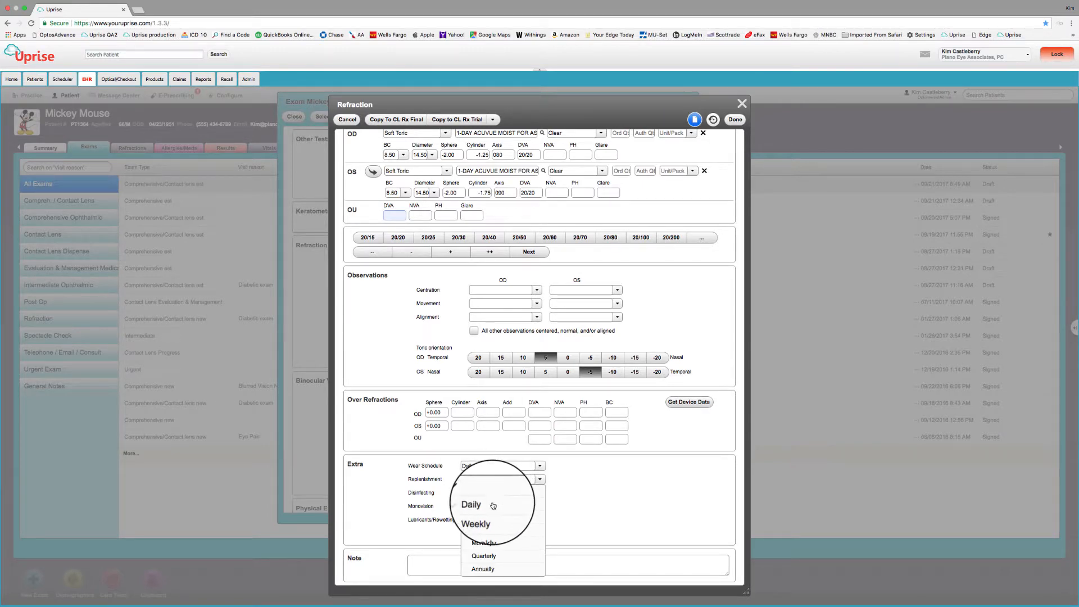
{"action": "left_click", "coordinate": [471, 504]}
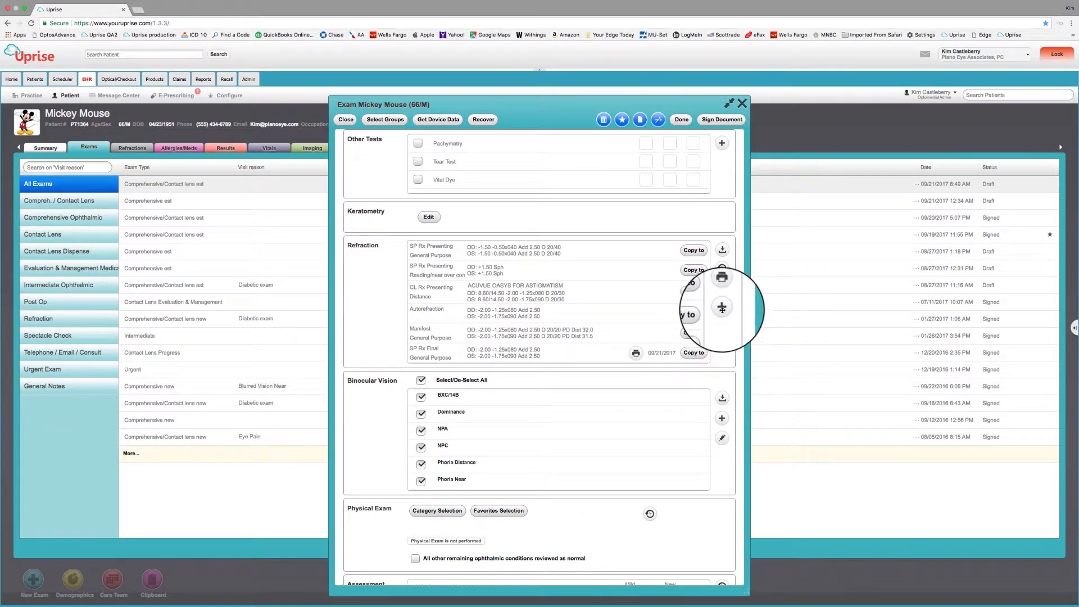
Open the Manifest refraction and copy it into a new CL Rx Trial.
{"action": "left_click", "coordinate": [722, 308]}
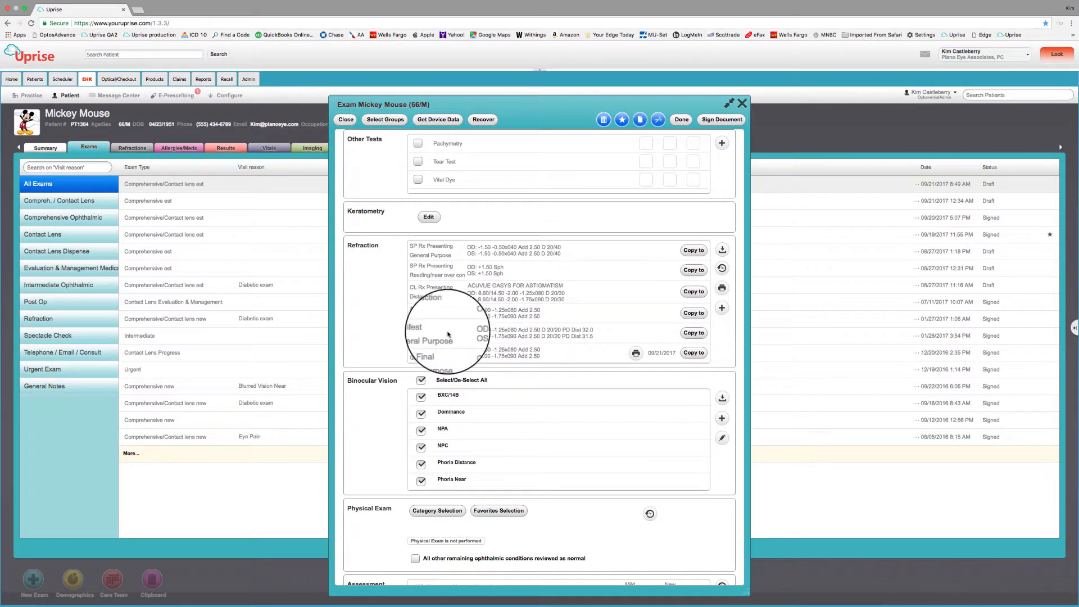
{"action": "left_click", "coordinate": [430, 333]}
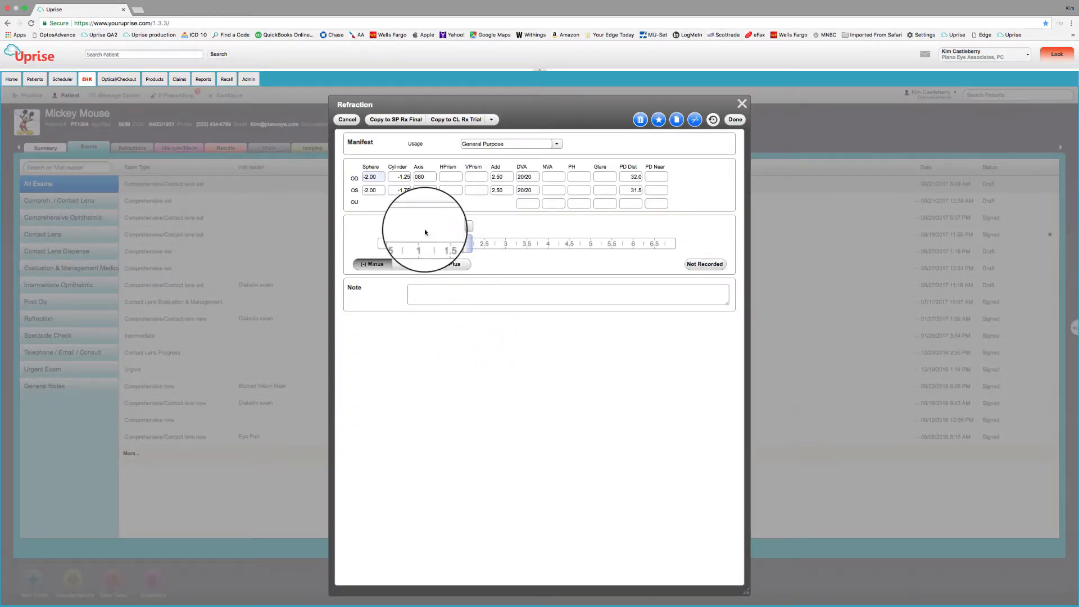
{"action": "left_click", "coordinate": [456, 119]}
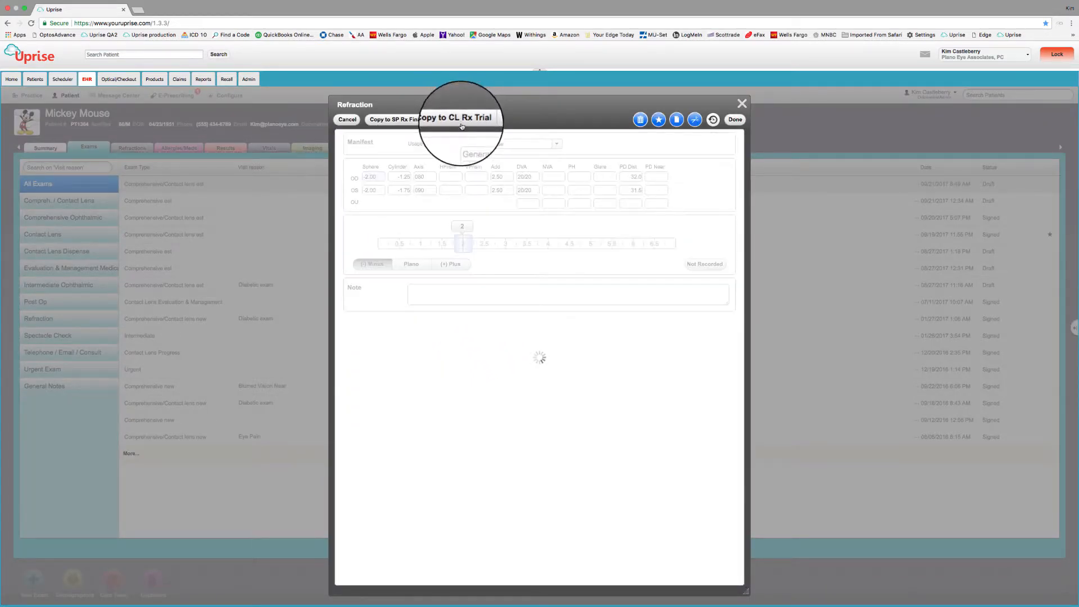
{"action": "left_click", "coordinate": [454, 119]}
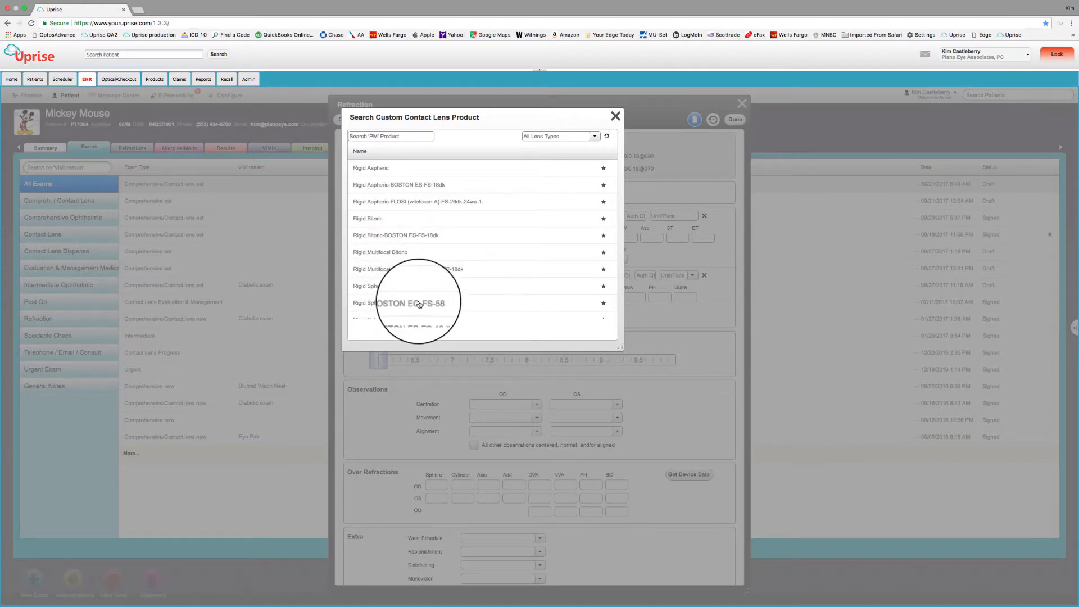
Scroll the custom contact lens product list down to the soft custom options like NovaKone RevEyes.
{"action": "scroll", "scroll_direction": "down", "scroll_amount": 3}
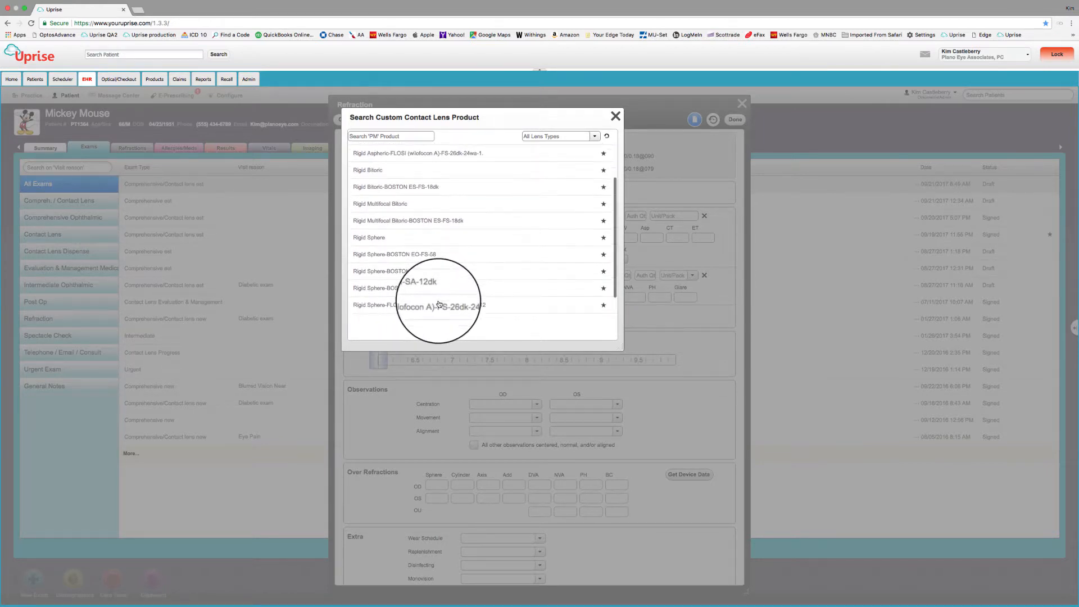
{"action": "scroll", "scroll_direction": "down", "scroll_amount": 3}
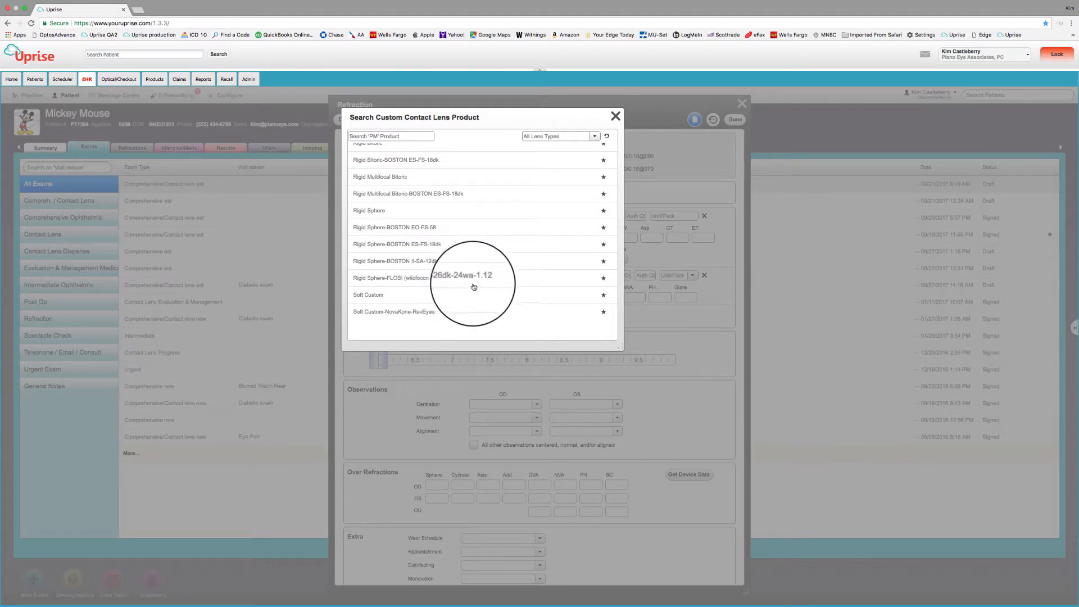
{"action": "mouse_move", "coordinate": [482, 285]}
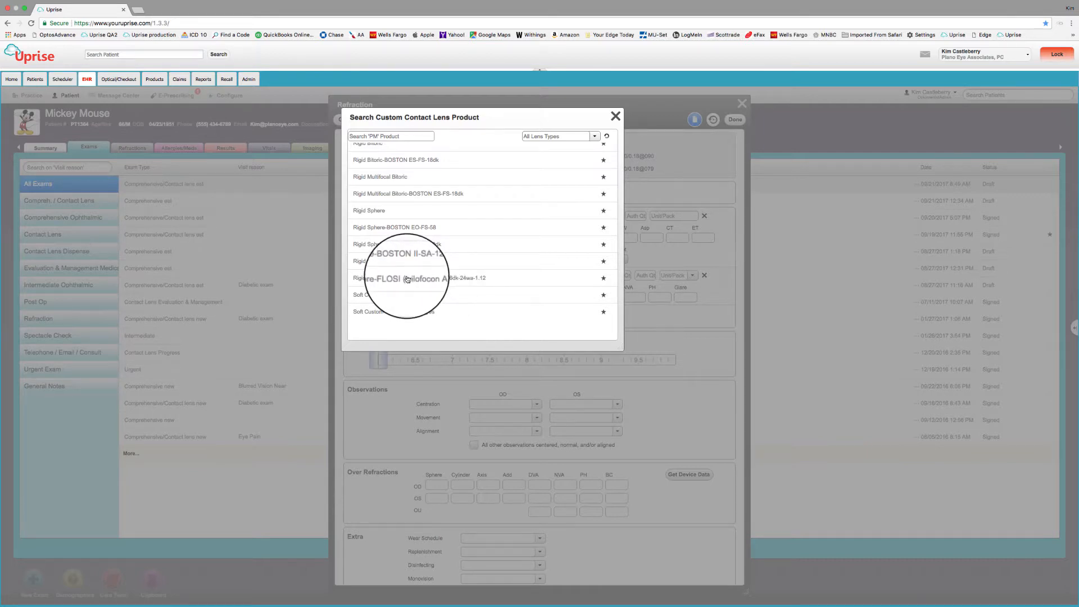
Give the right eye a blue Rigid Sphere-FLOSI lens with BC 7.50, diameter 9.50, heavy blend and dot.
{"action": "left_click", "coordinate": [422, 278]}
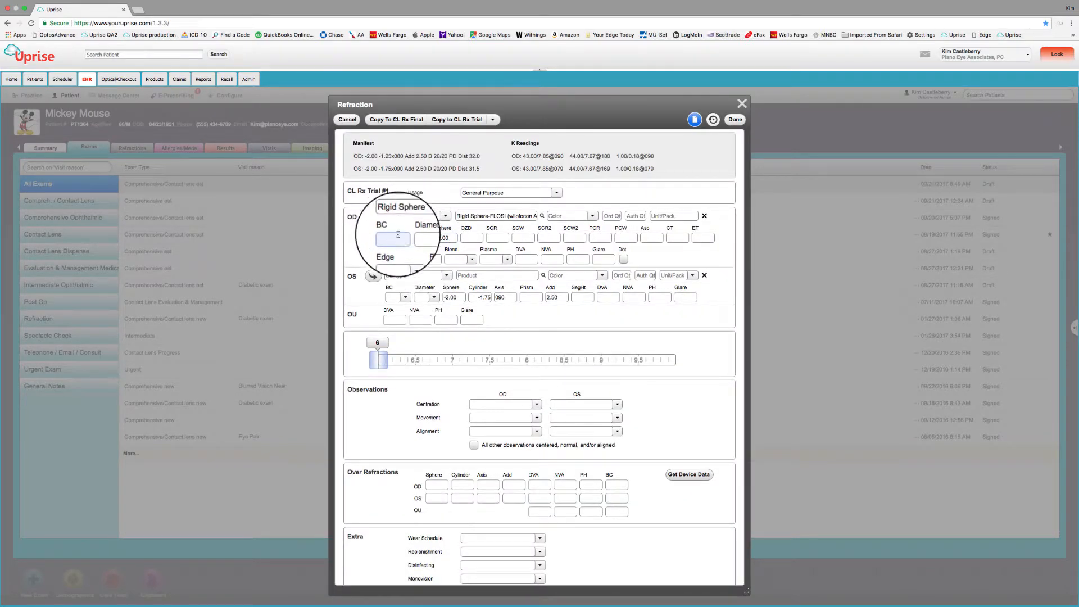
{"action": "left_click", "coordinate": [592, 216]}
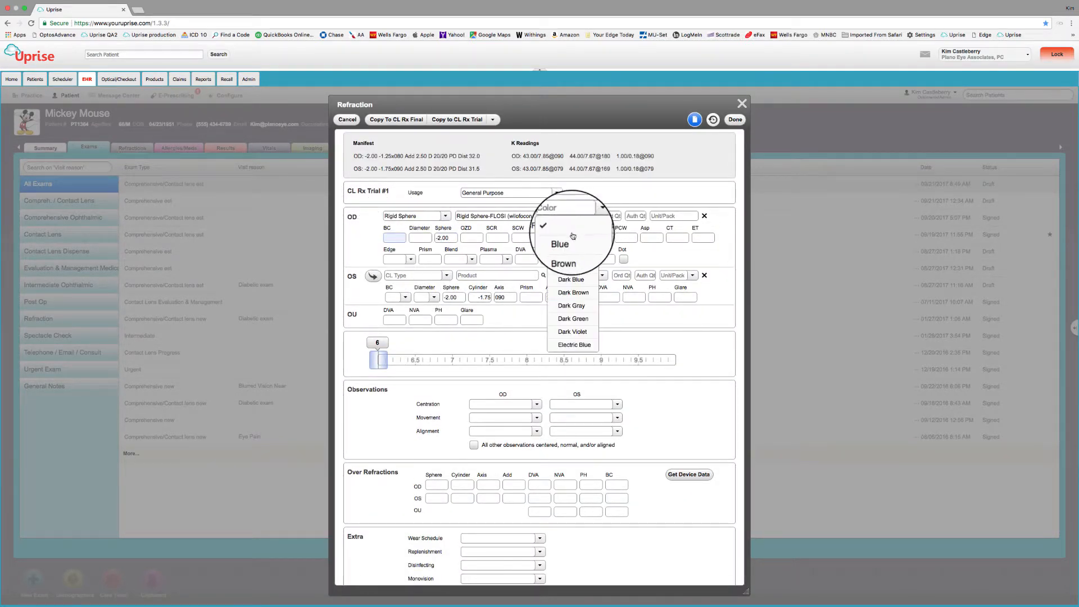
{"action": "left_click", "coordinate": [560, 244]}
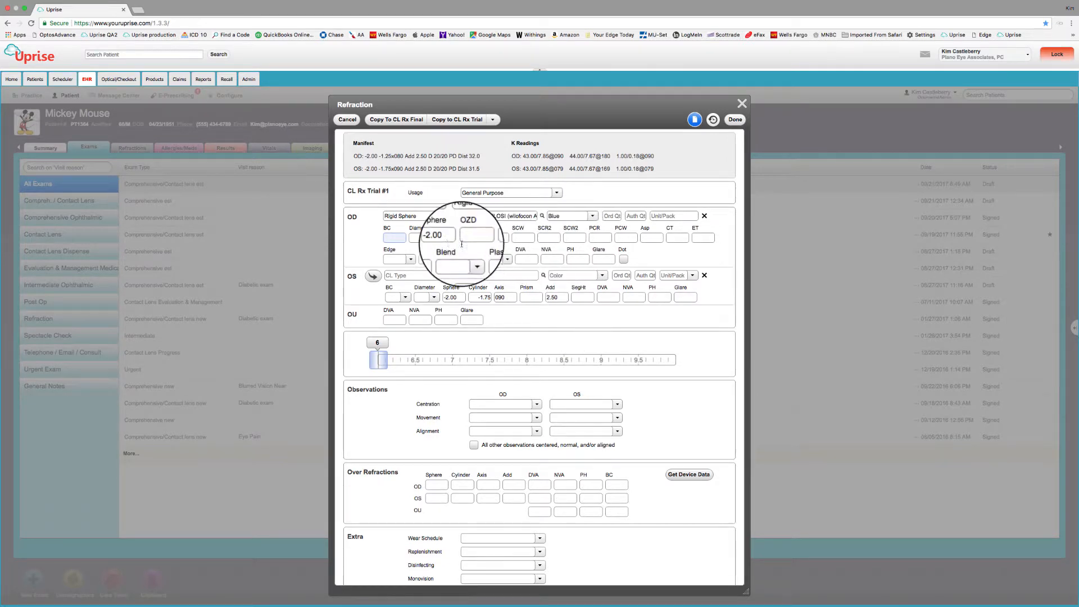
{"action": "left_click_drag", "start_coordinate": [378, 360], "coordinate": [487, 360]}
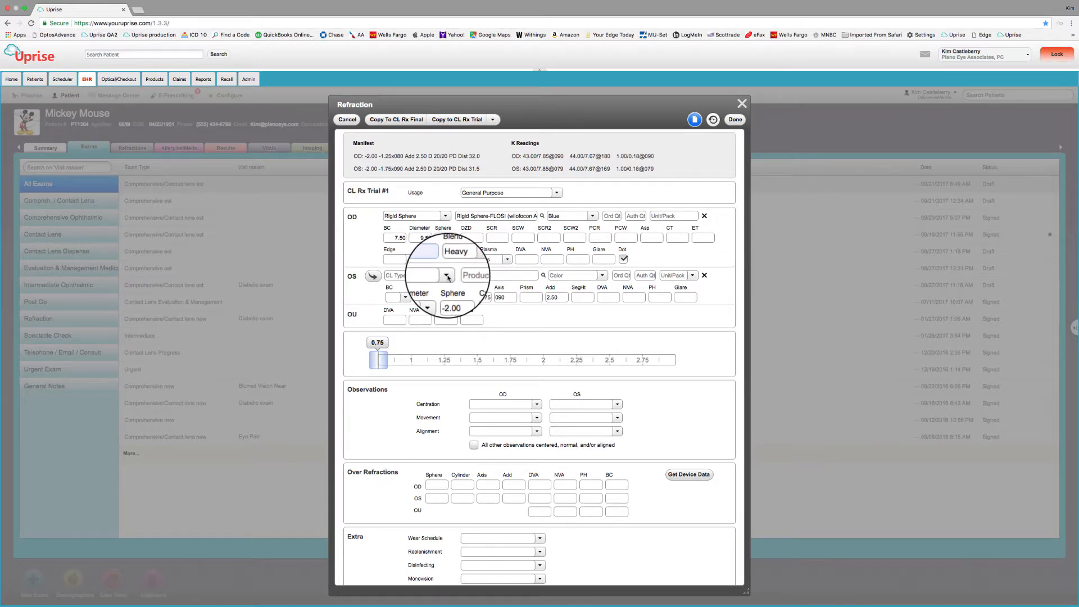
{"action": "left_click", "coordinate": [446, 274]}
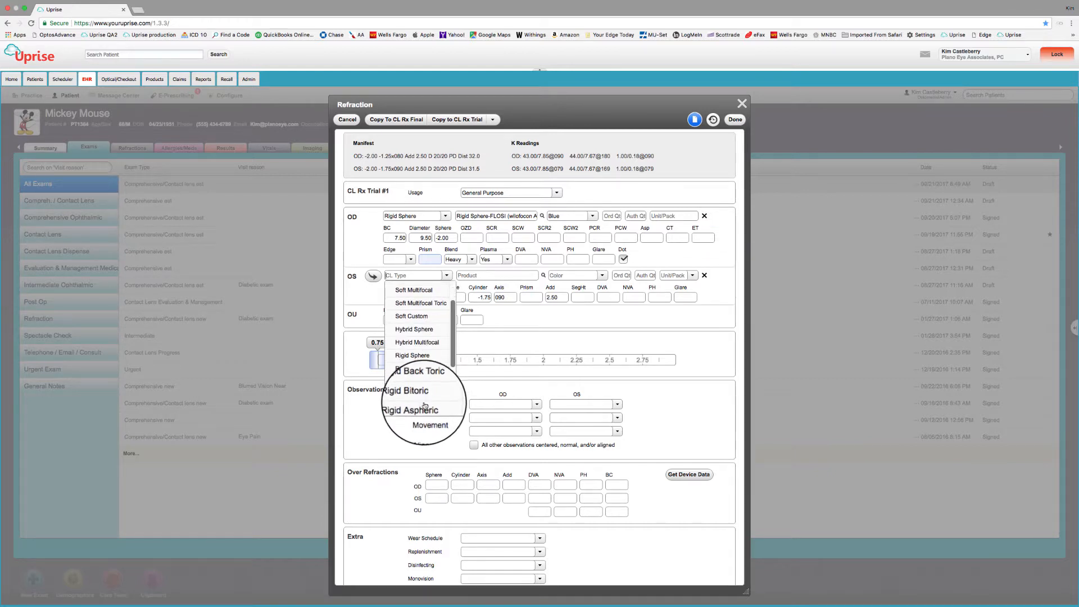
Fit the left eye with a Rigid Aspheric-FLOSI lens: BC 7.50, diameter 9.50, Asp A5, CN edge.
{"action": "left_click", "coordinate": [411, 409]}
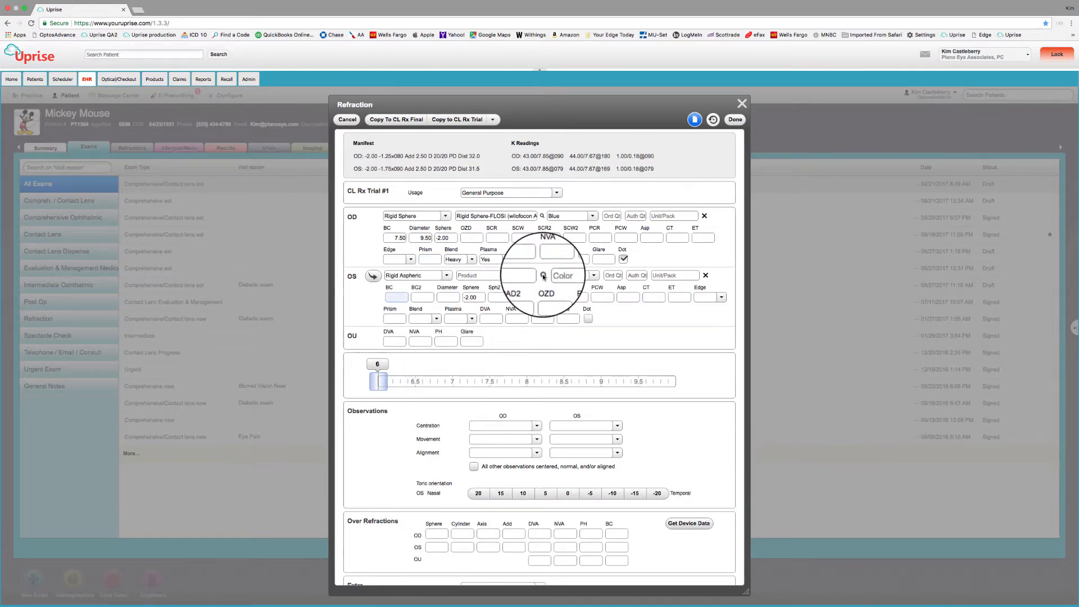
{"action": "left_click", "coordinate": [543, 275]}
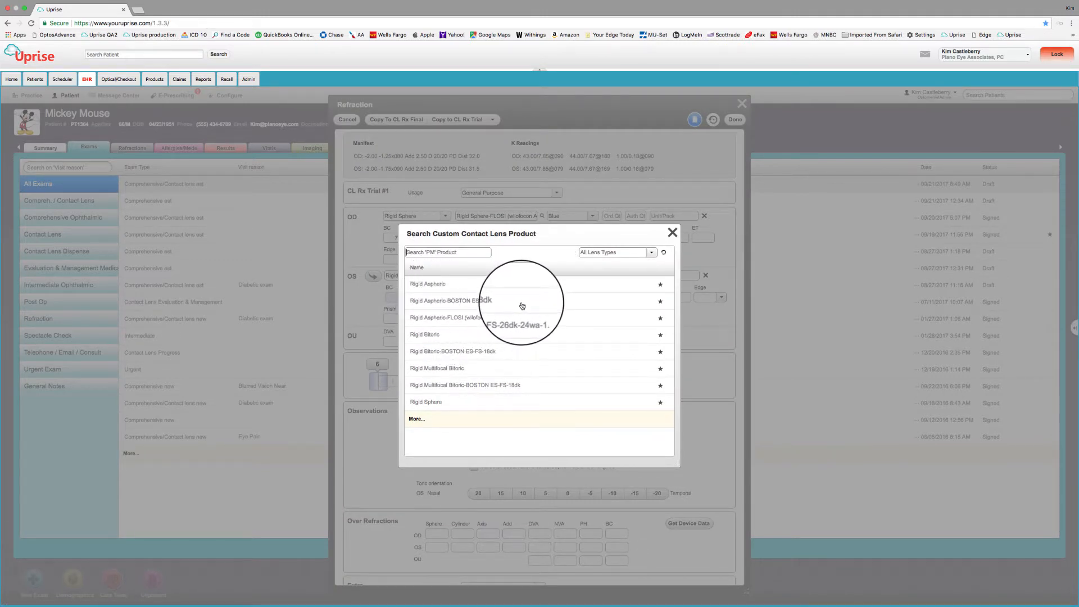
{"action": "mouse_move", "coordinate": [467, 320]}
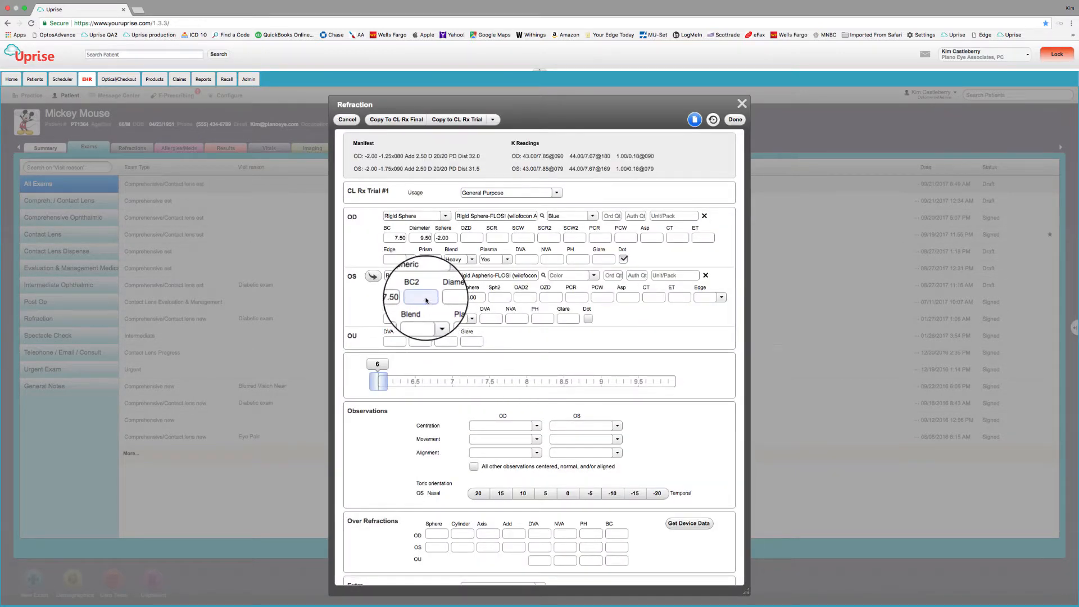
{"action": "type", "text": "0"}
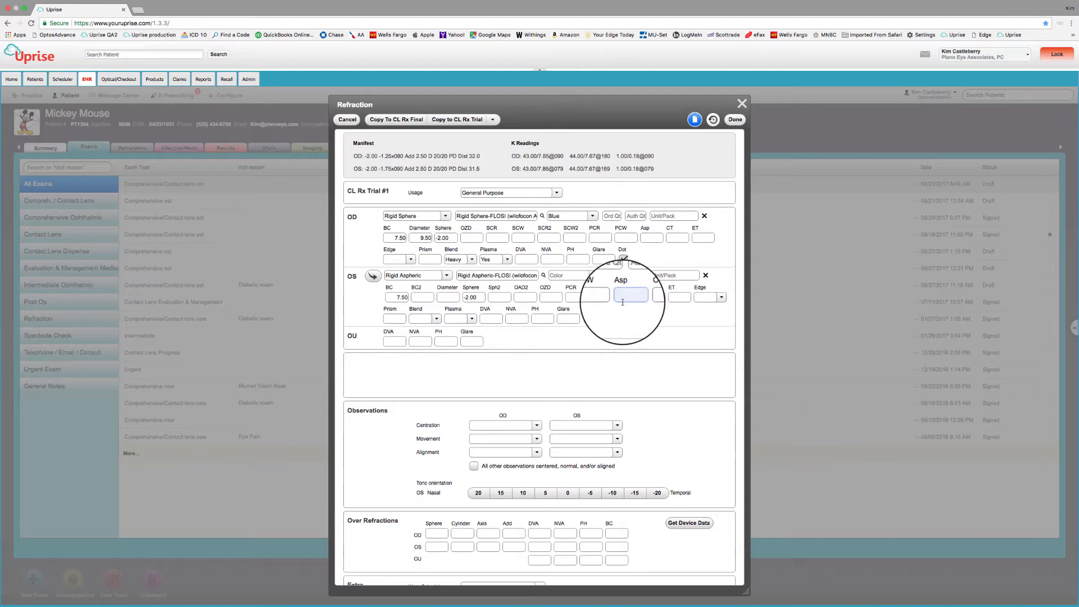
{"action": "type", "text": "A5"}
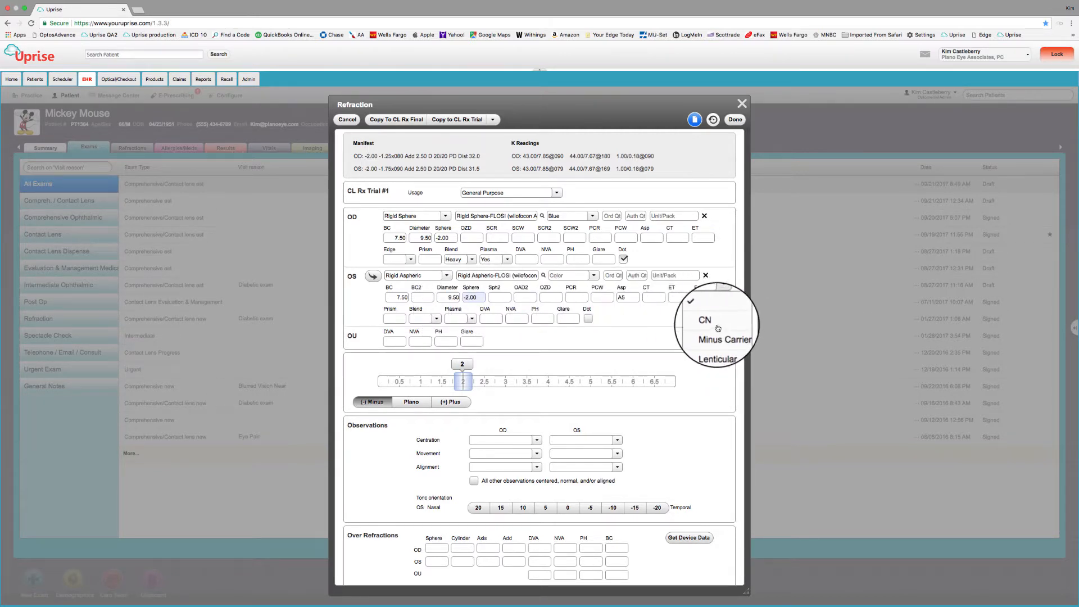
{"action": "left_click", "coordinate": [704, 319]}
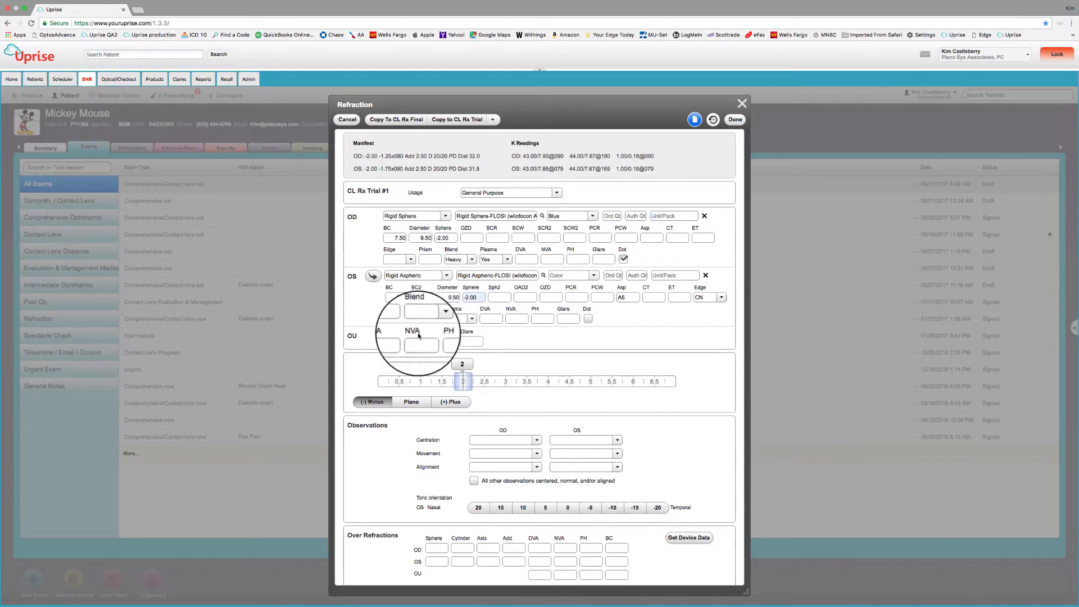
{"action": "left_click", "coordinate": [445, 317]}
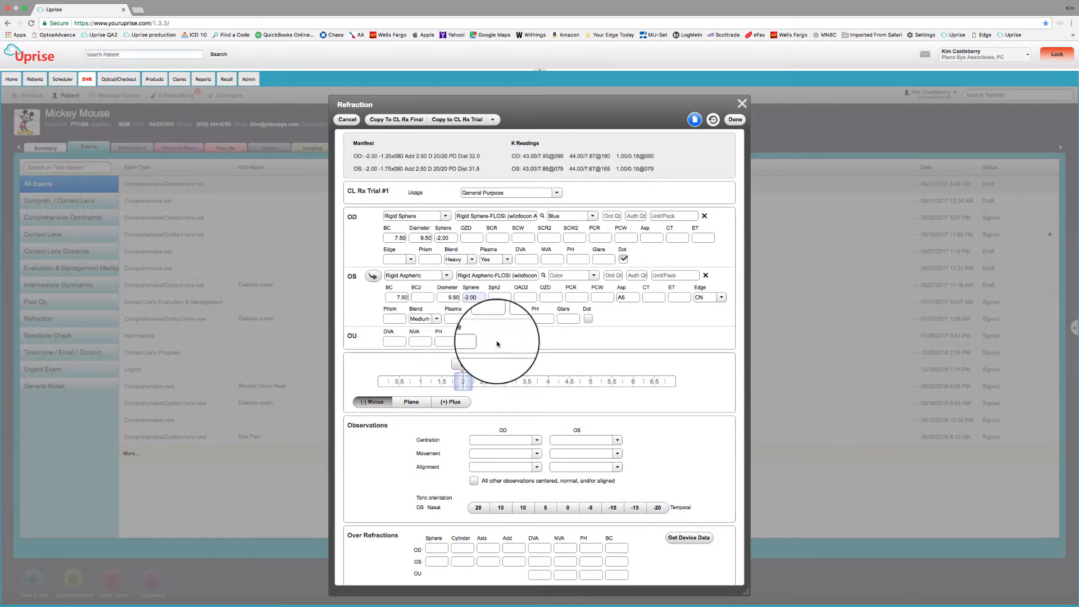
Mark all observations centered, normal and aligned, trying Drops for OD centration before setting it back to Centered.
{"action": "left_click", "coordinate": [476, 308]}
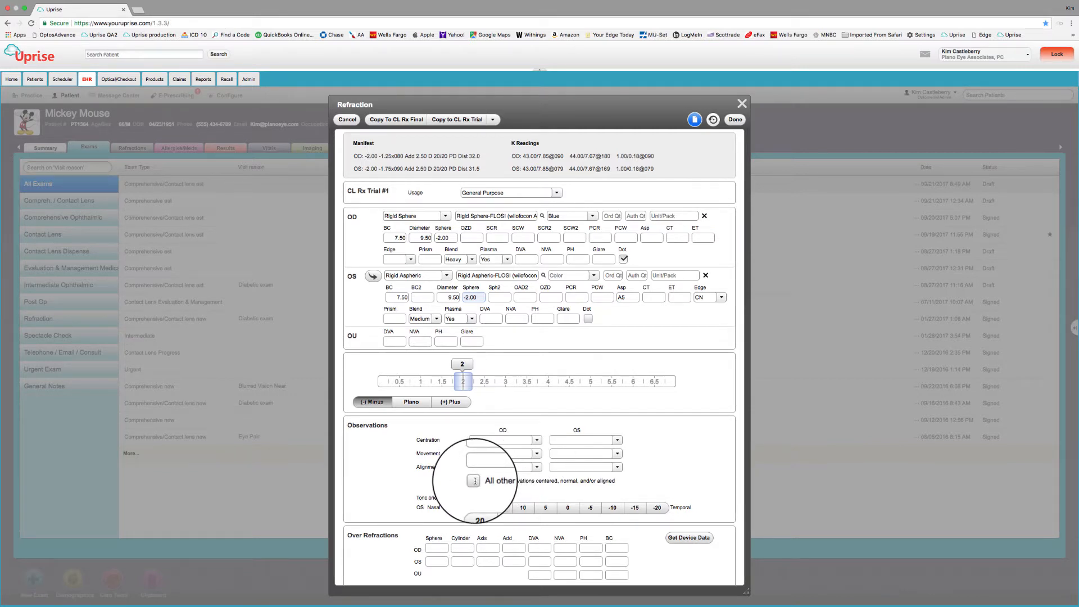
{"action": "left_click", "coordinate": [474, 480]}
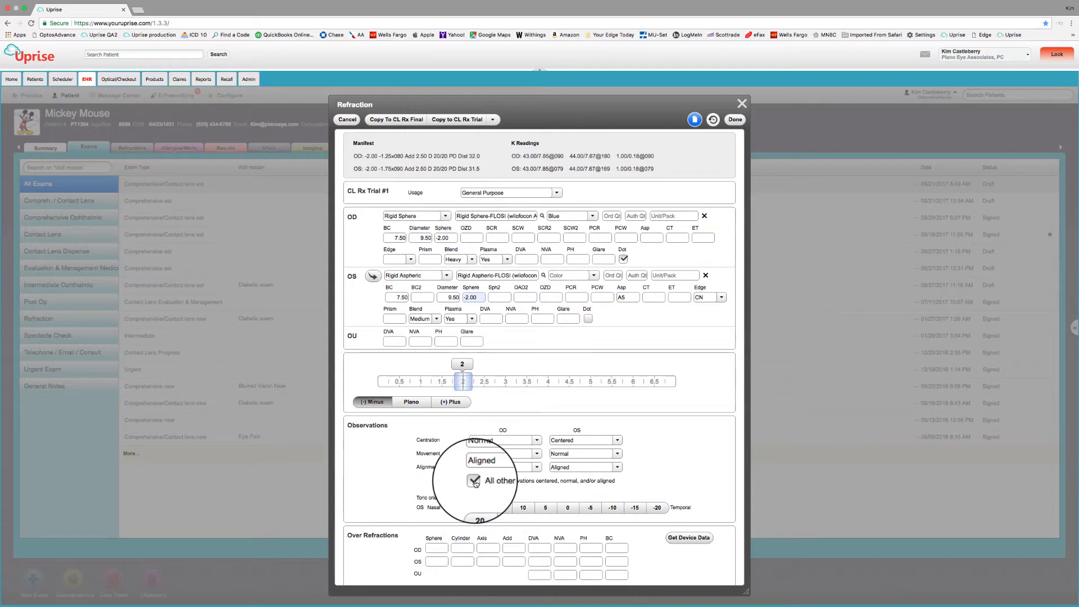
{"action": "left_click", "coordinate": [502, 440]}
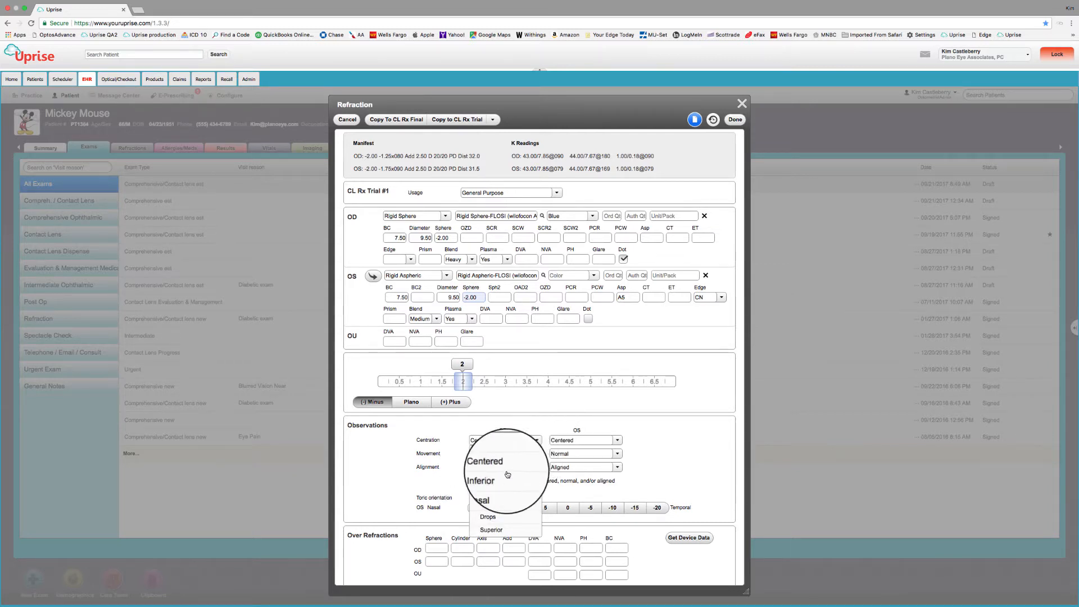
{"action": "left_click", "coordinate": [488, 517]}
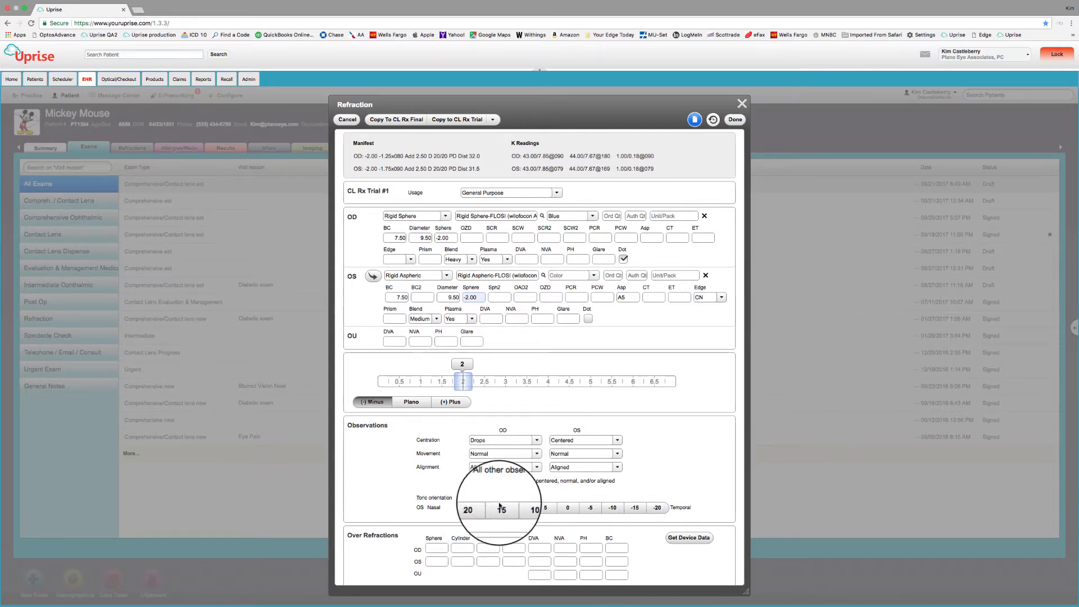
{"action": "left_click", "coordinate": [535, 440]}
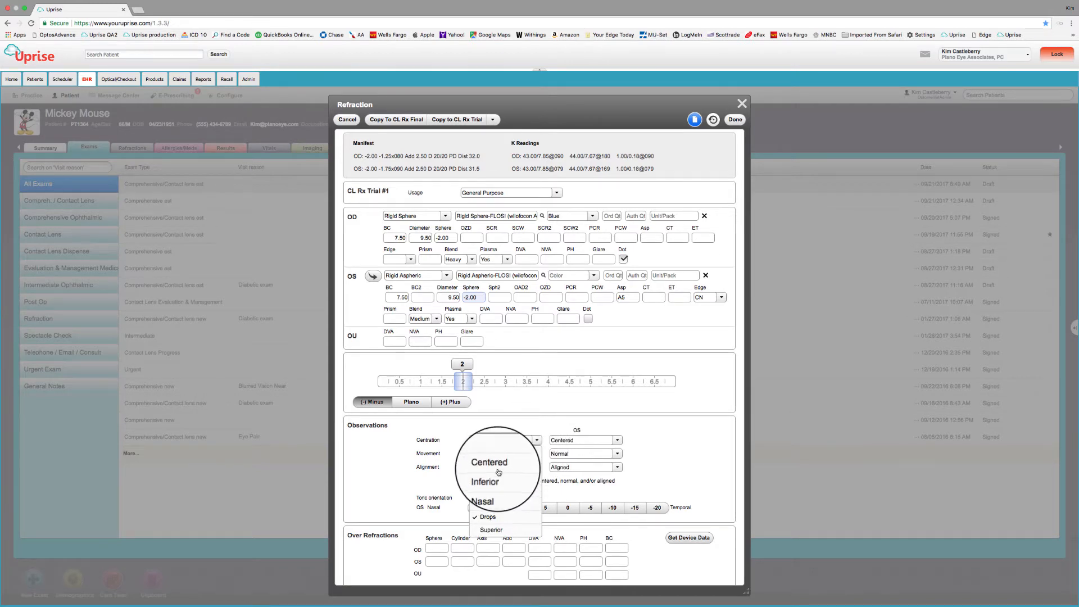
{"action": "left_click", "coordinate": [489, 462]}
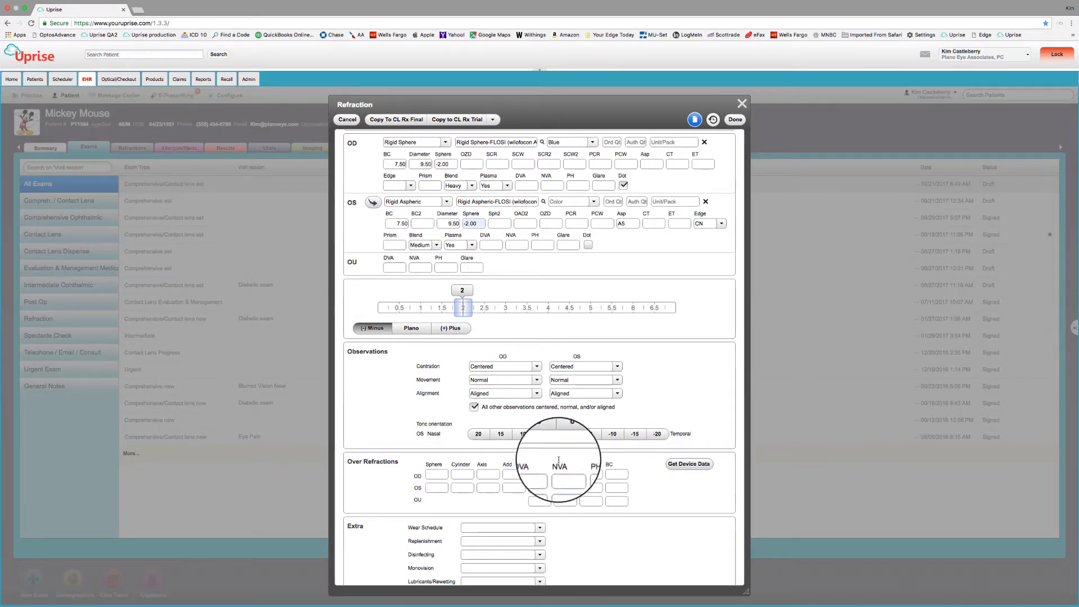
Copy the over-refraction (OD −2.25, OS −1.75) to CL Rx Final and save it with Done.
{"action": "scroll", "scroll_direction": "down", "scroll_amount": 3}
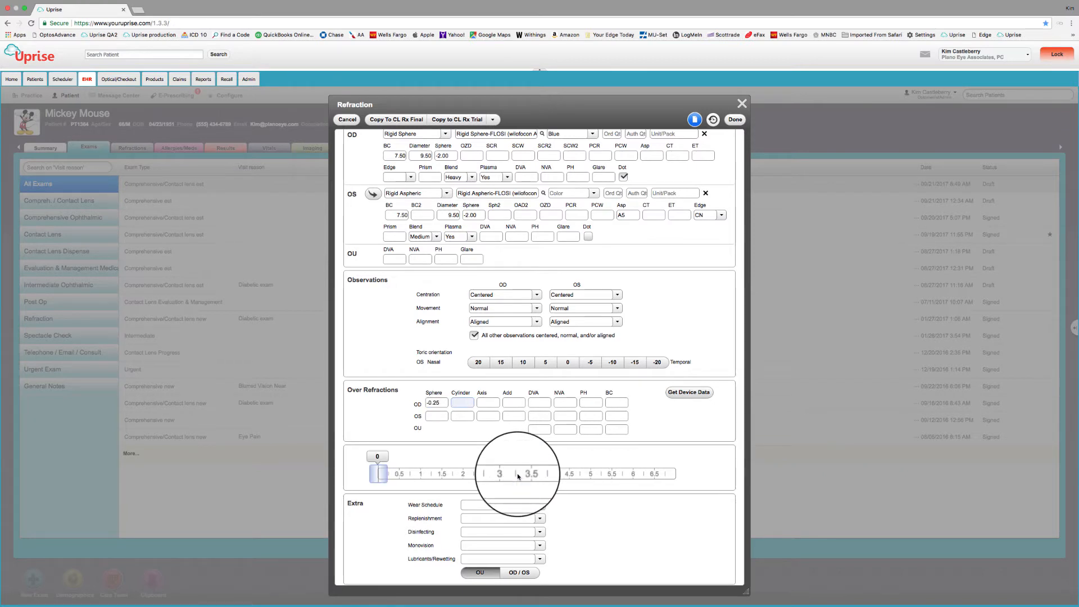
{"action": "left_click", "coordinate": [435, 416]}
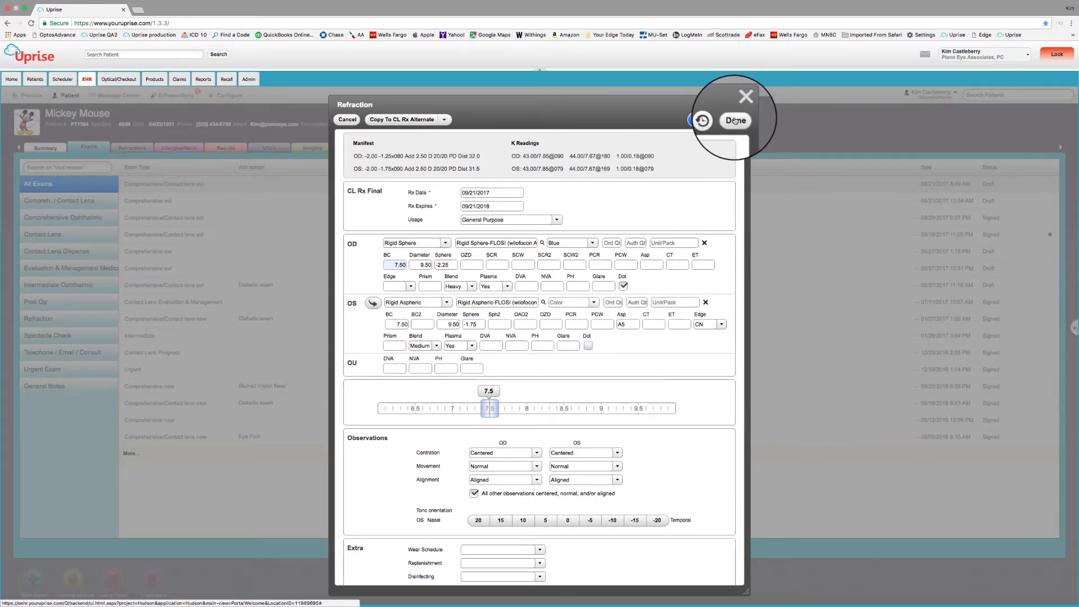
{"action": "left_click", "coordinate": [735, 119]}
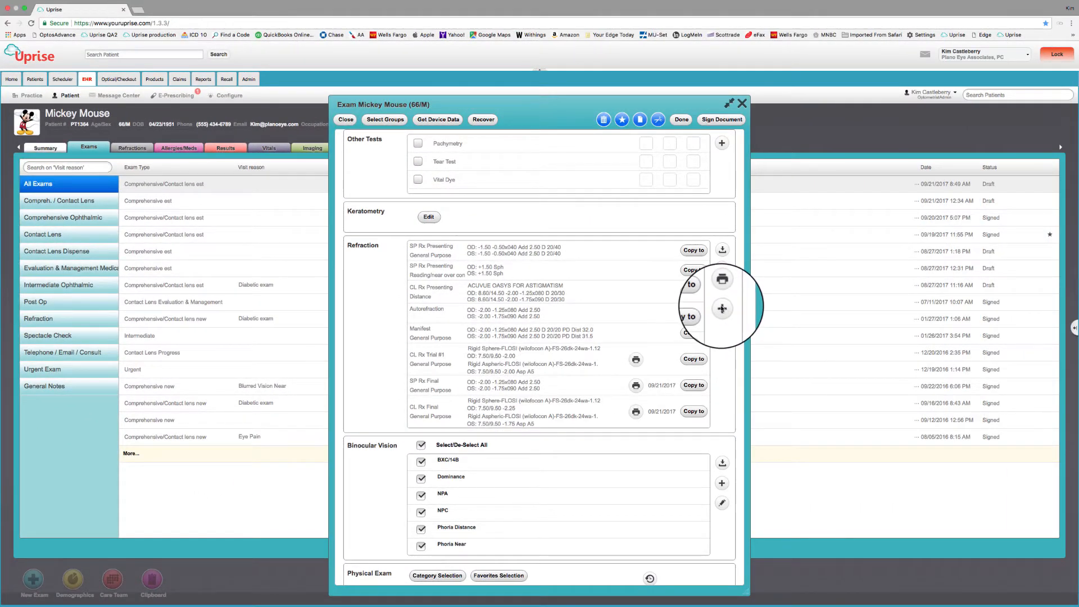
Add a new CL Rx Trial refraction with a Rigid Bitoric right lens and Rigid Back Toric left lens.
{"action": "left_click", "coordinate": [722, 308]}
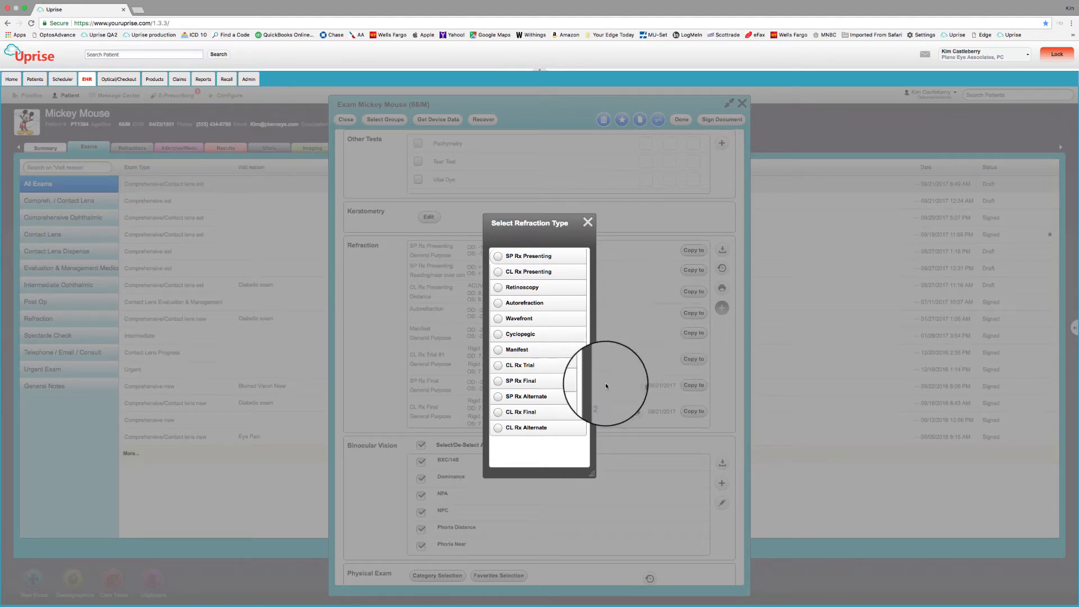
{"action": "left_click", "coordinate": [521, 364]}
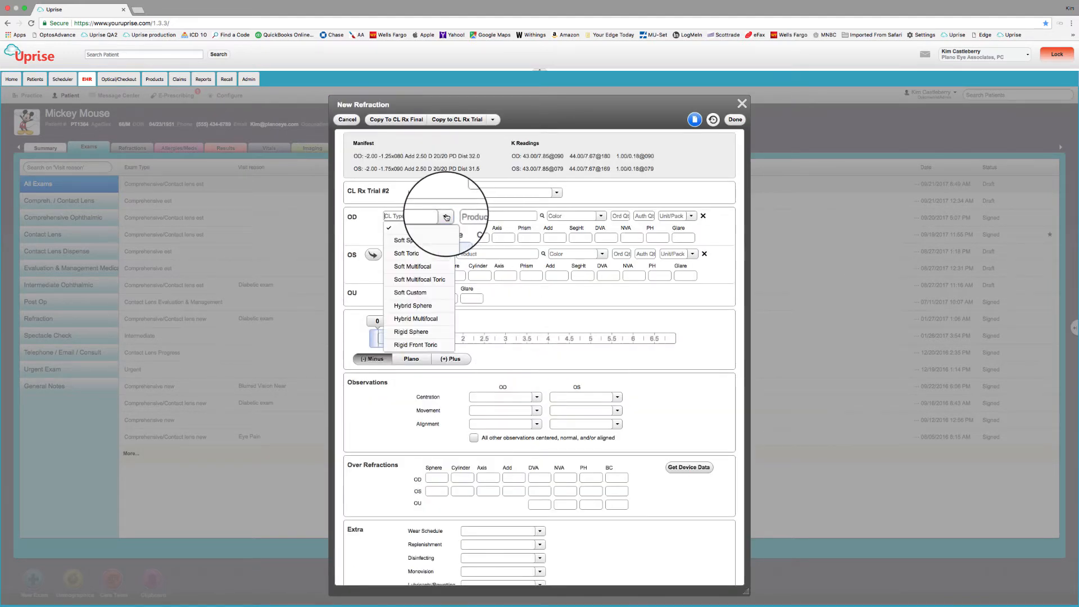
{"action": "left_click", "coordinate": [415, 345]}
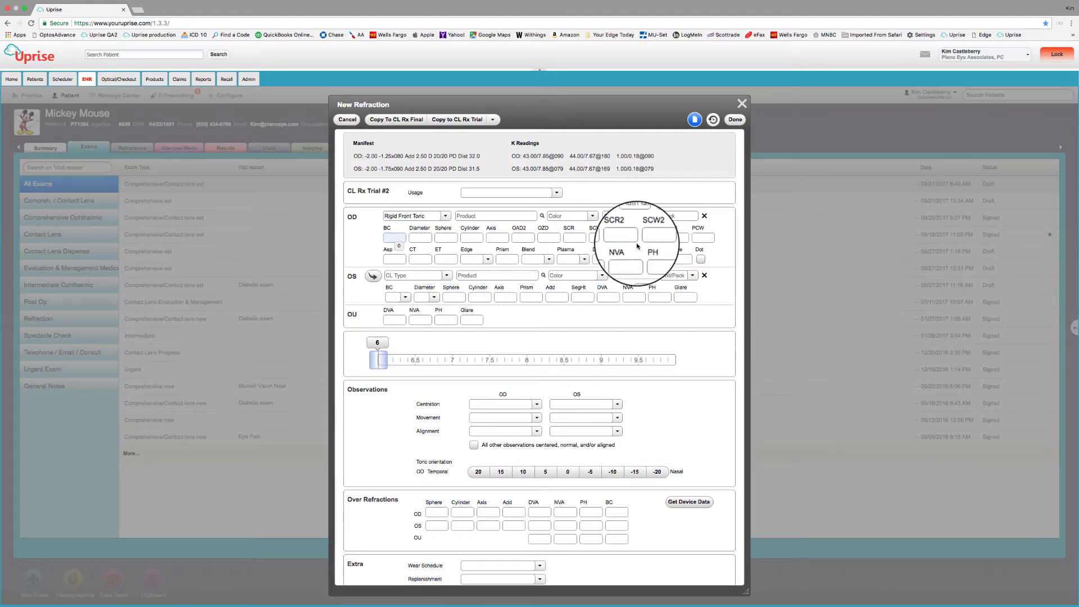
{"action": "left_click", "coordinate": [446, 276]}
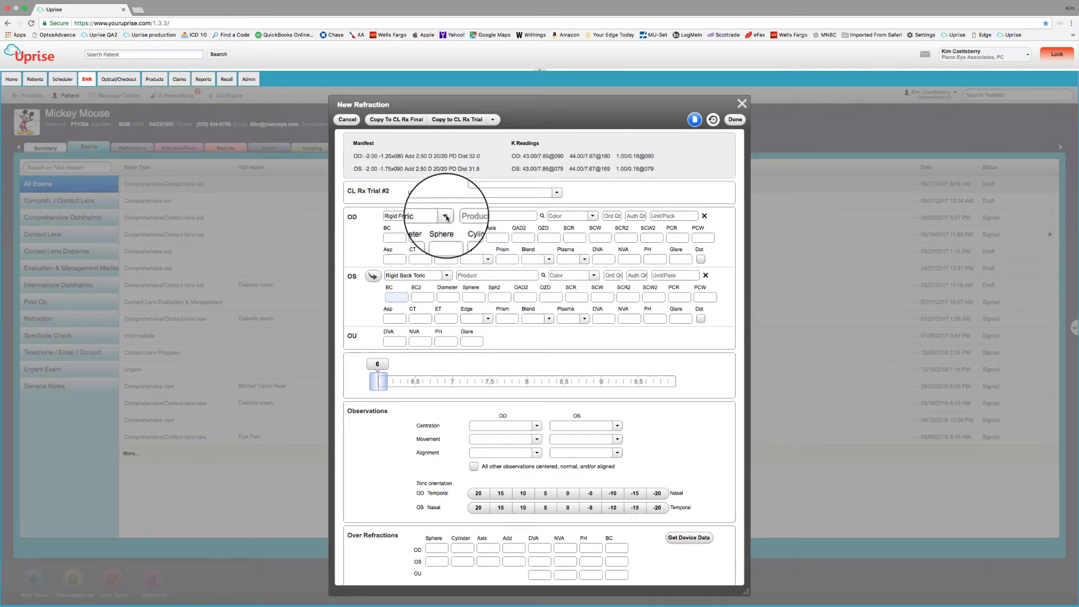
{"action": "left_click", "coordinate": [445, 216]}
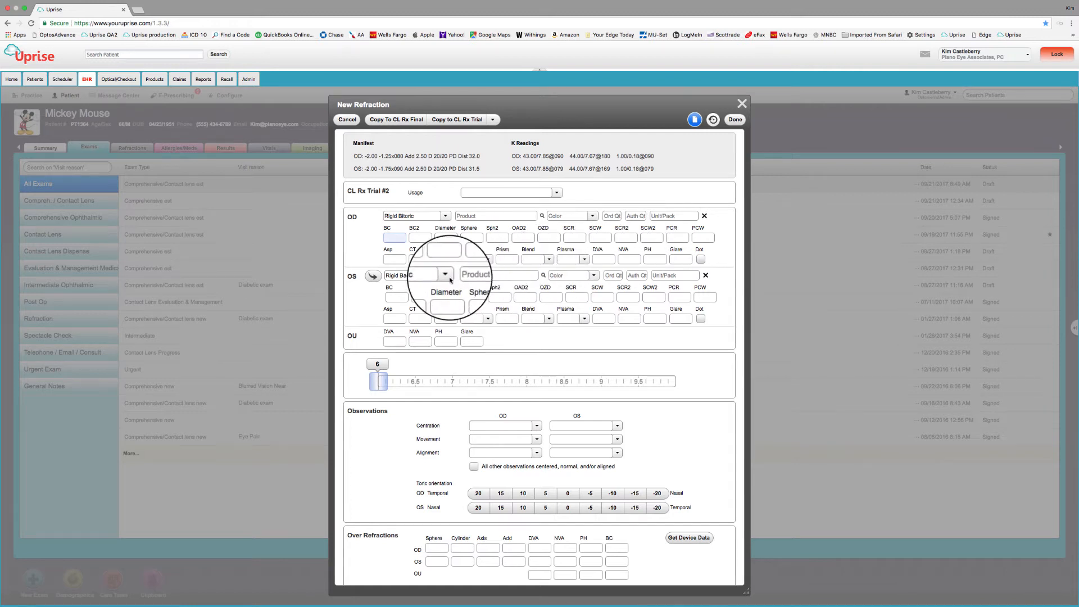
Make the left lens Rigid Scleral and the right lens Rigid Multifocal Sphere.
{"action": "left_click", "coordinate": [445, 275]}
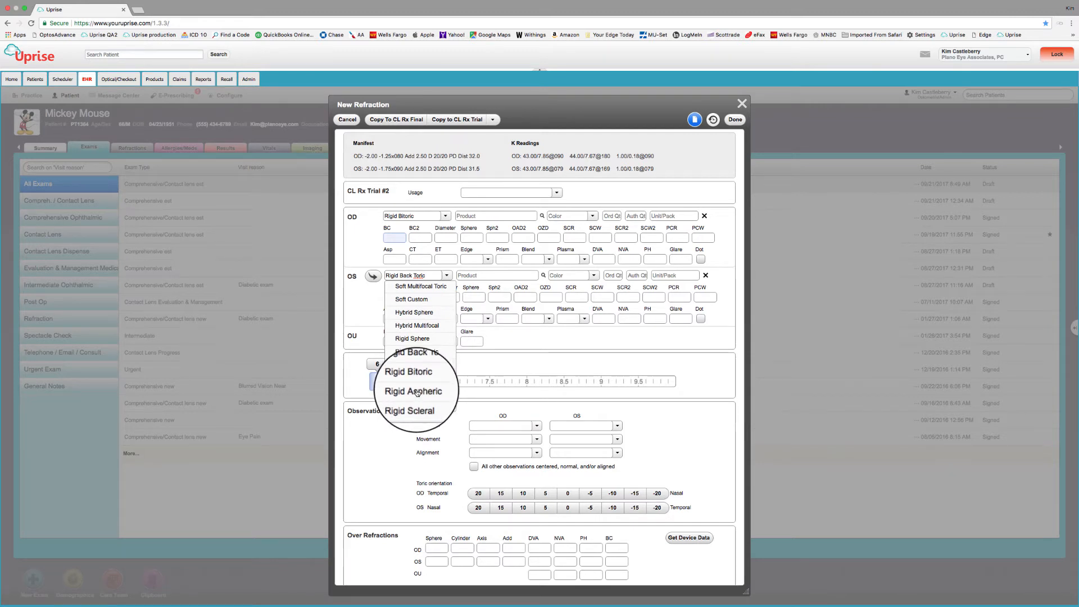
{"action": "scroll", "scroll_direction": "down", "scroll_amount": 3}
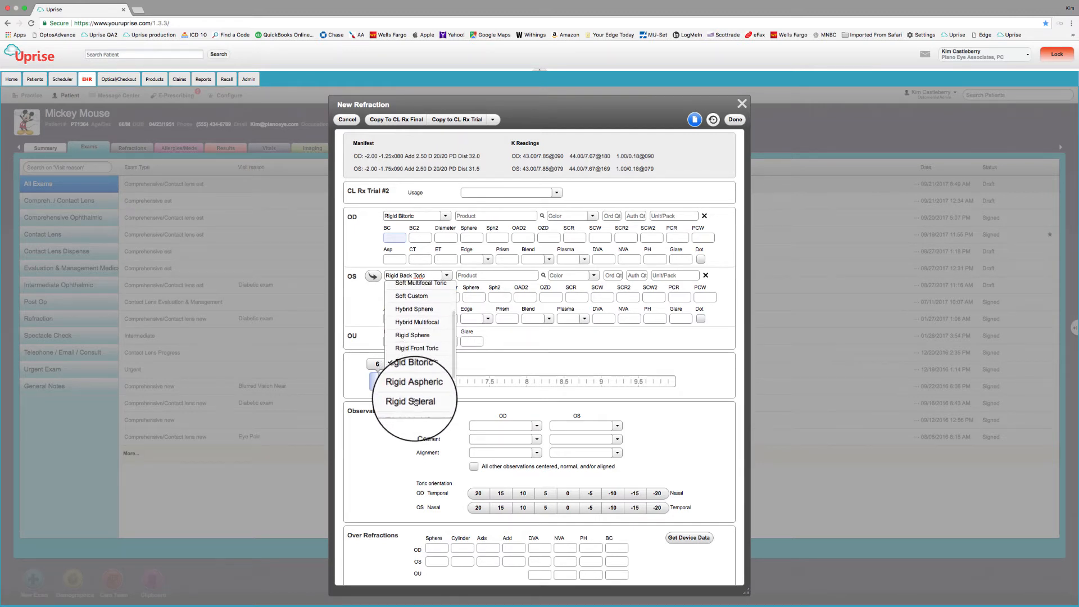
{"action": "left_click", "coordinate": [410, 401]}
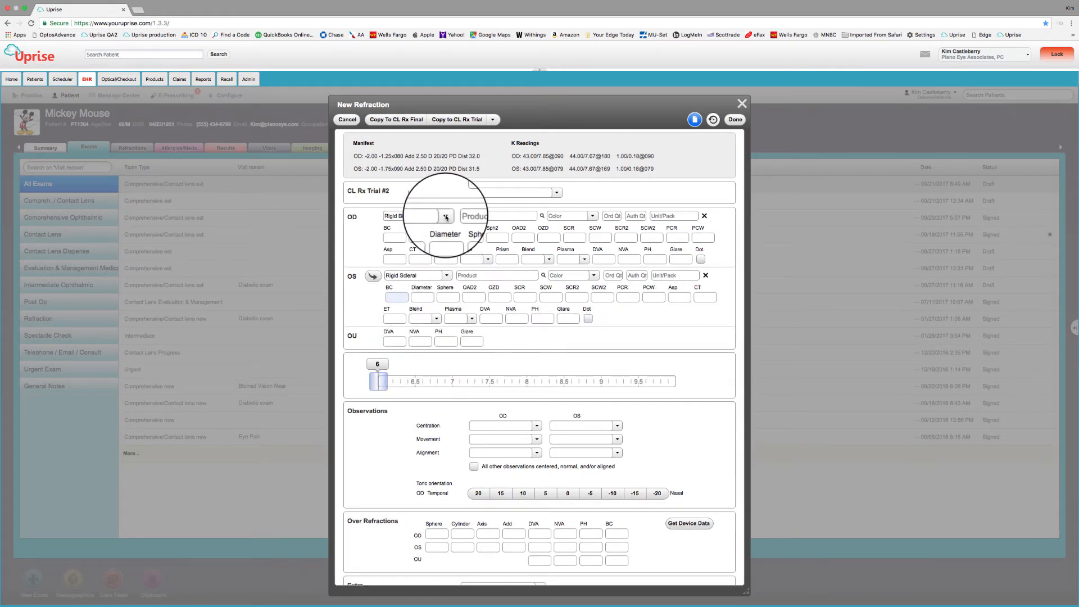
{"action": "left_click", "coordinate": [446, 215]}
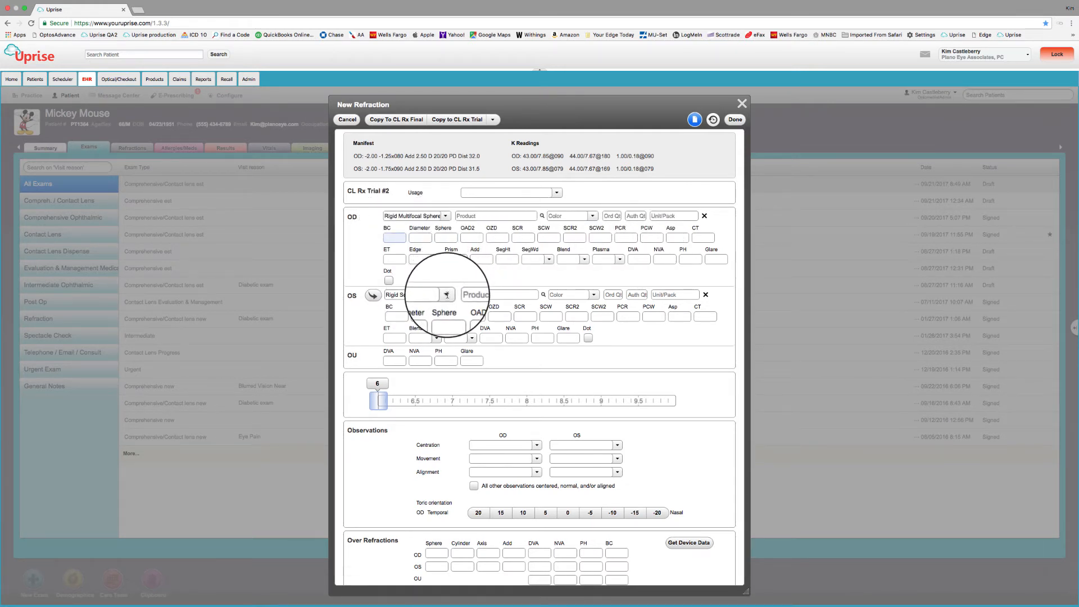
Make the left lens Rigid Multifocal Toric and the right lens Rigid Multifocal Bitoric.
{"action": "left_click", "coordinate": [416, 294]}
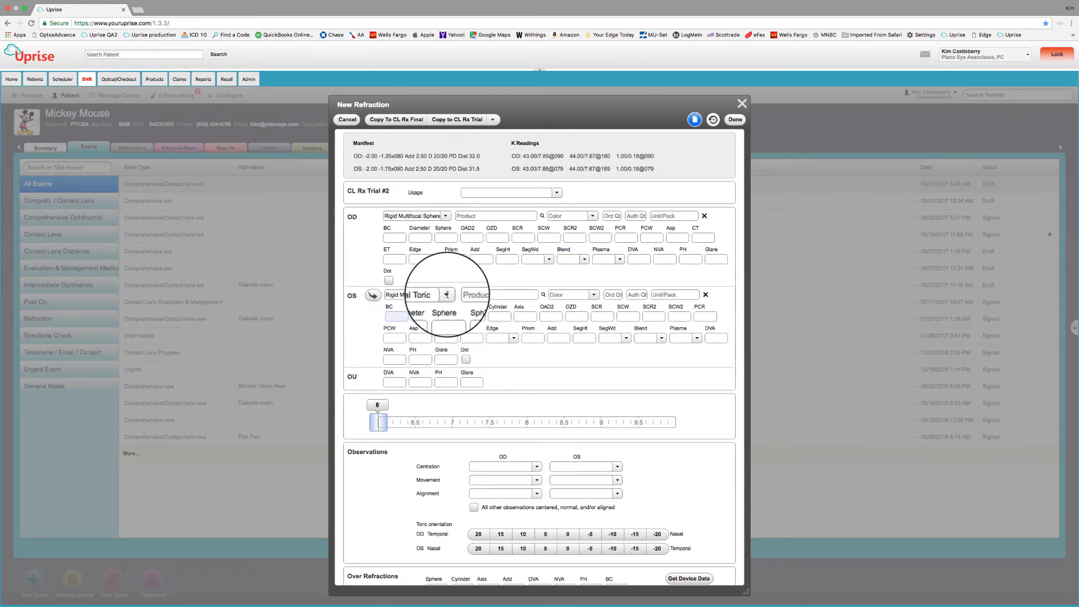
{"action": "left_click", "coordinate": [444, 216]}
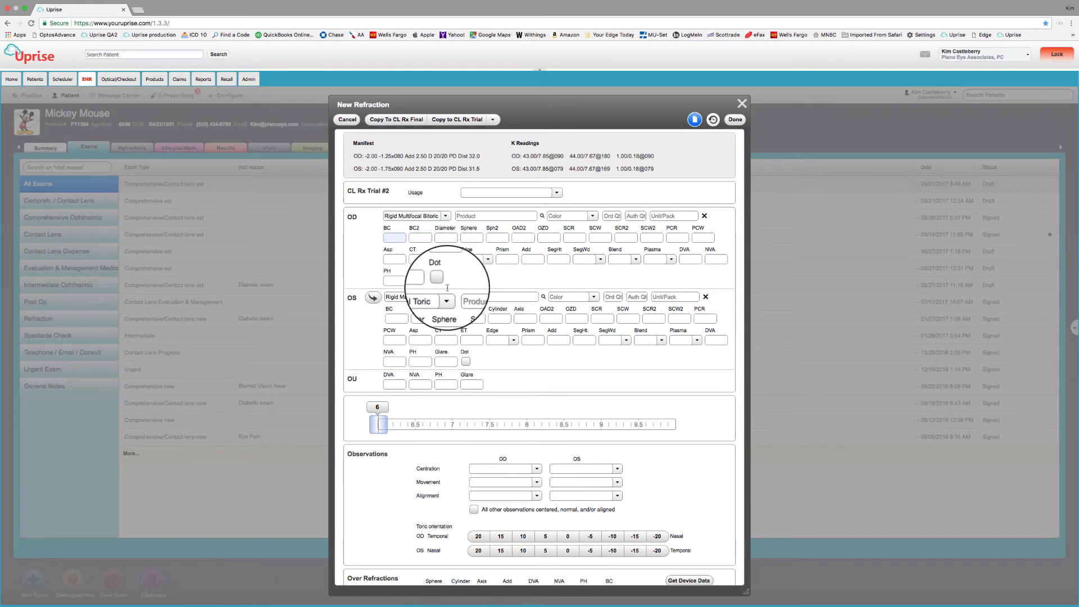
{"action": "left_click", "coordinate": [446, 296]}
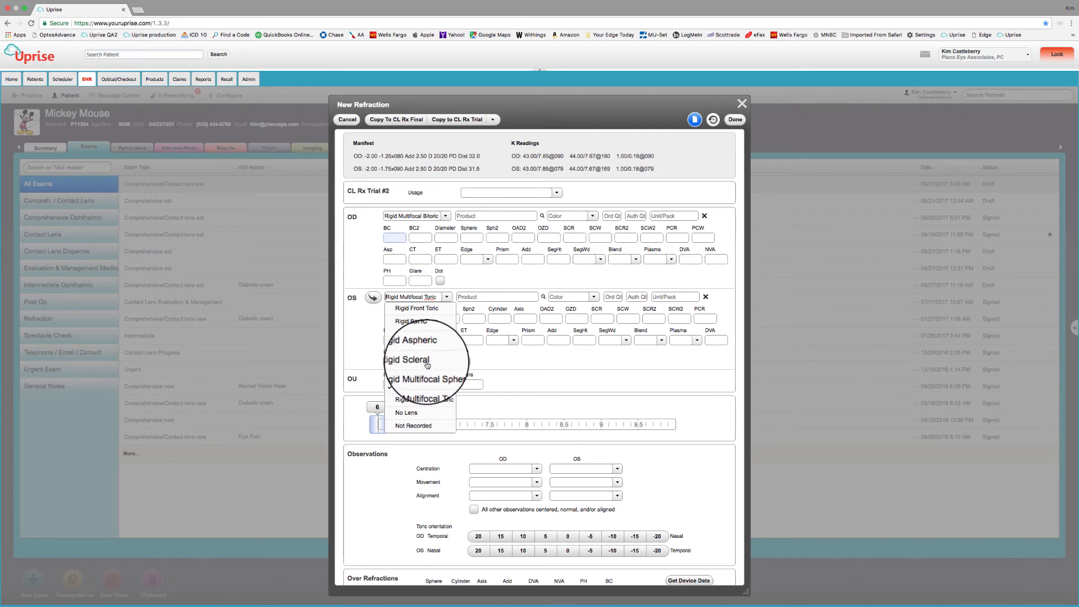
Set the left eye to No Lens, then to Not Recorded, clearing its lens fields.
{"action": "left_click", "coordinate": [406, 412]}
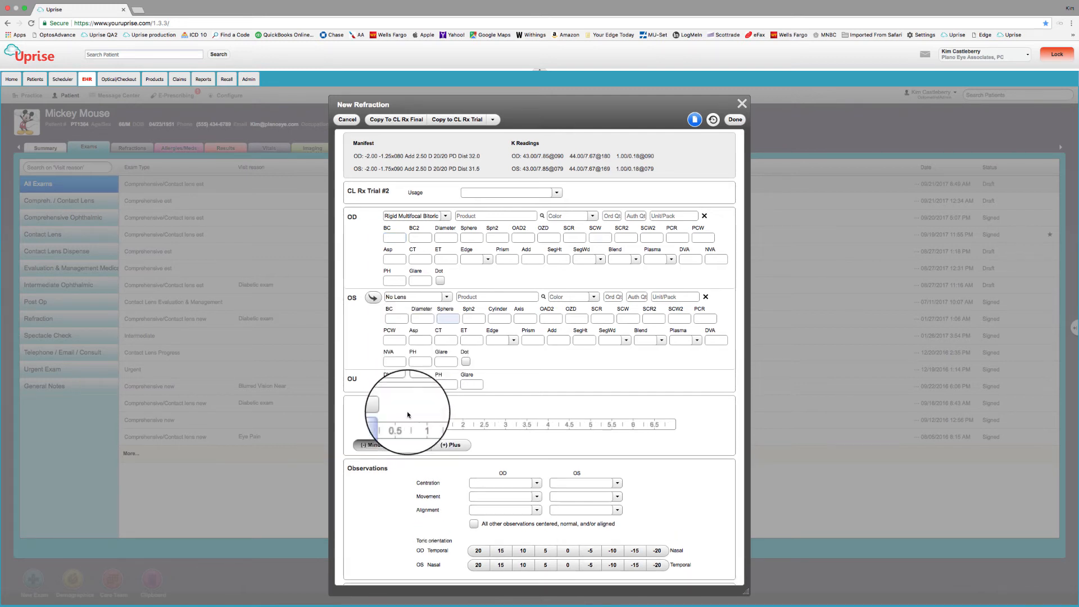
{"action": "left_click", "coordinate": [449, 297]}
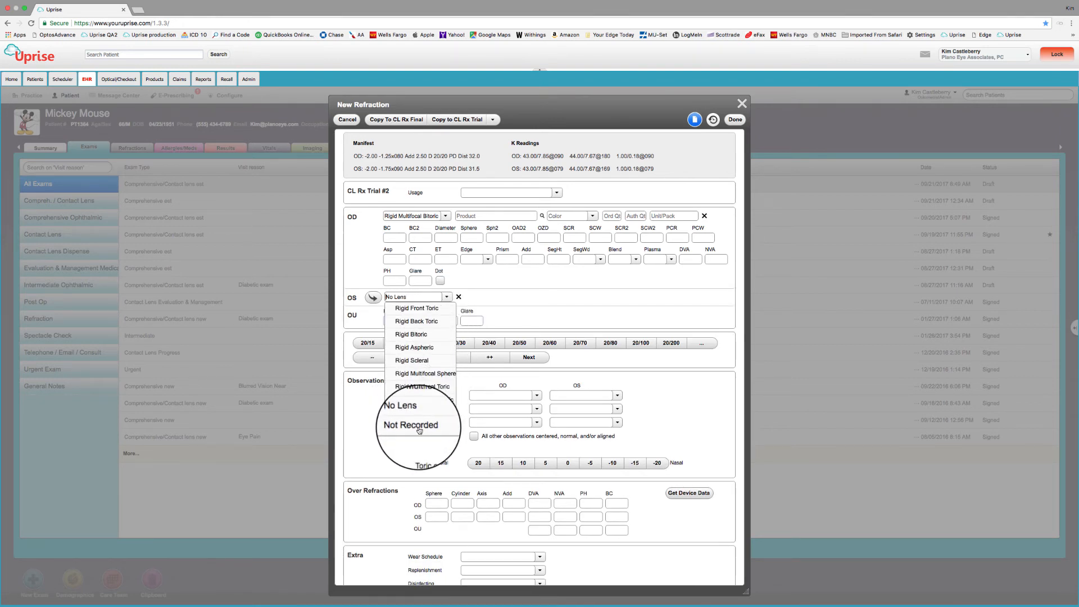
{"action": "left_click", "coordinate": [411, 425]}
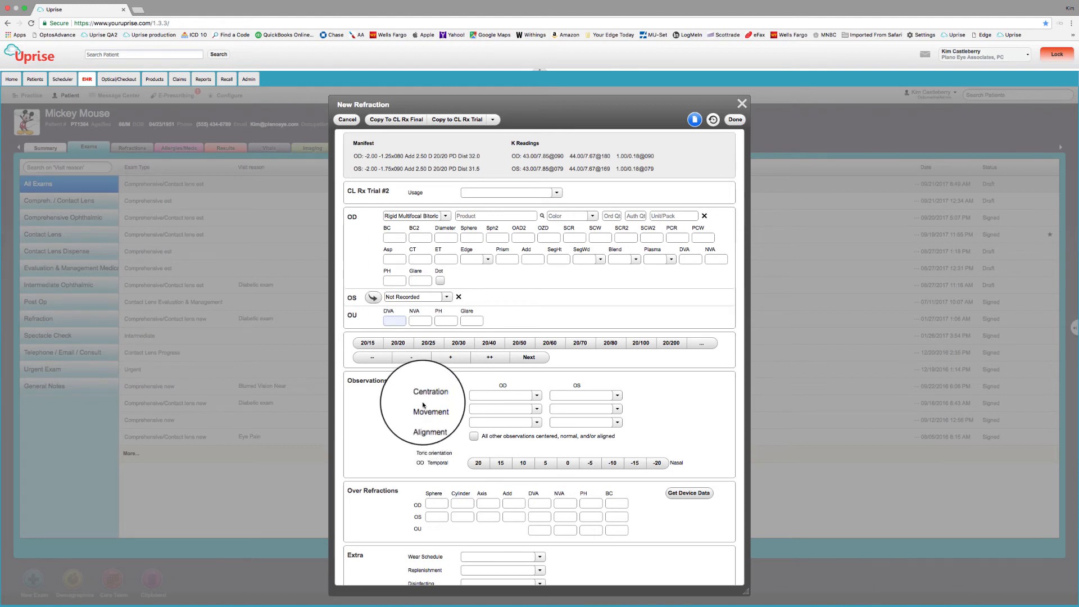
{"action": "left_click", "coordinate": [416, 297]}
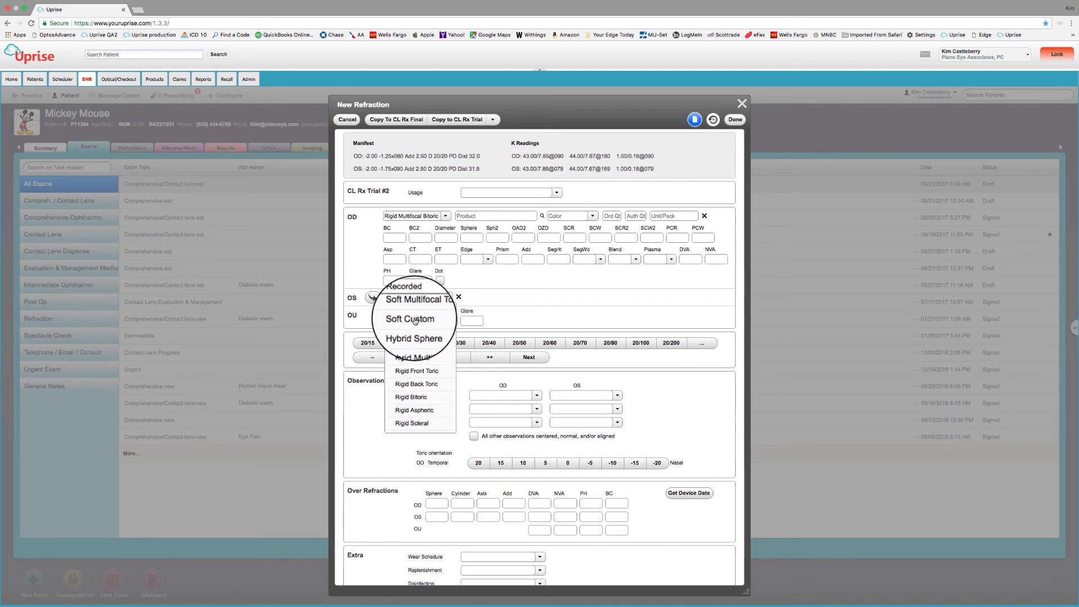
Make the left lens Soft Custom, then cancel the New Refraction dialog to discard Trial #2.
{"action": "left_click", "coordinate": [410, 318]}
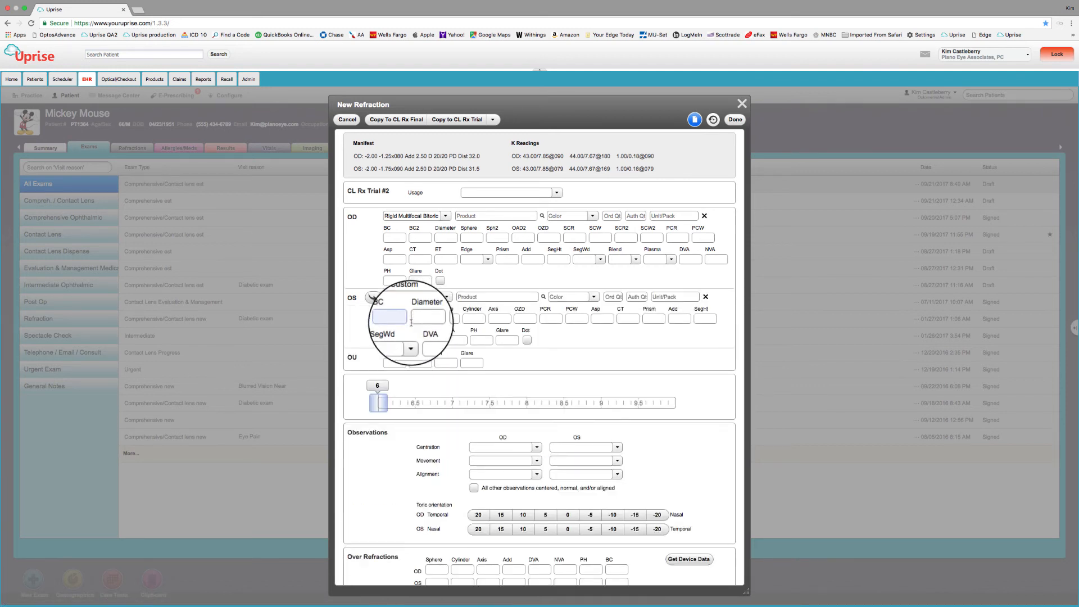
{"action": "left_click", "coordinate": [445, 297]}
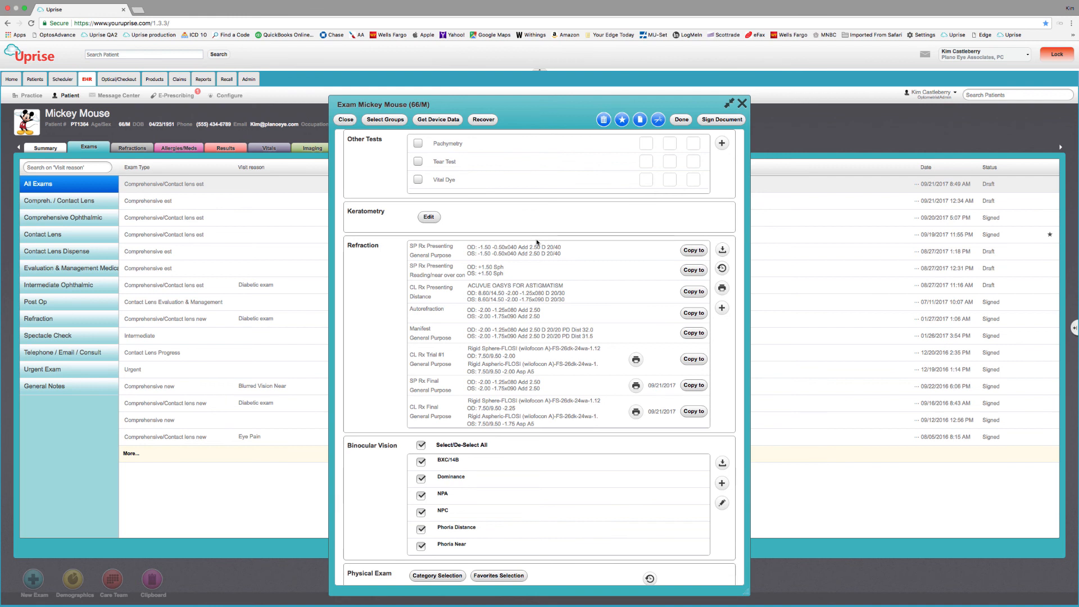
{"action": "mouse_move", "coordinate": [554, 264]}
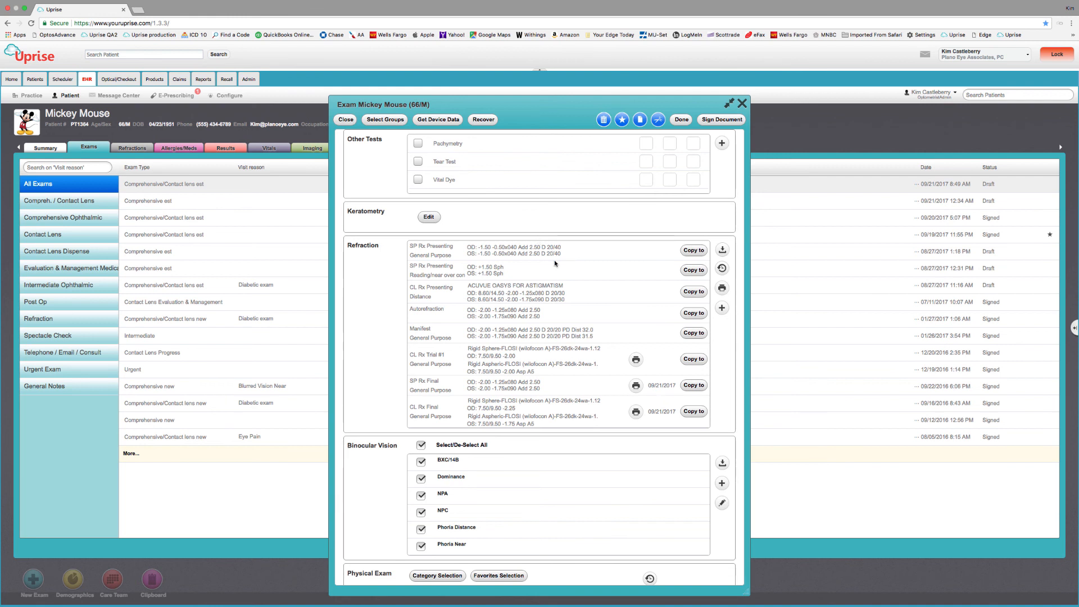